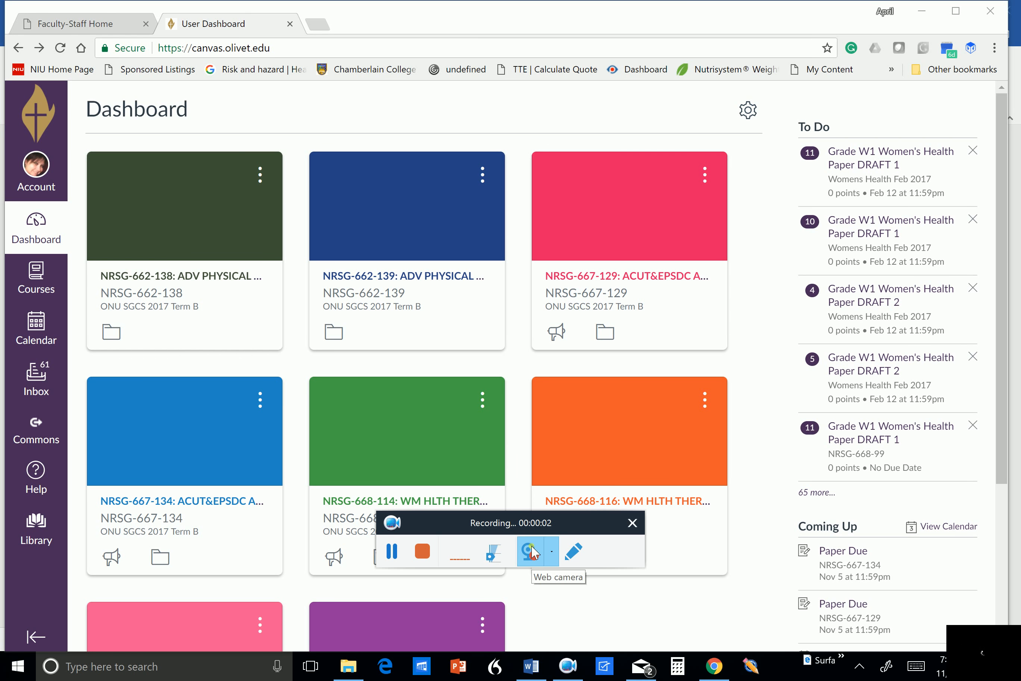
Step: Open the NRSG-662-138 Advanced Physical Health Assessment course from its Dashboard card
click(531, 552)
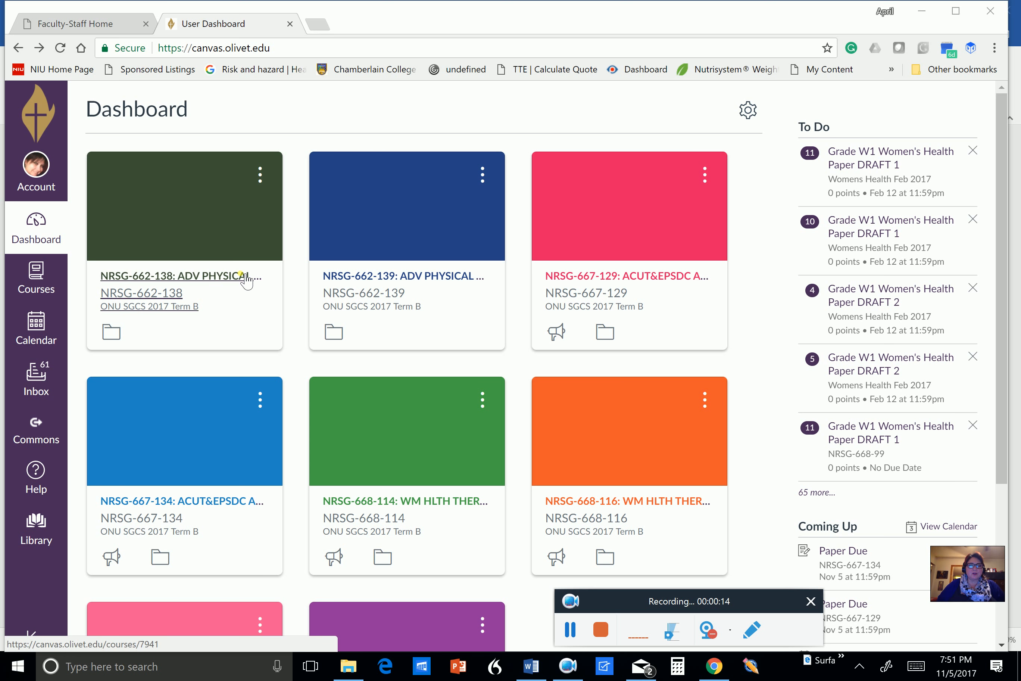
mouse_move(251, 277)
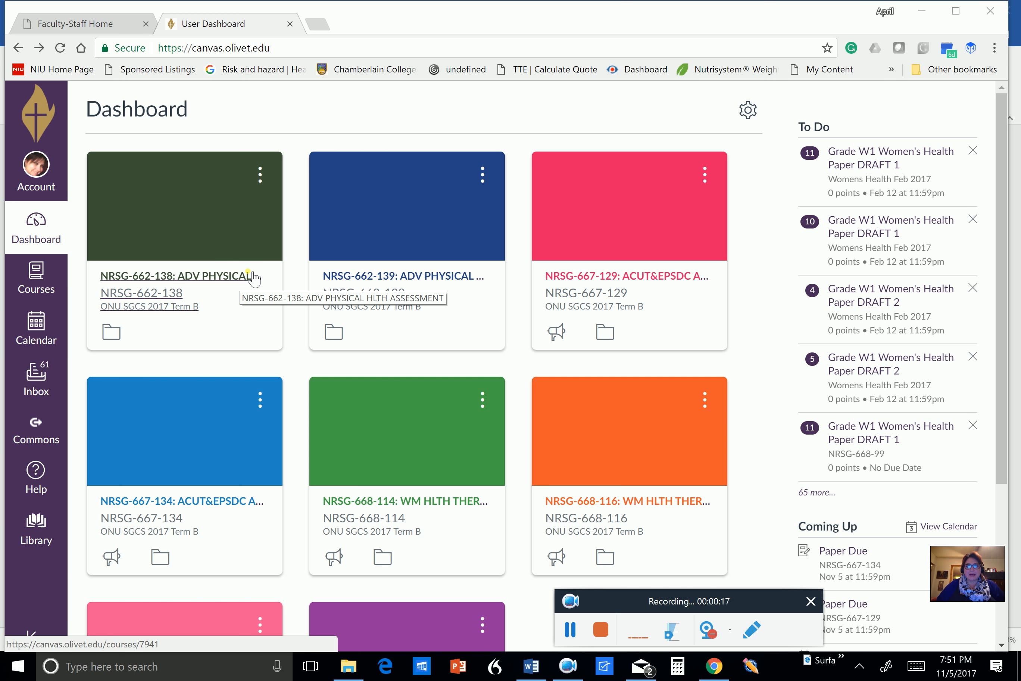
mouse_move(246, 102)
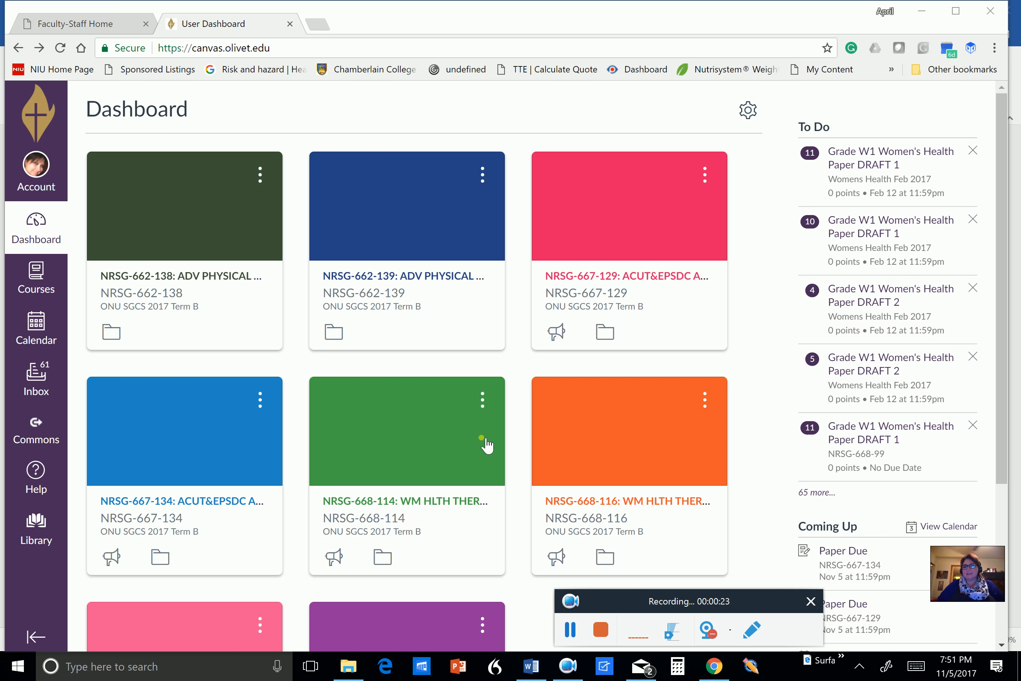
mouse_move(231, 186)
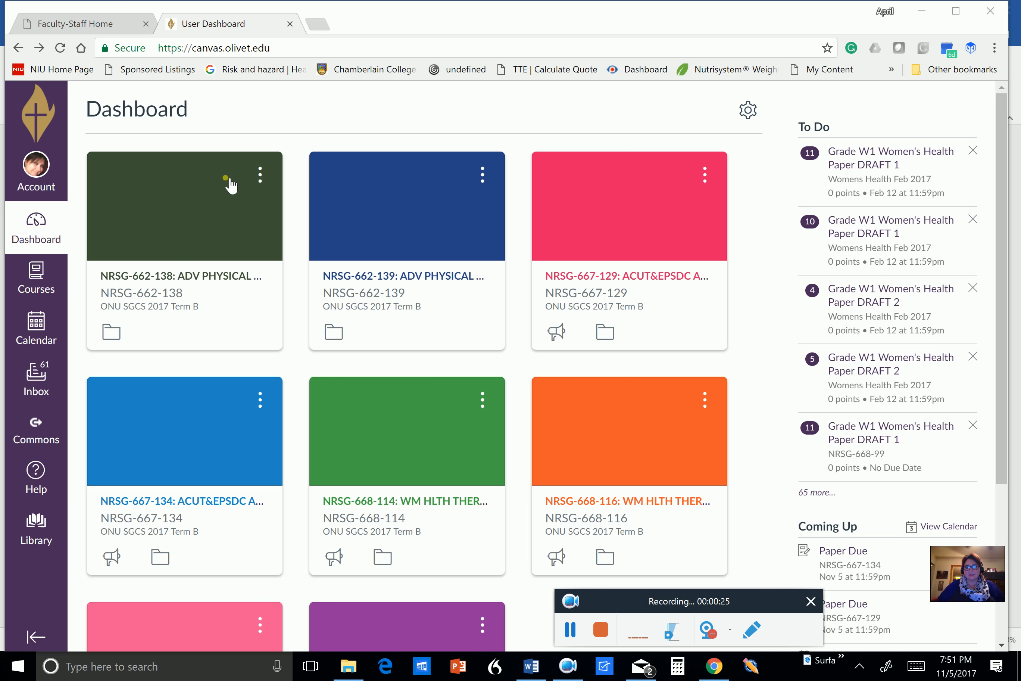
mouse_move(143, 285)
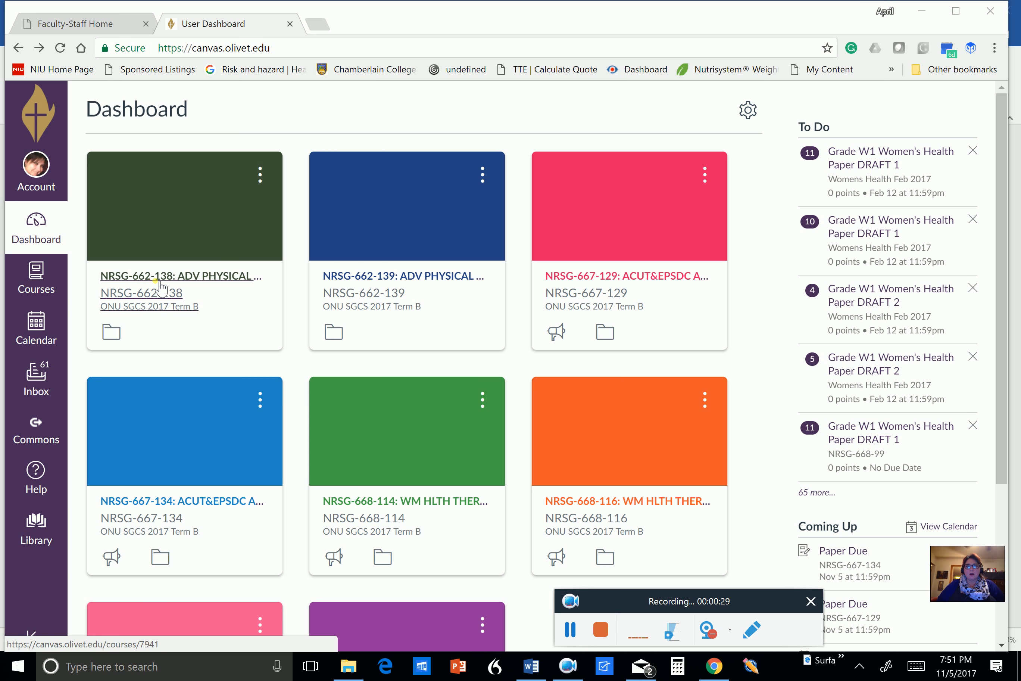
mouse_move(386, 293)
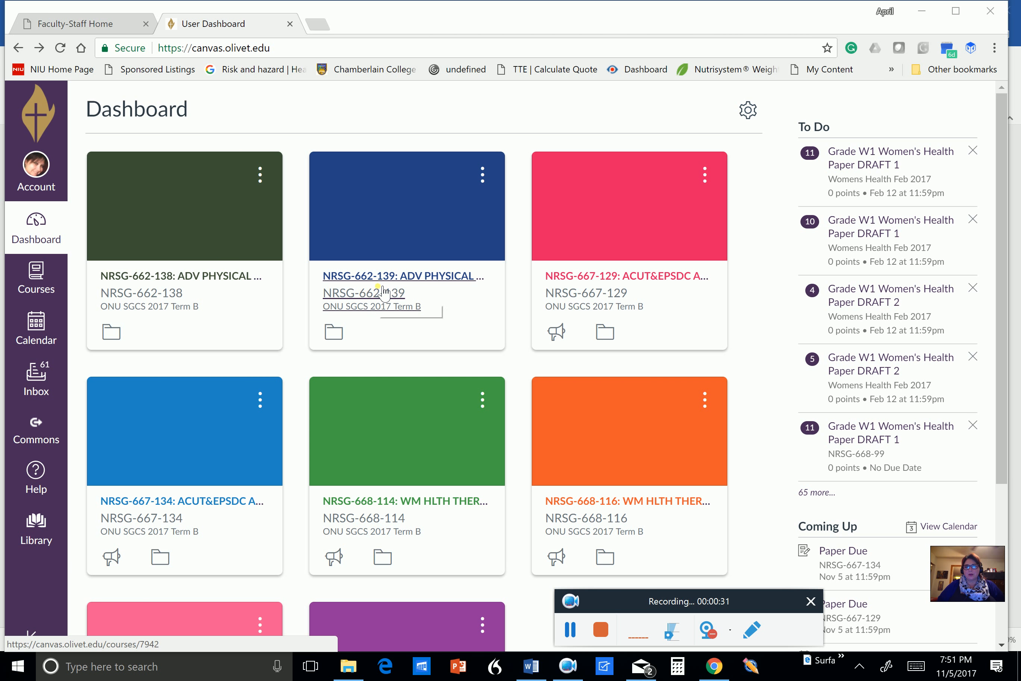
mouse_move(229, 227)
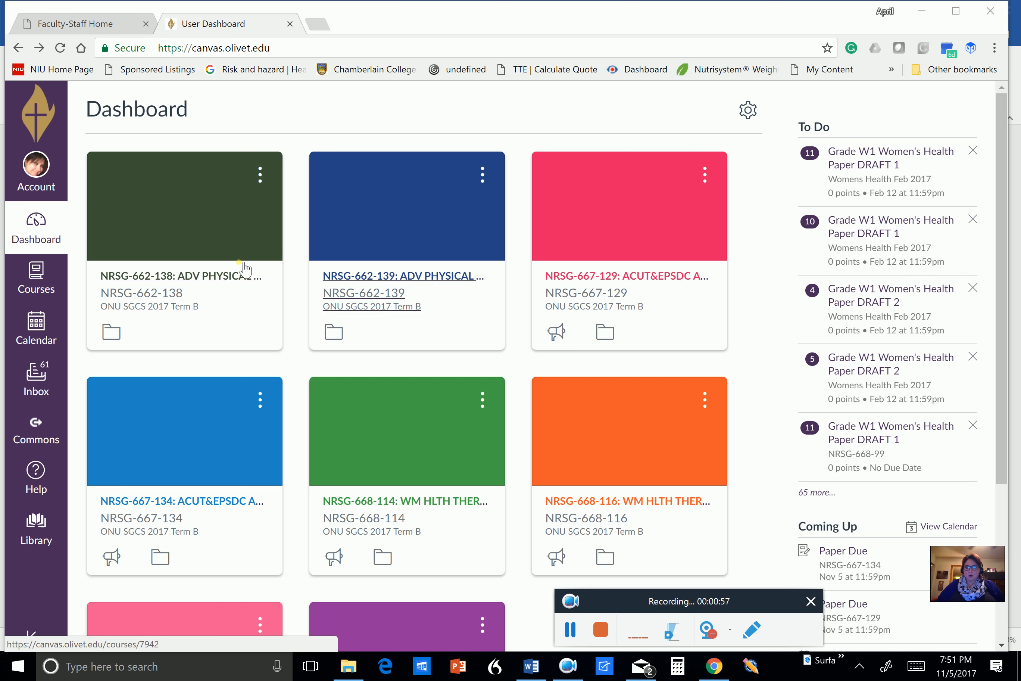
mouse_move(345, 276)
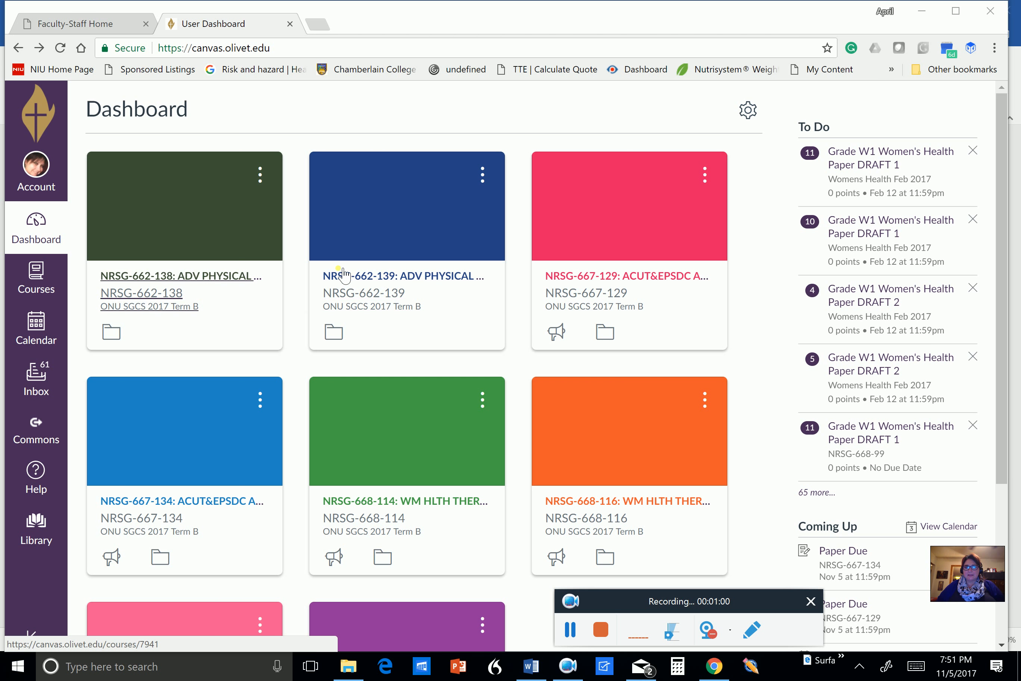
mouse_move(290, 275)
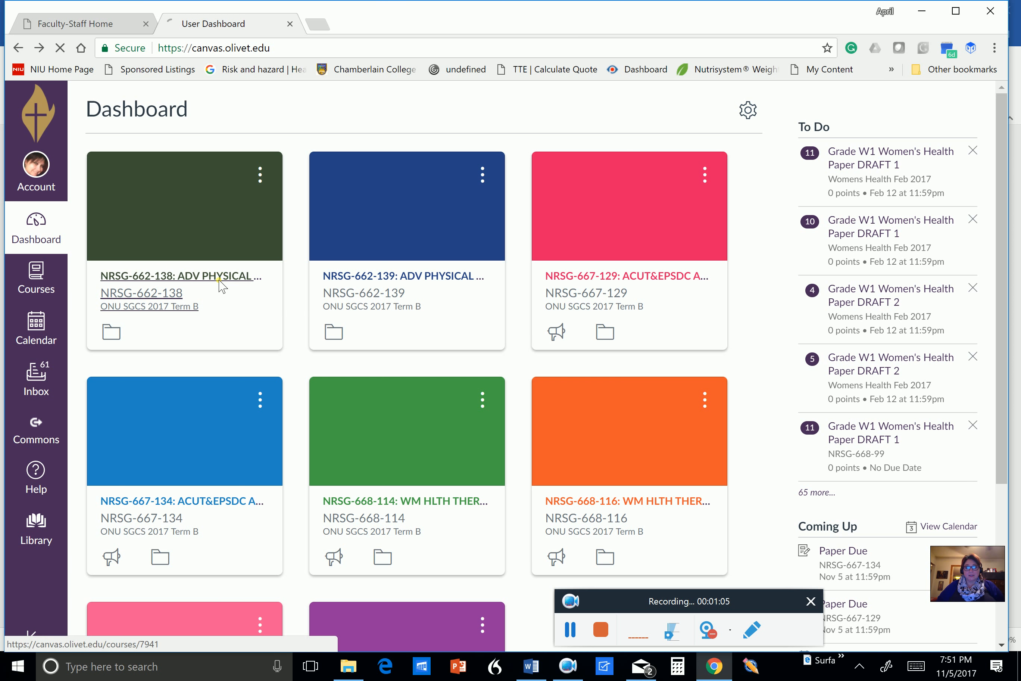
click(178, 276)
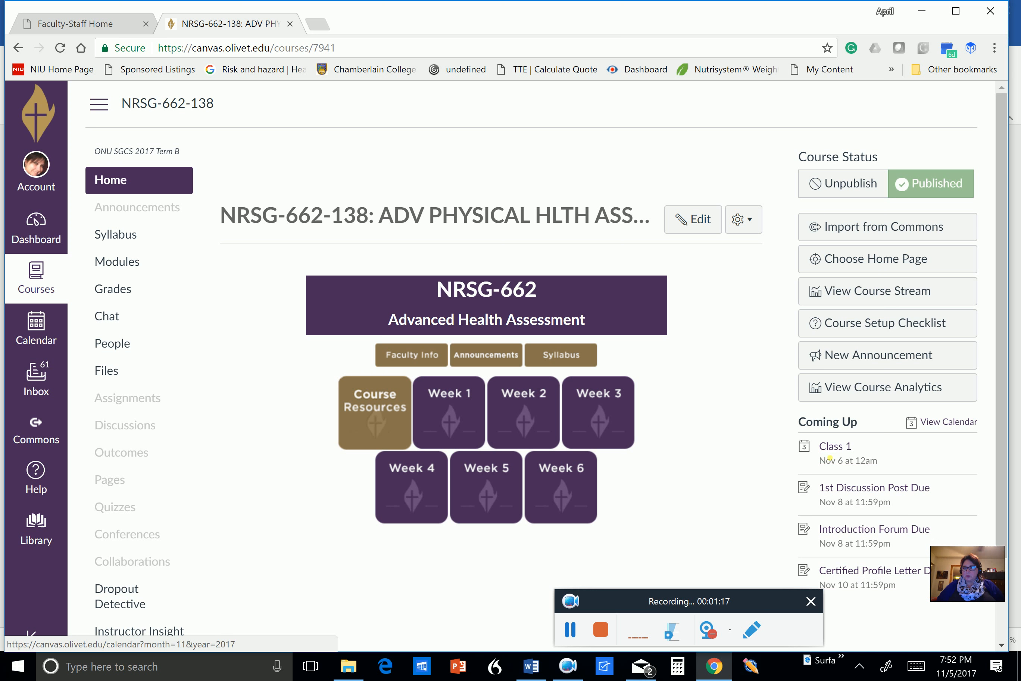
mouse_move(835, 445)
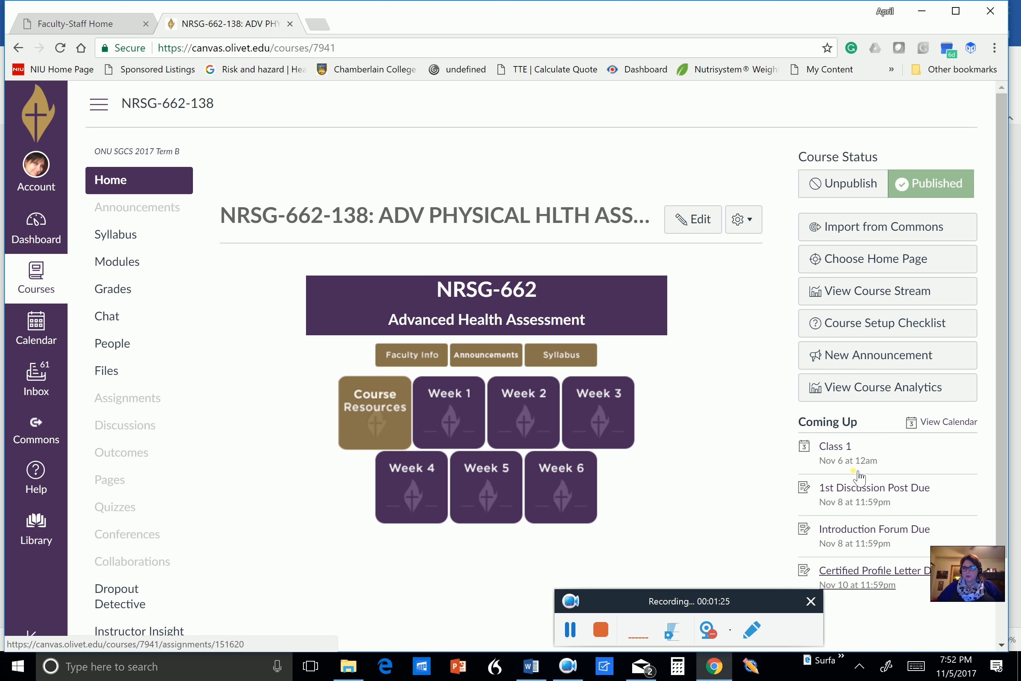
mouse_move(875, 488)
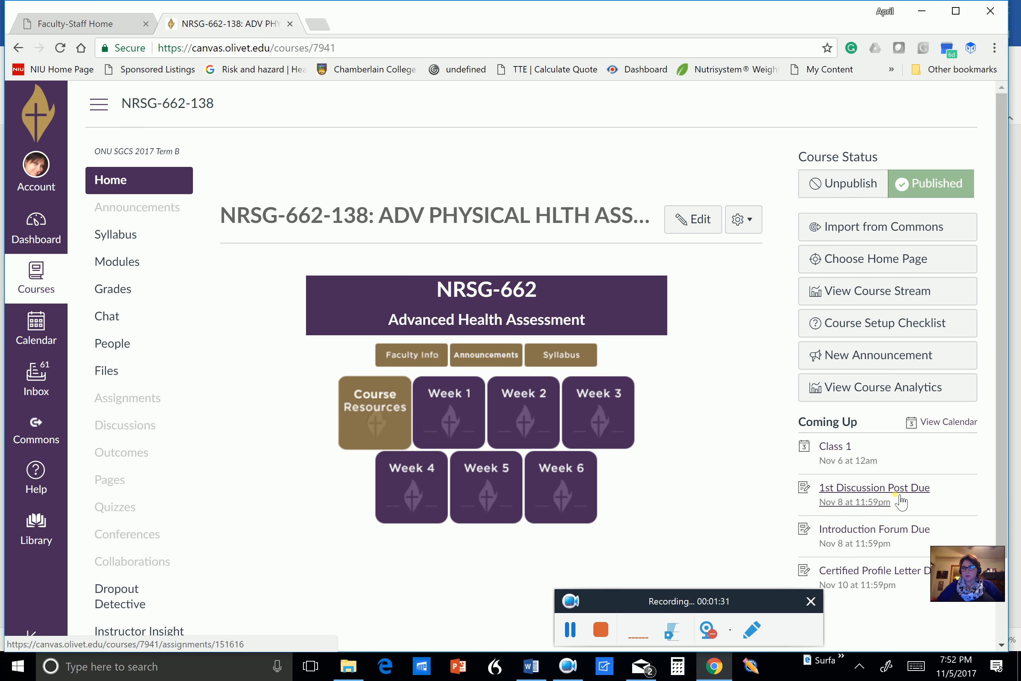
mouse_move(456, 70)
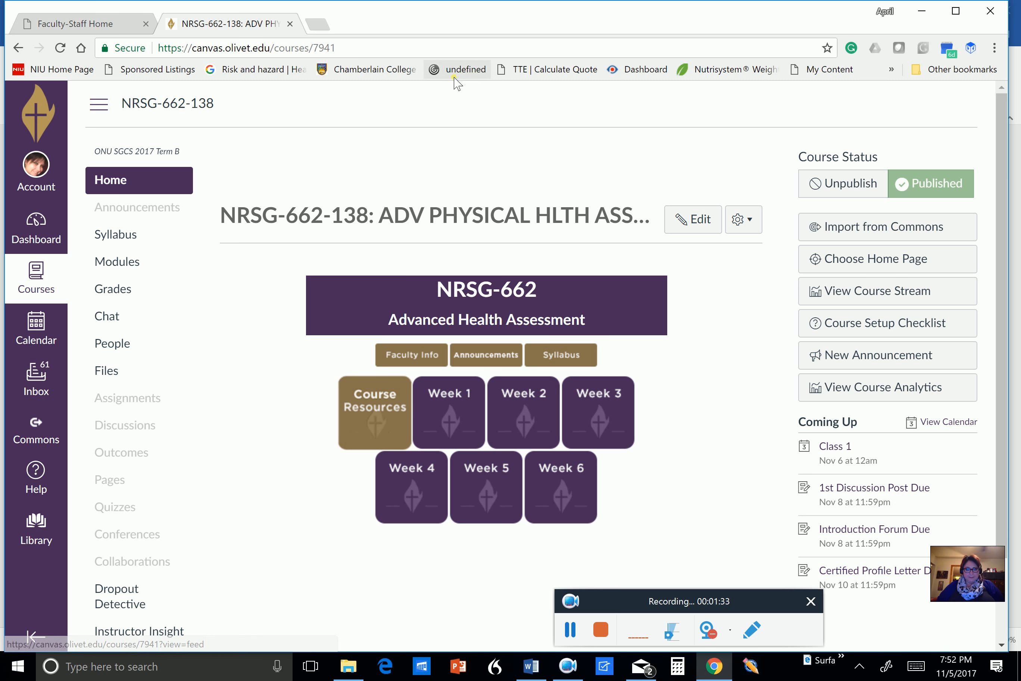
mouse_move(412, 355)
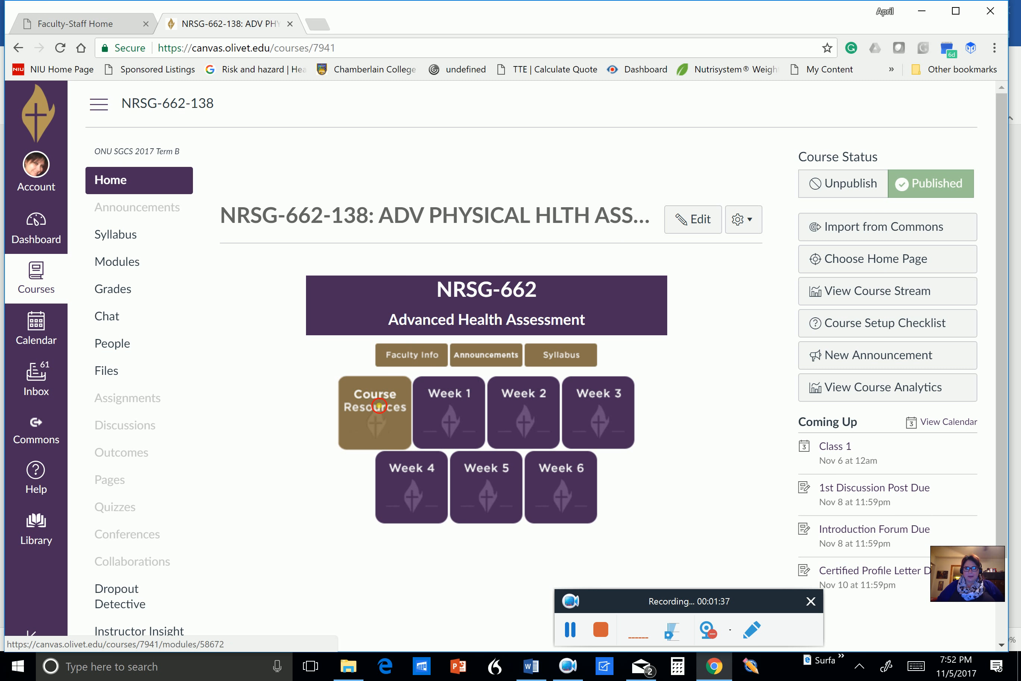
Step: Open the Course Resources module and scroll through its Connect and Discover items to Module 1
click(374, 412)
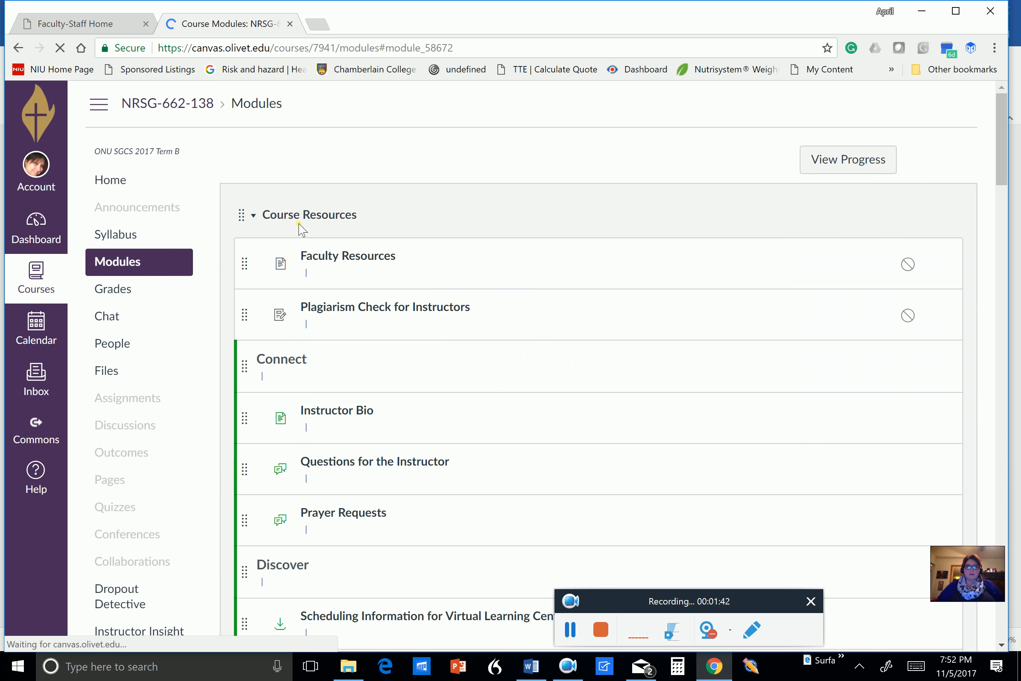
scroll(down, 3)
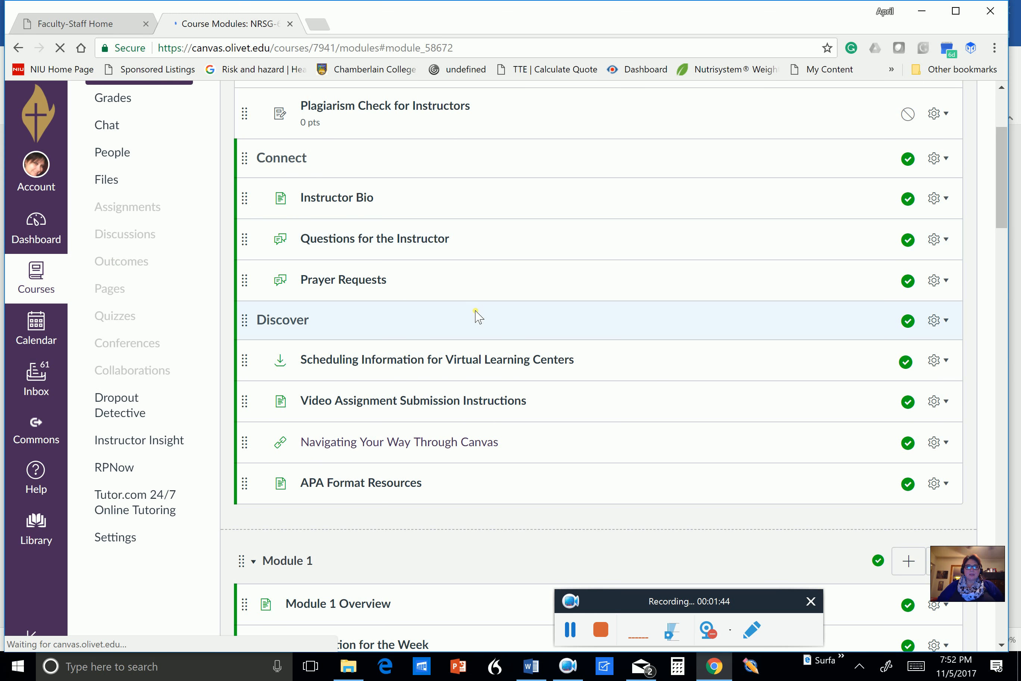
scroll(up, 3)
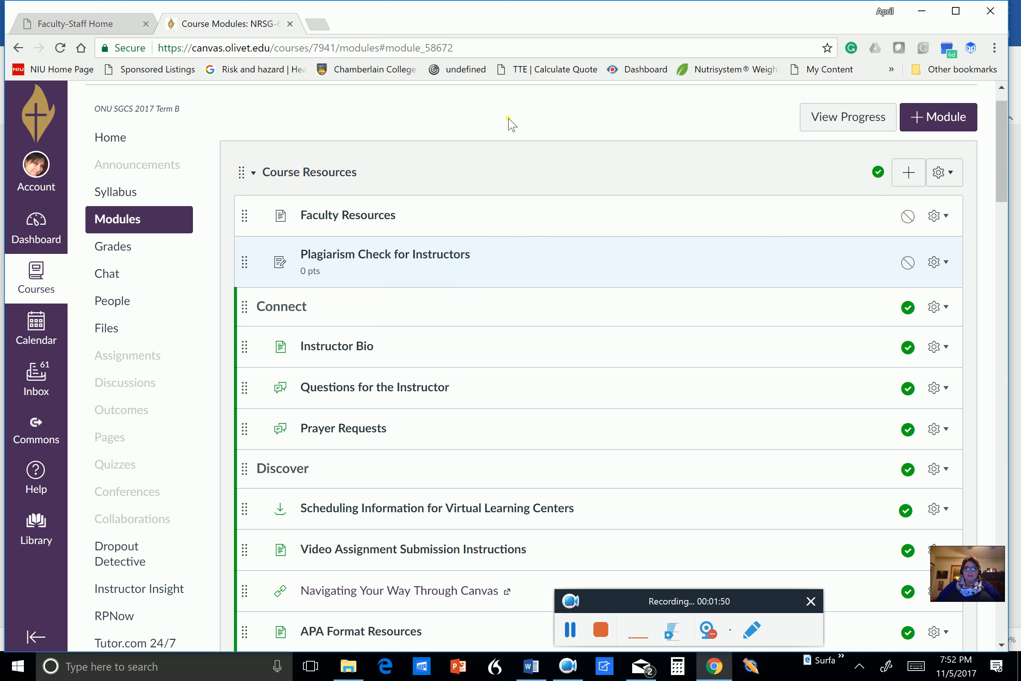
mouse_move(498, 414)
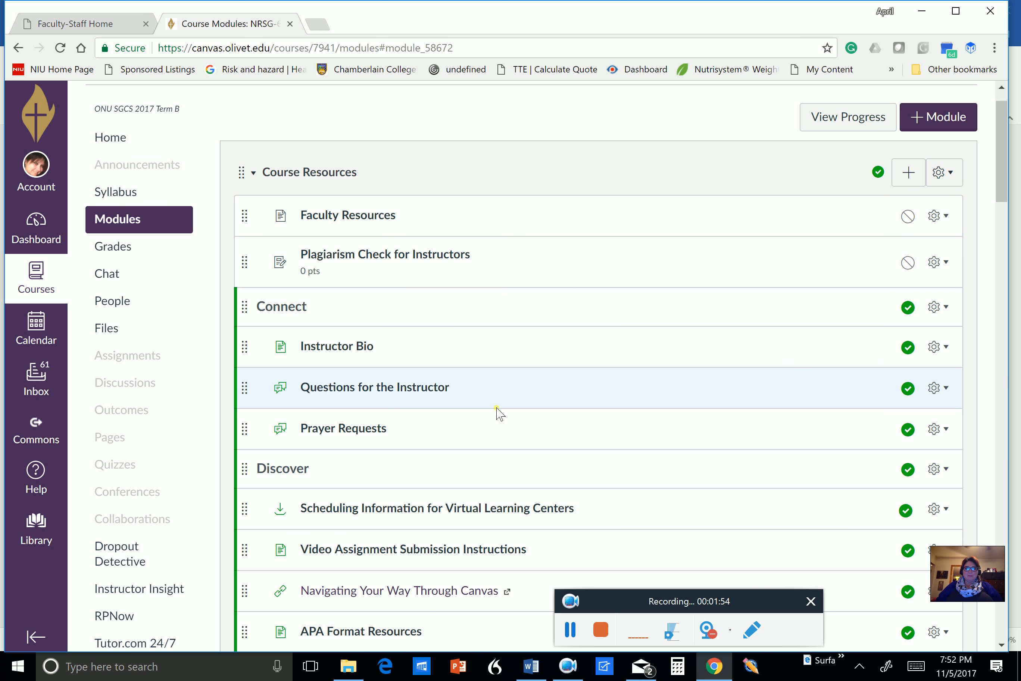
scroll(down, 3)
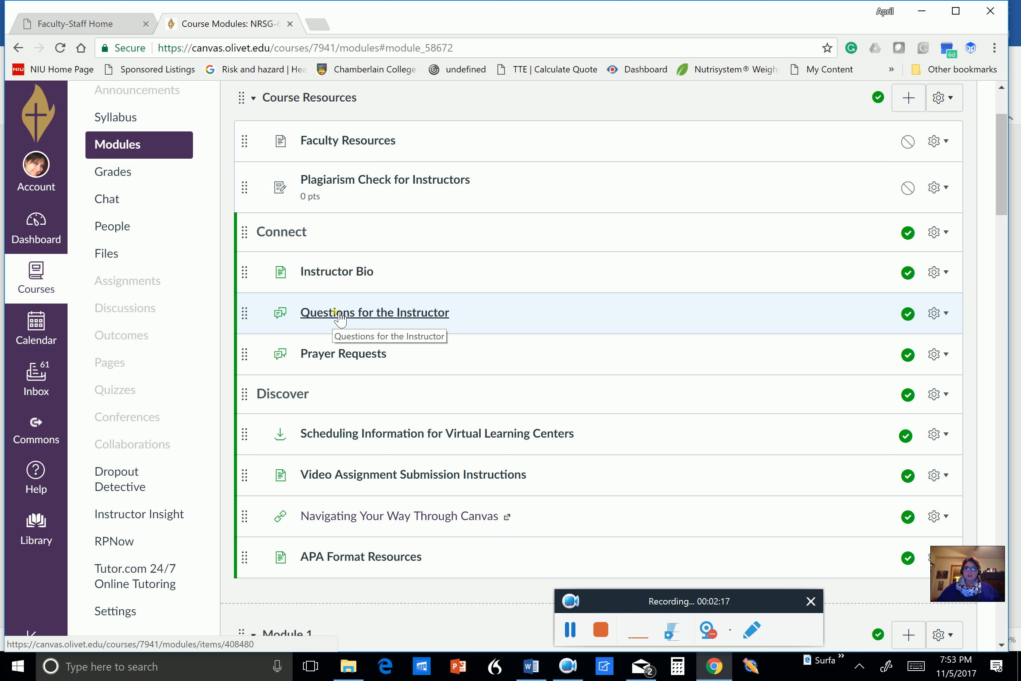
mouse_move(368, 321)
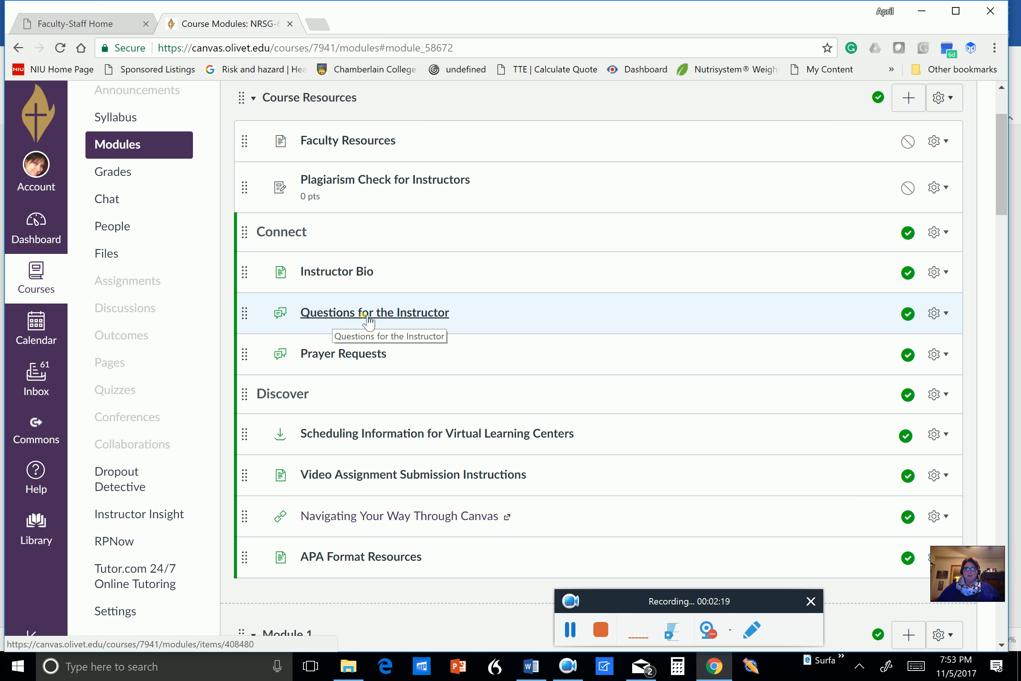
mouse_move(412, 316)
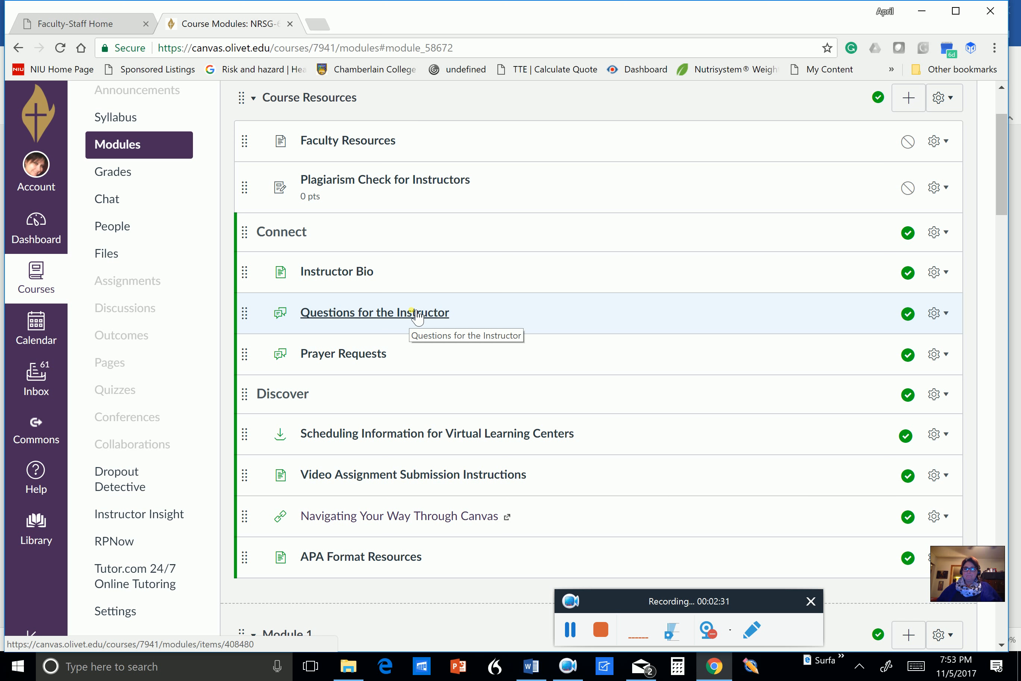
mouse_move(344, 353)
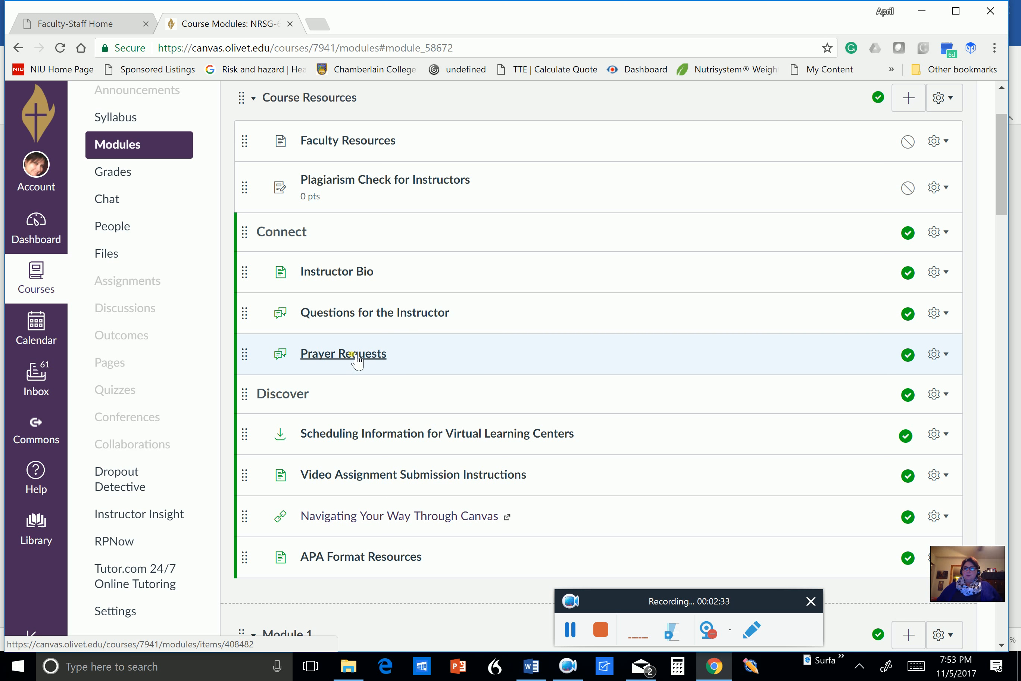
scroll(down, 3)
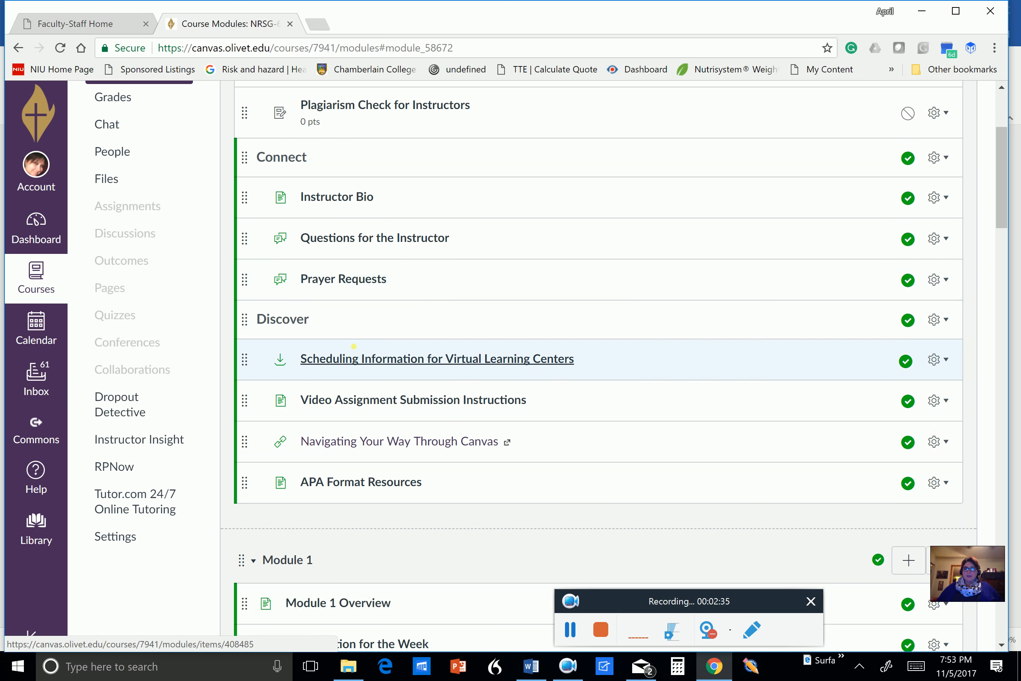
mouse_move(344, 279)
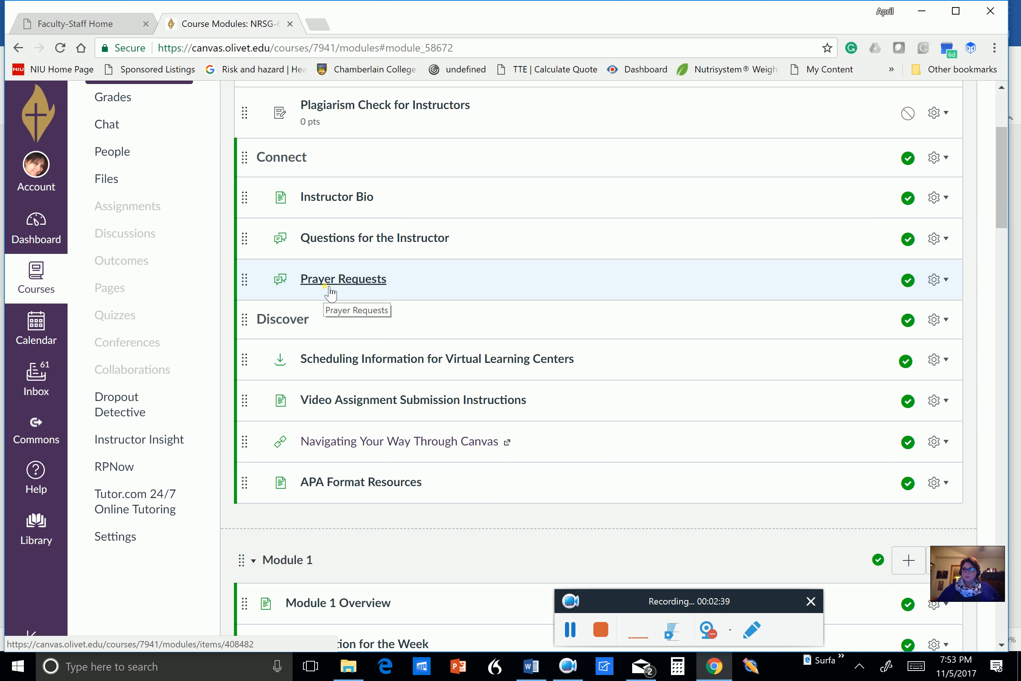
mouse_move(349, 285)
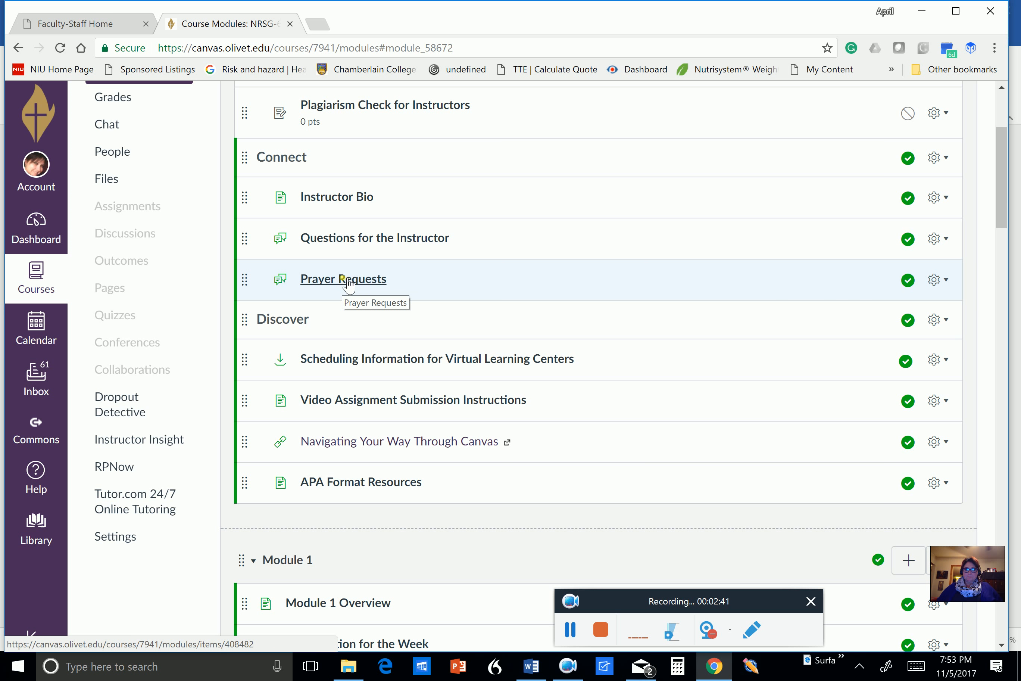
mouse_move(395, 359)
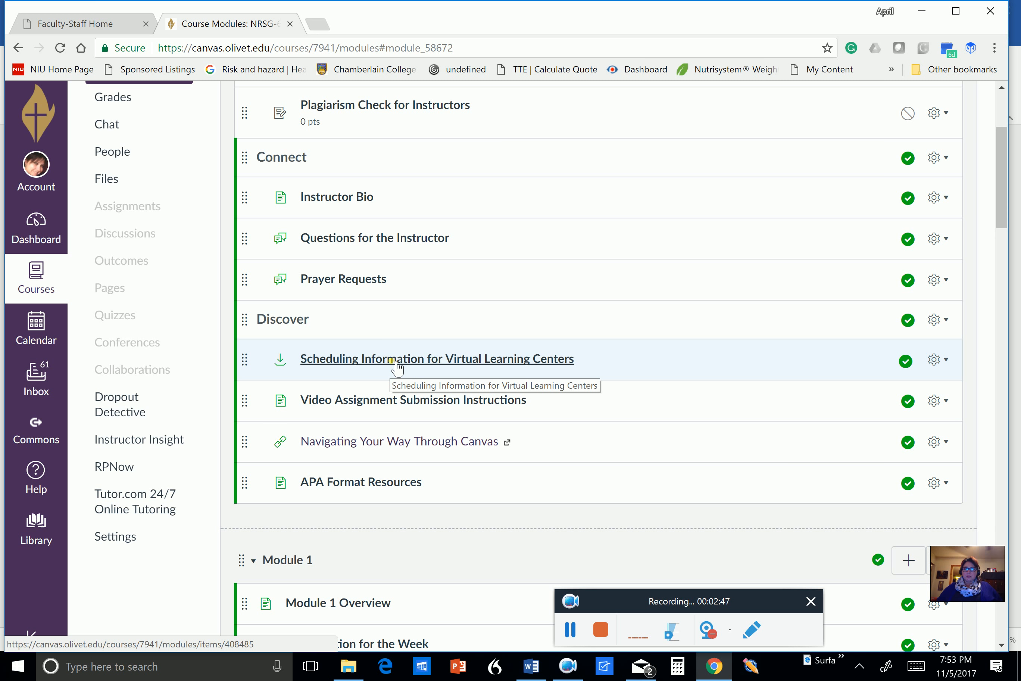
mouse_move(380, 402)
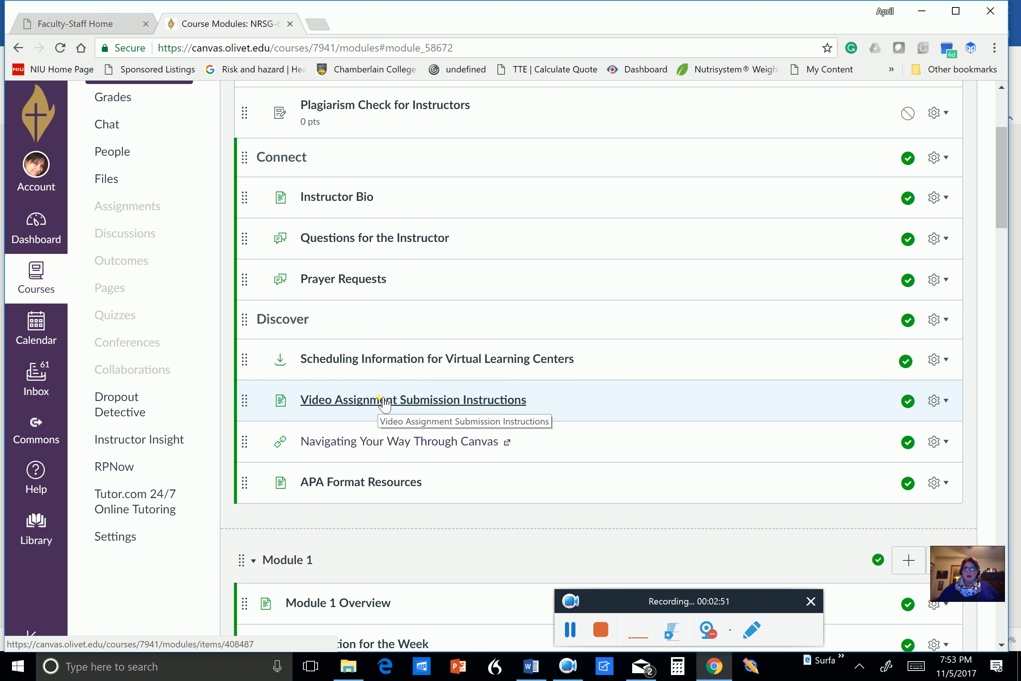
Step: Open the Video Assignment Submission Instructions page and view the video.olivet.edu upload process
click(412, 399)
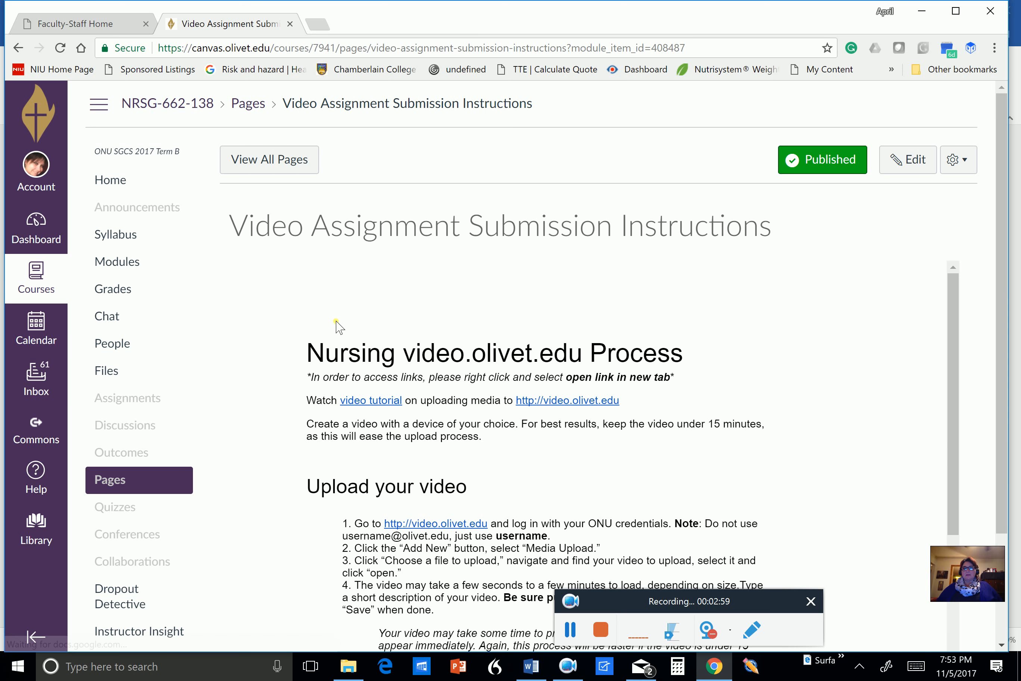
scroll(down, 3)
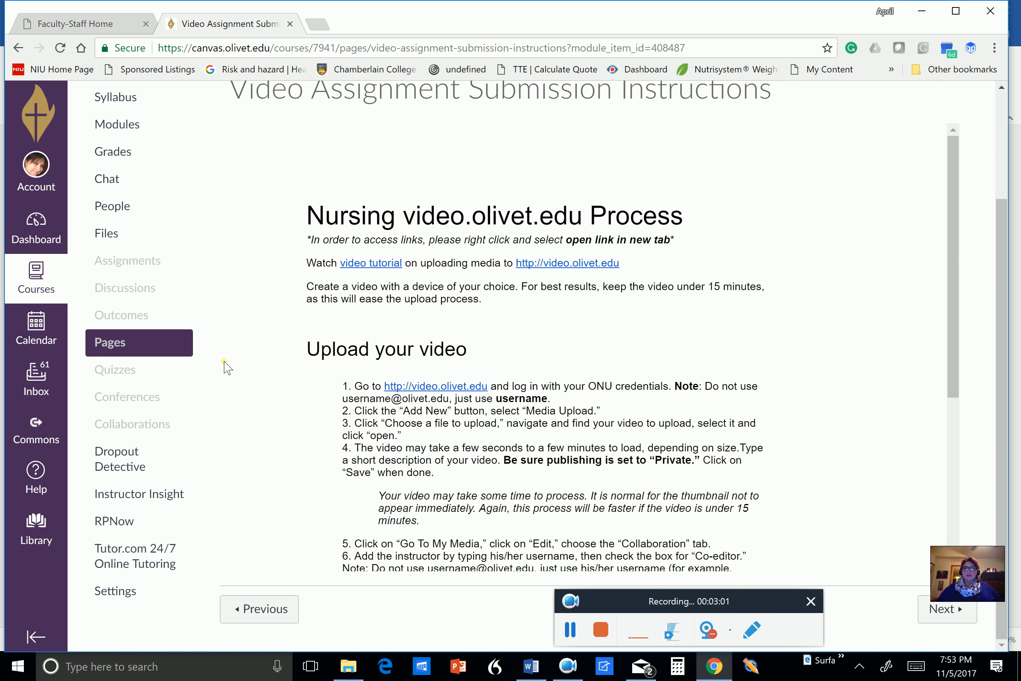
mouse_move(236, 382)
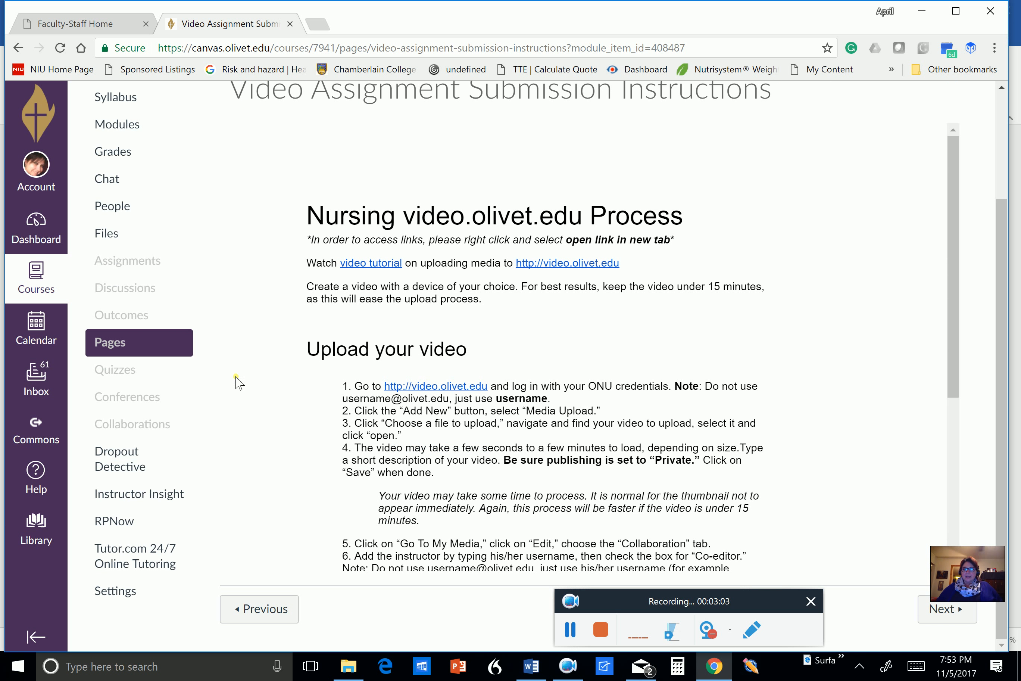
mouse_move(589, 256)
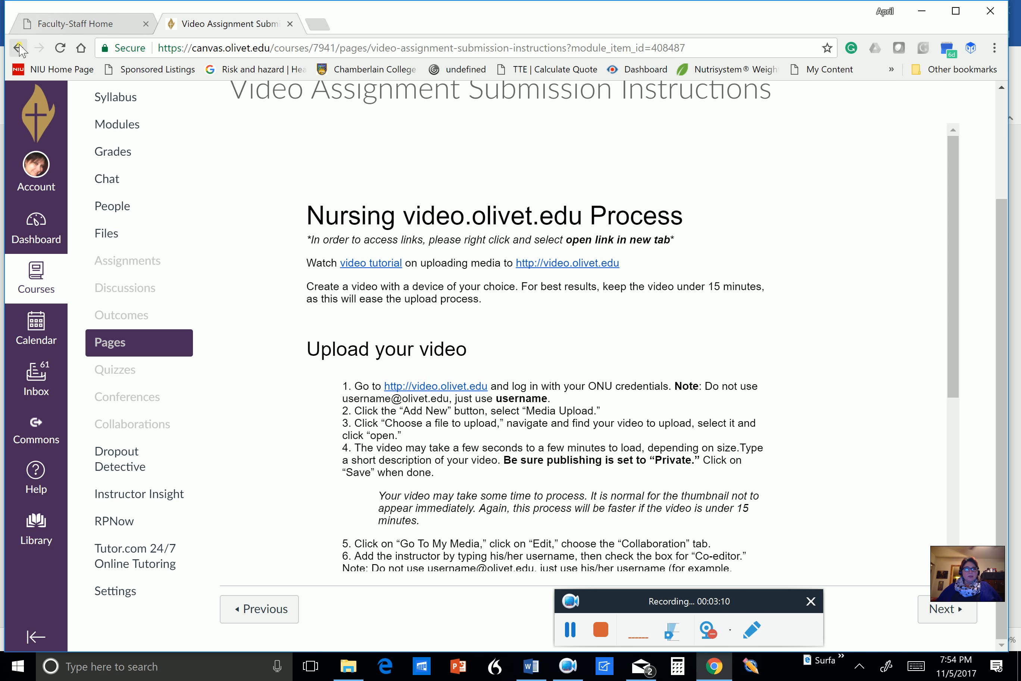
Step: Go back to the Modules page and bring the Module 1 Overview and W1 items into view
click(19, 48)
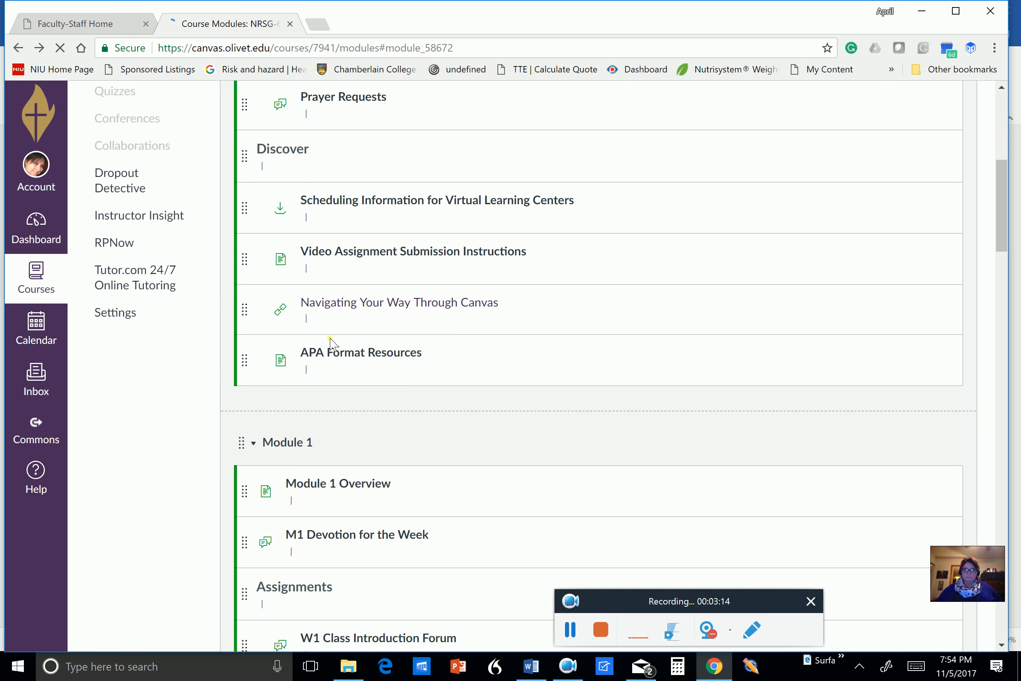
scroll(down, 3)
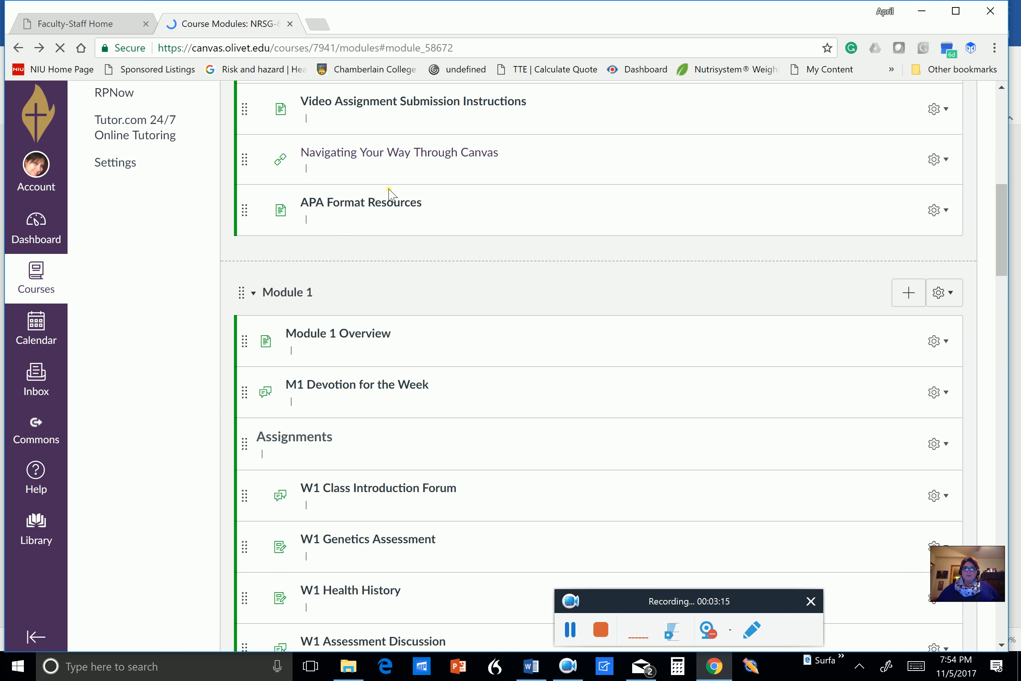
mouse_move(319, 292)
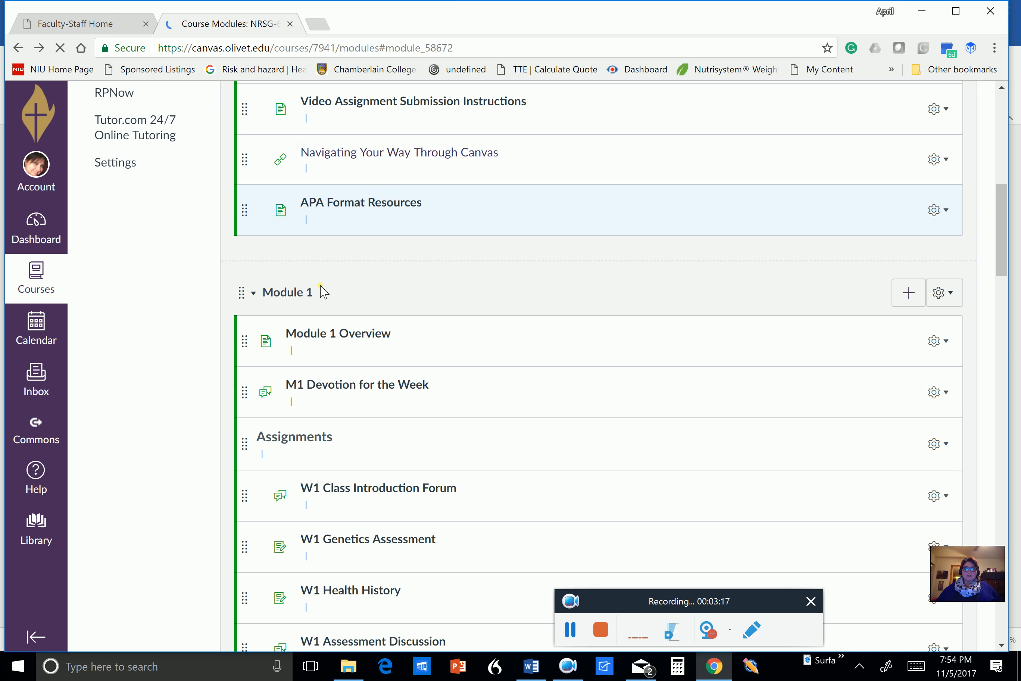
scroll(down, 3)
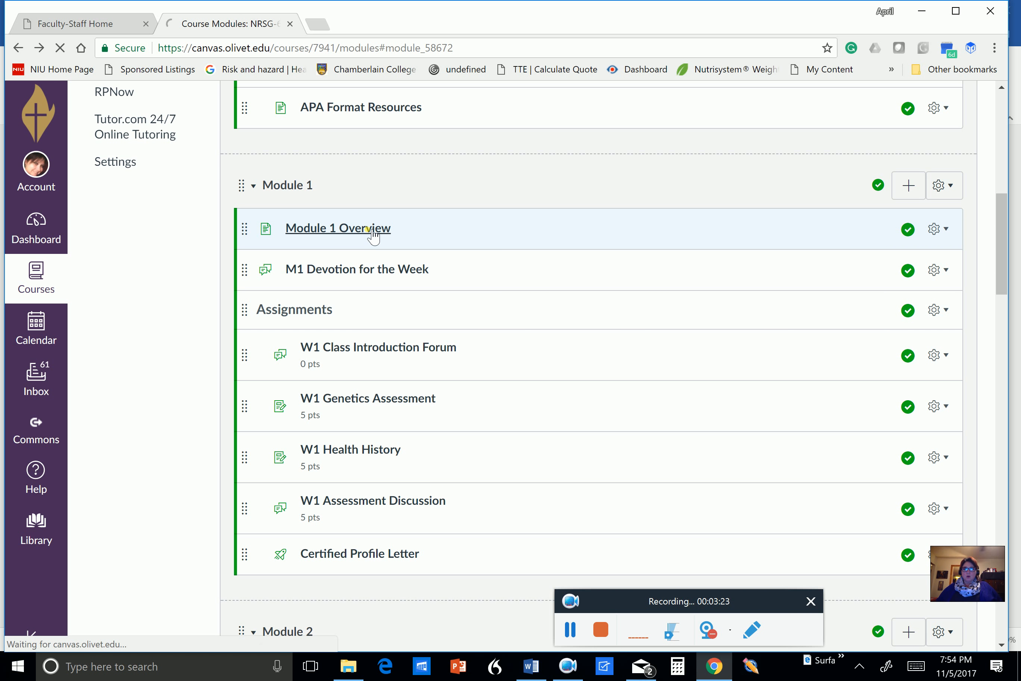
Step: Open the Module 1 Overview page and view its Devotion and Part I/II overview text
click(337, 228)
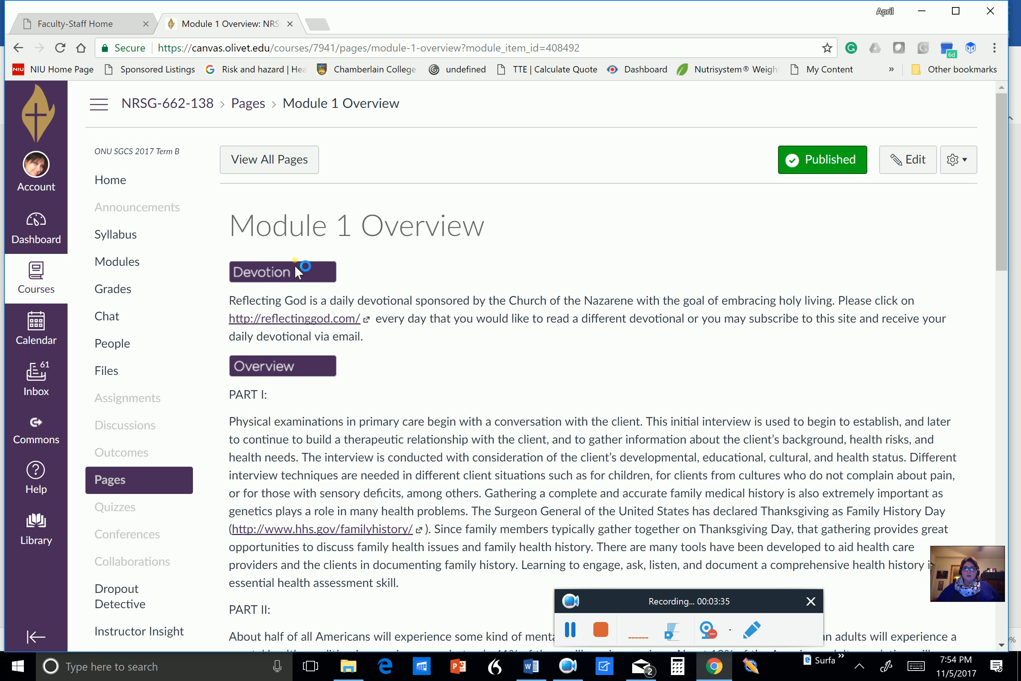
mouse_move(294, 325)
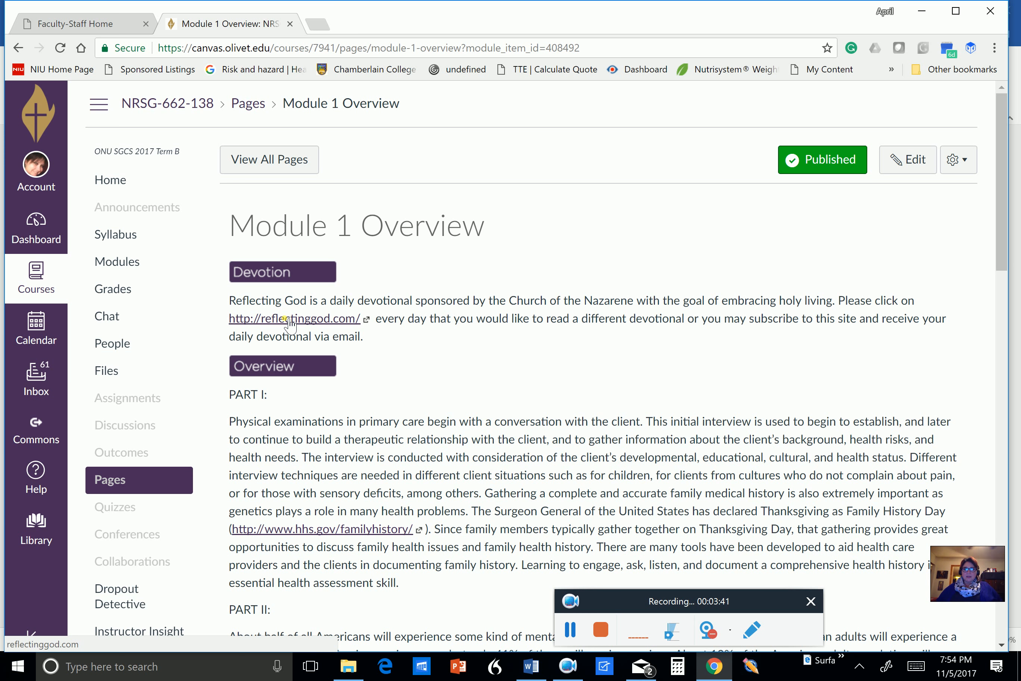
scroll(down, 3)
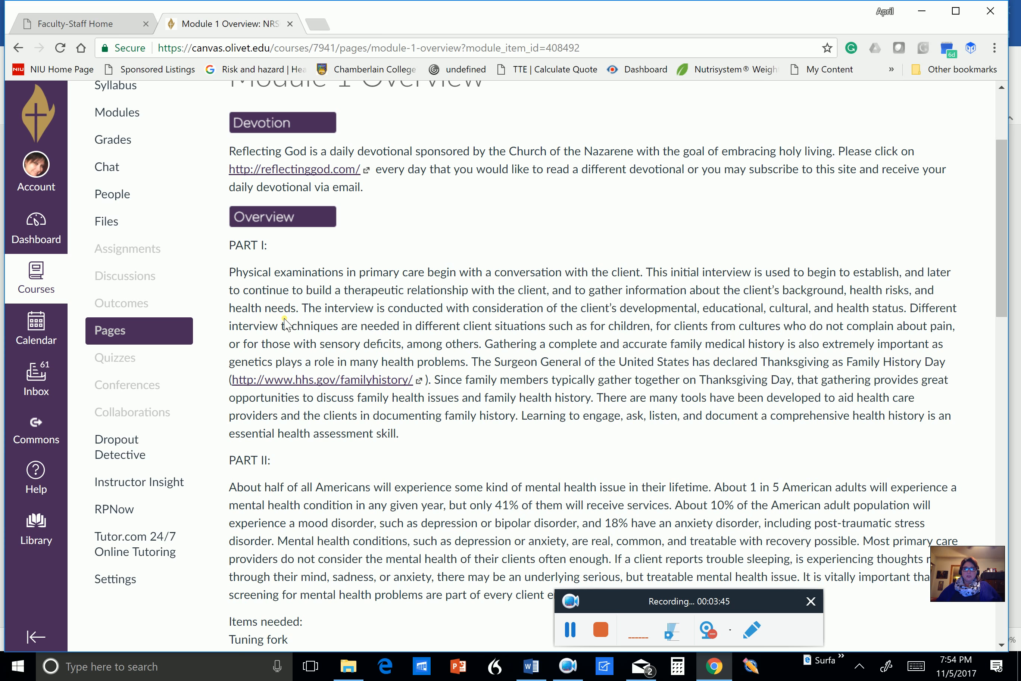
scroll(down, 3)
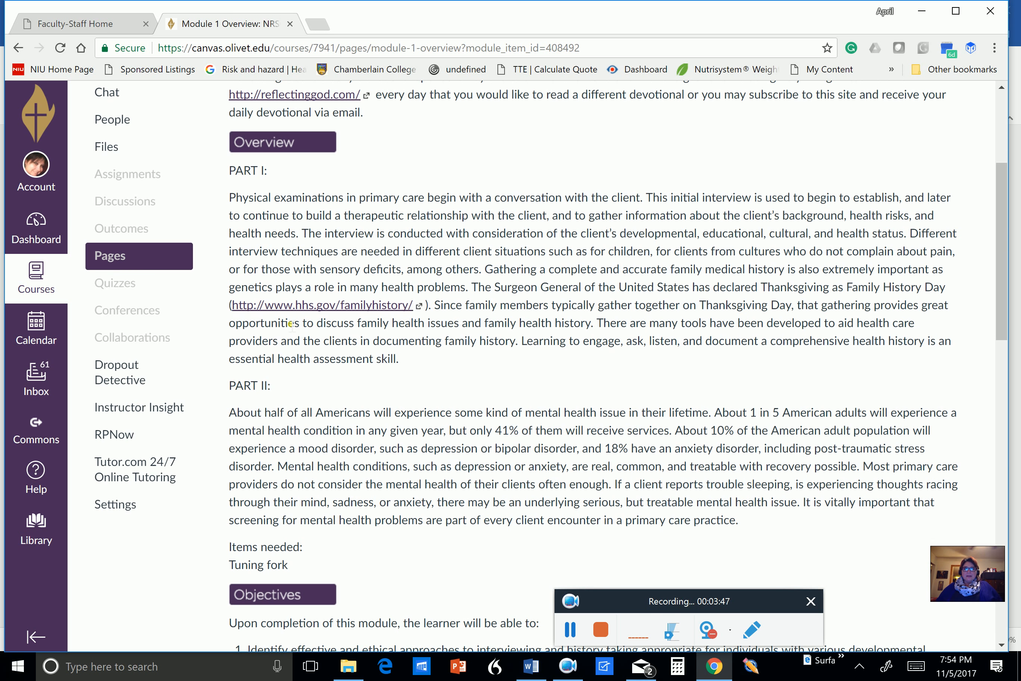
mouse_move(386, 231)
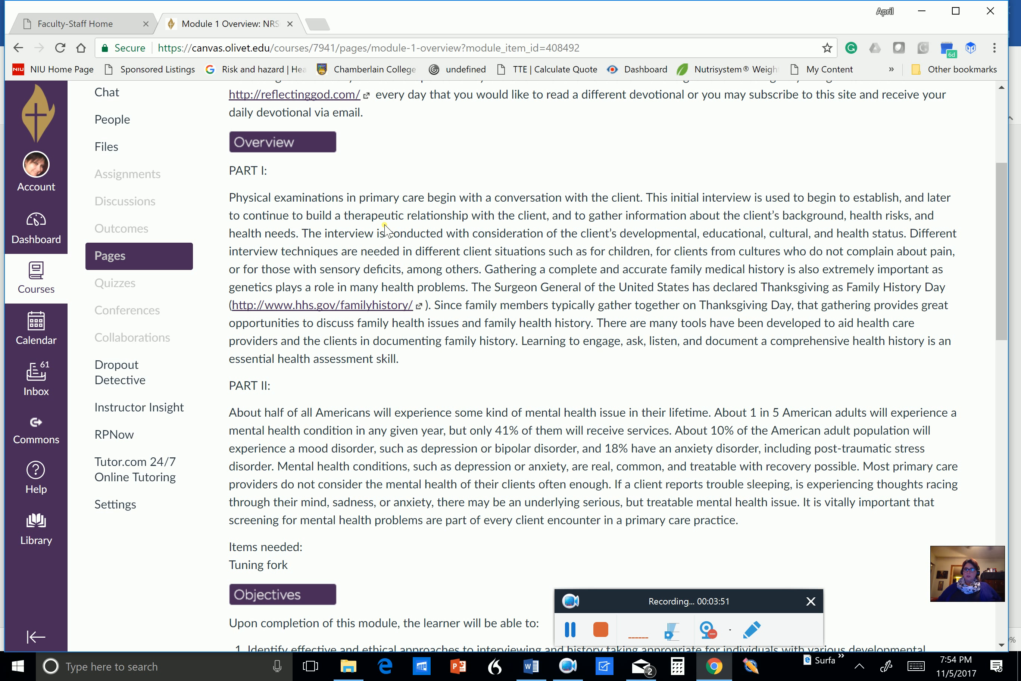
mouse_move(521, 203)
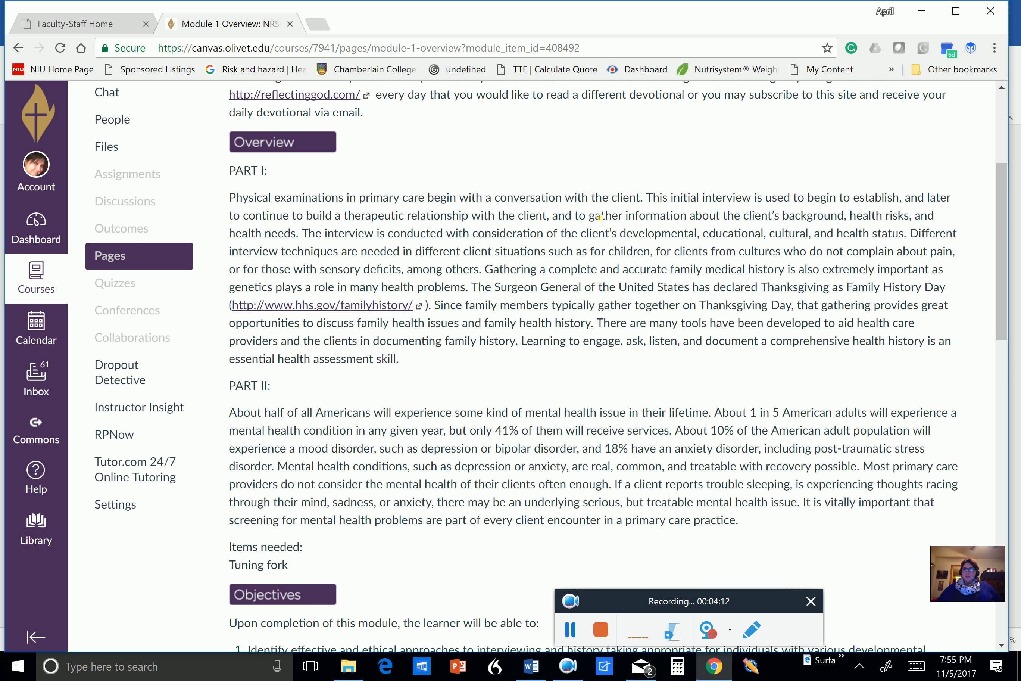
mouse_move(835, 170)
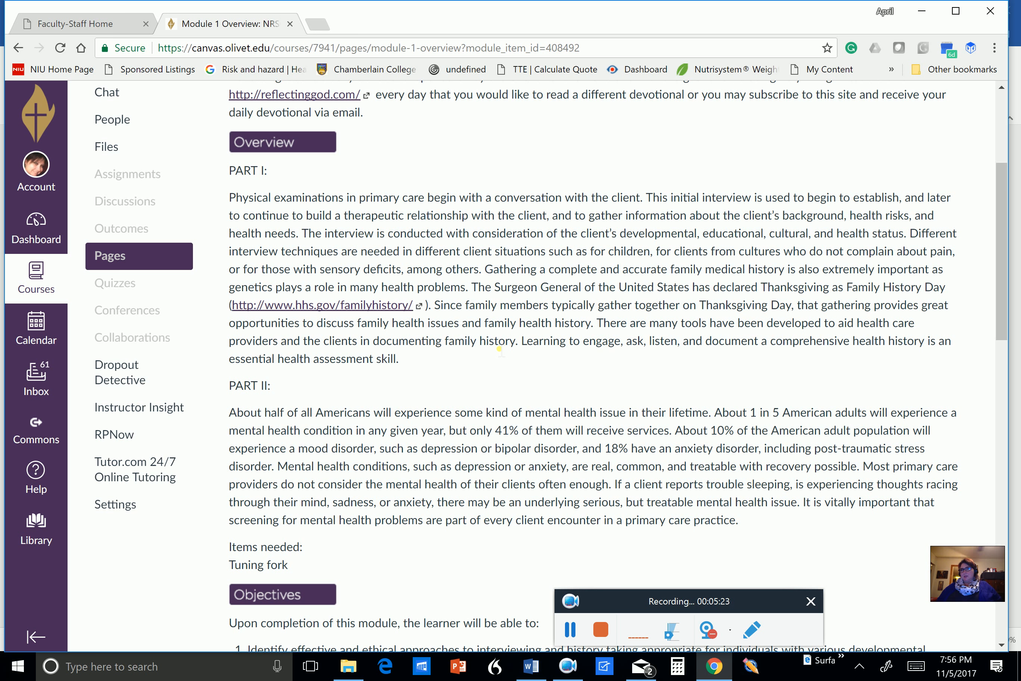
mouse_move(623, 365)
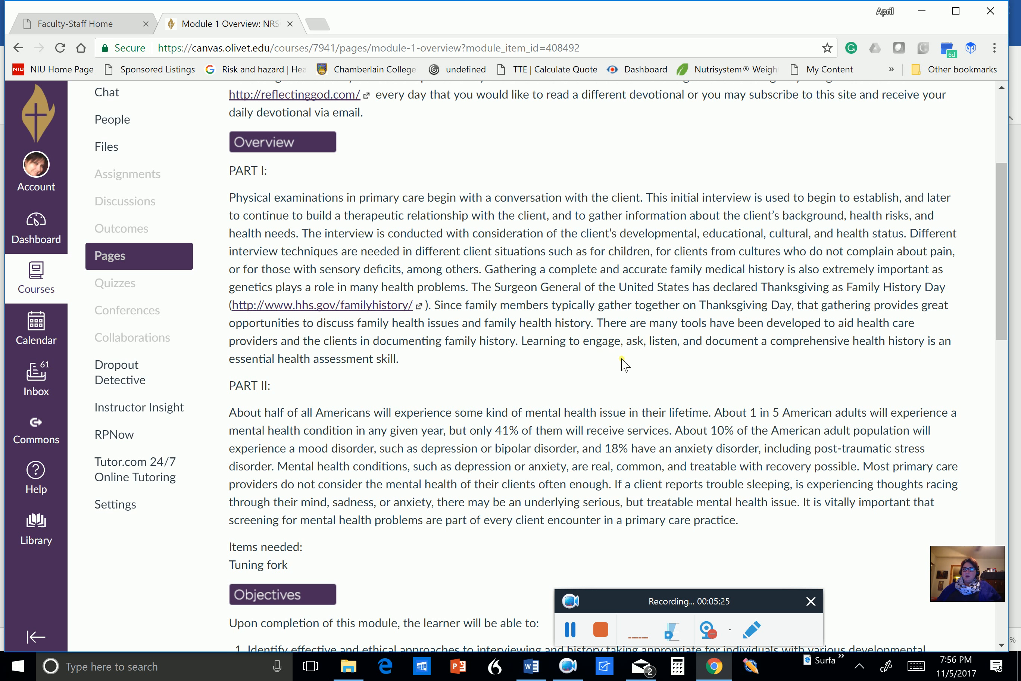
scroll(down, 3)
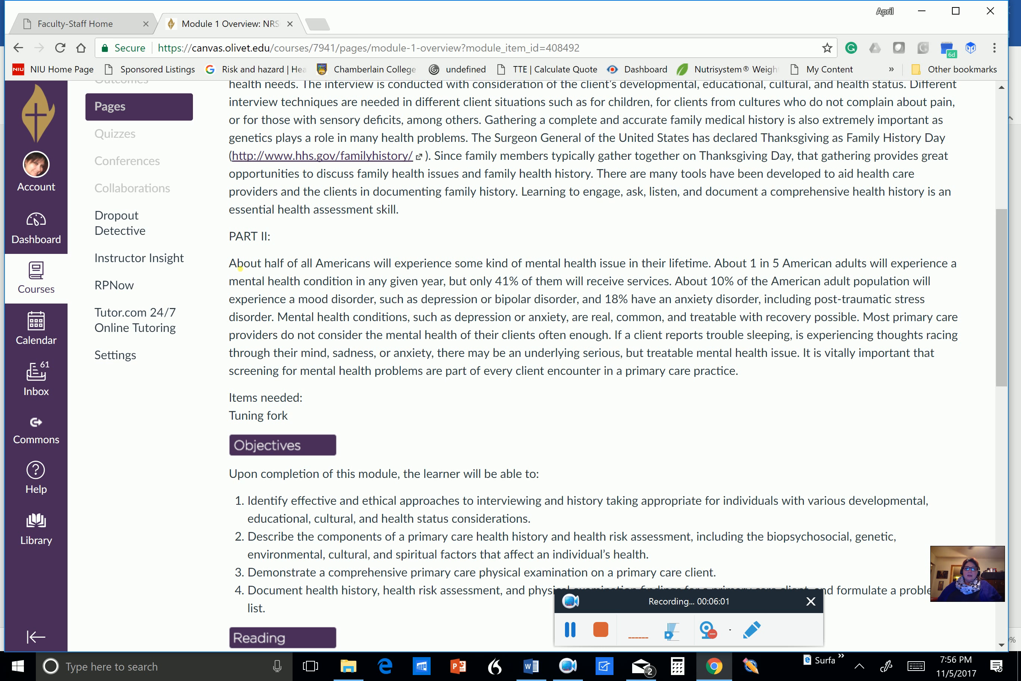
mouse_move(504, 250)
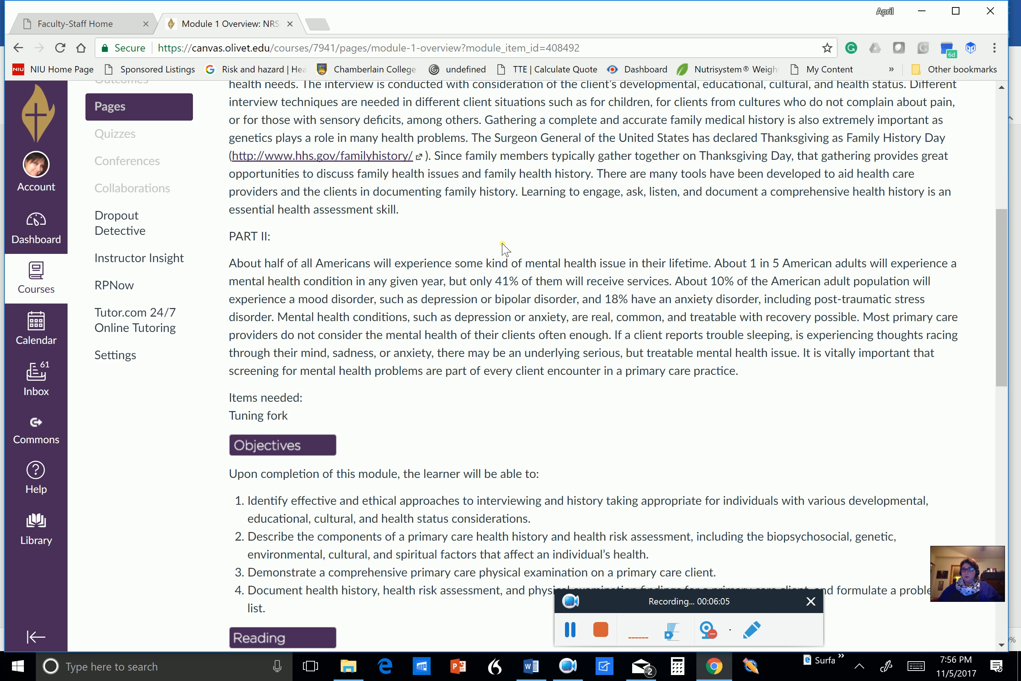
mouse_move(768, 249)
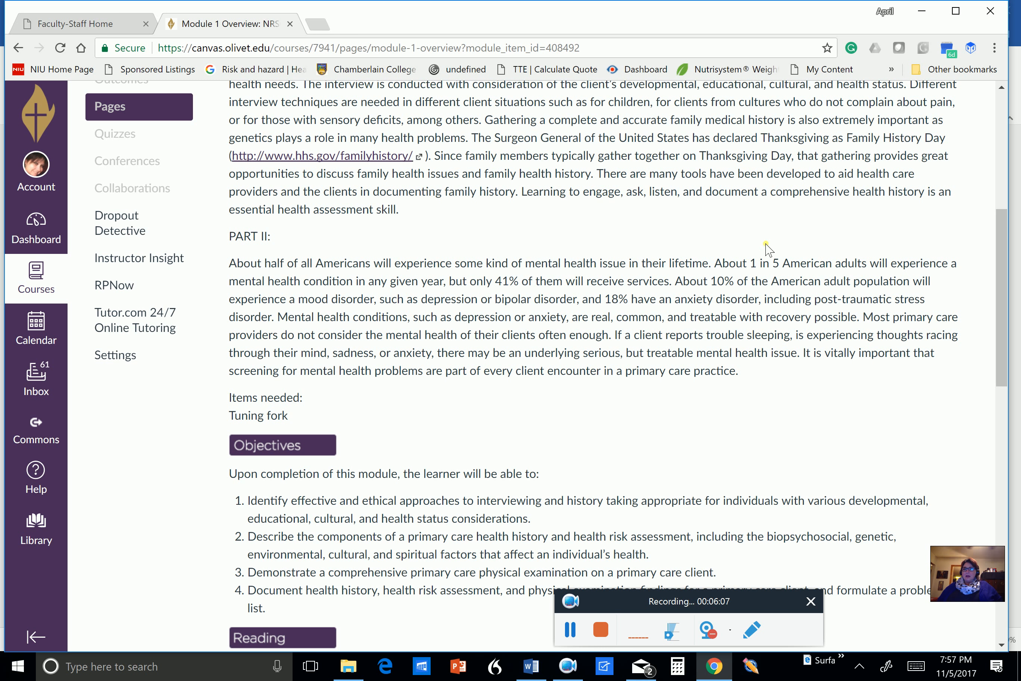
mouse_move(904, 255)
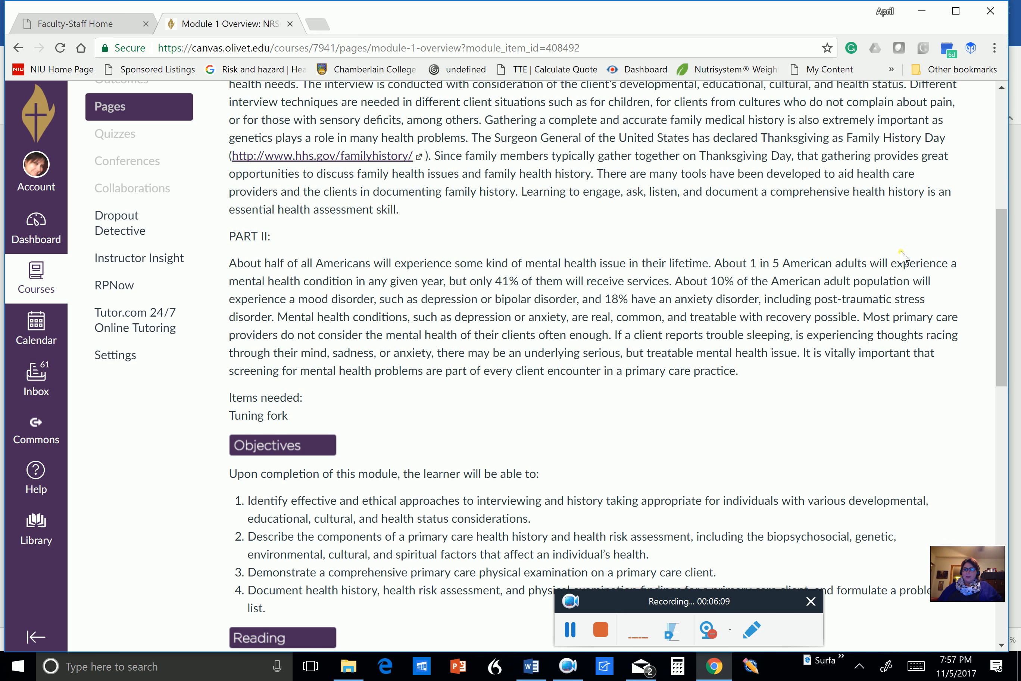
mouse_move(476, 252)
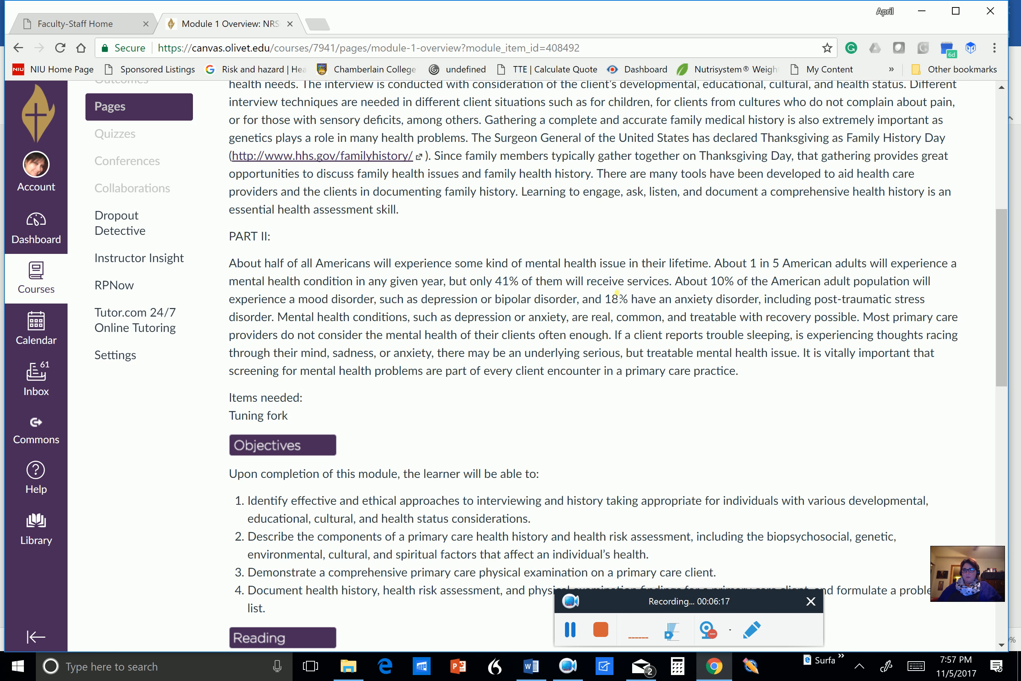
mouse_move(804, 297)
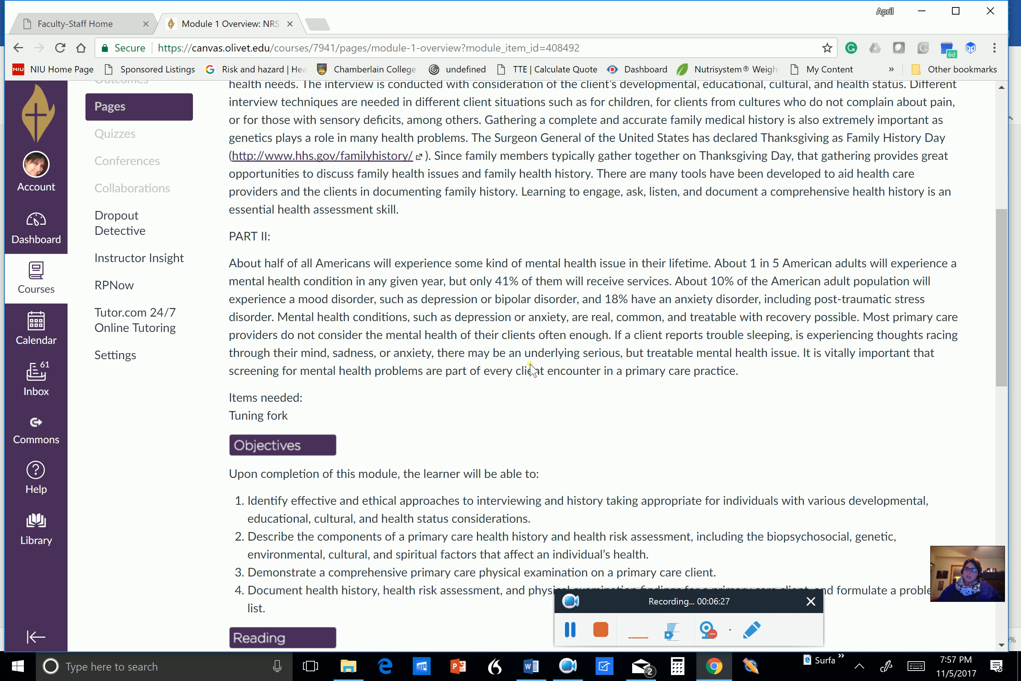
mouse_move(575, 408)
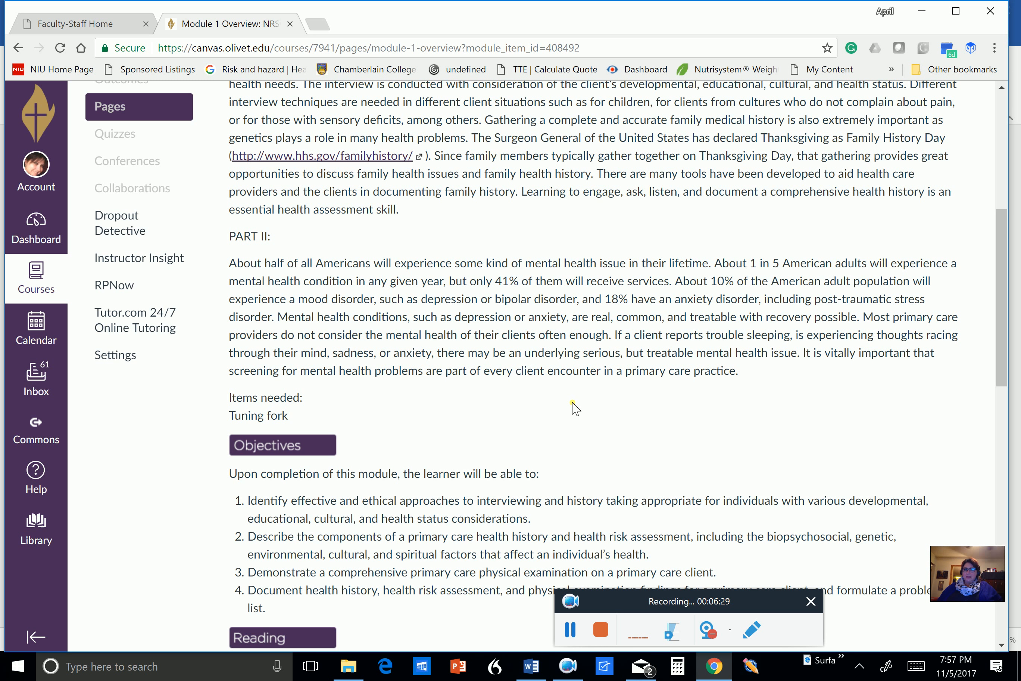
mouse_move(345, 412)
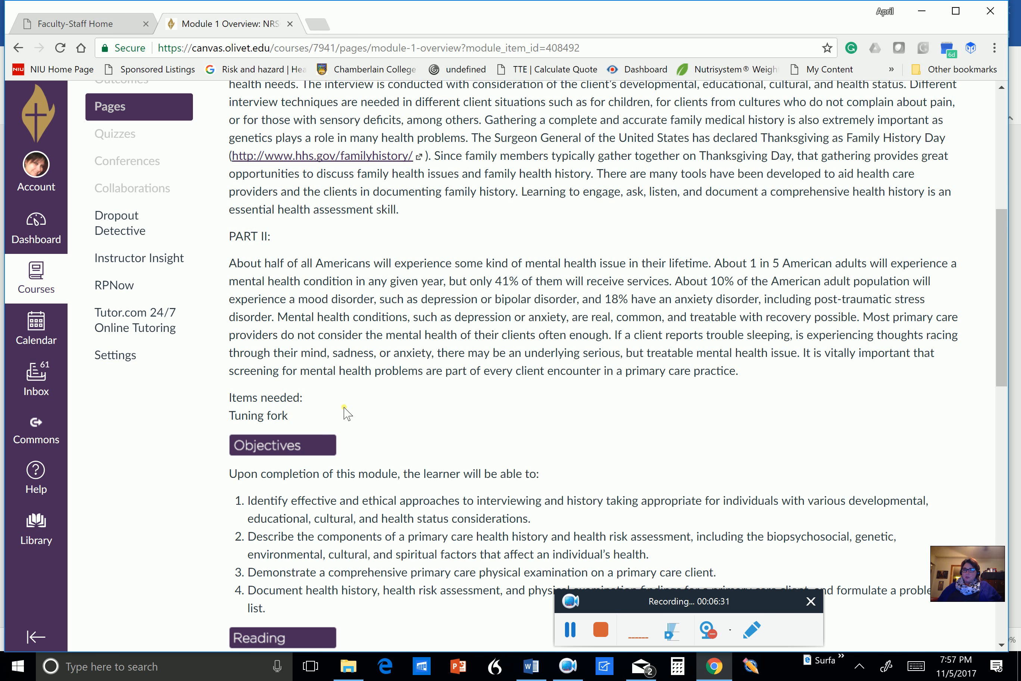
mouse_move(458, 411)
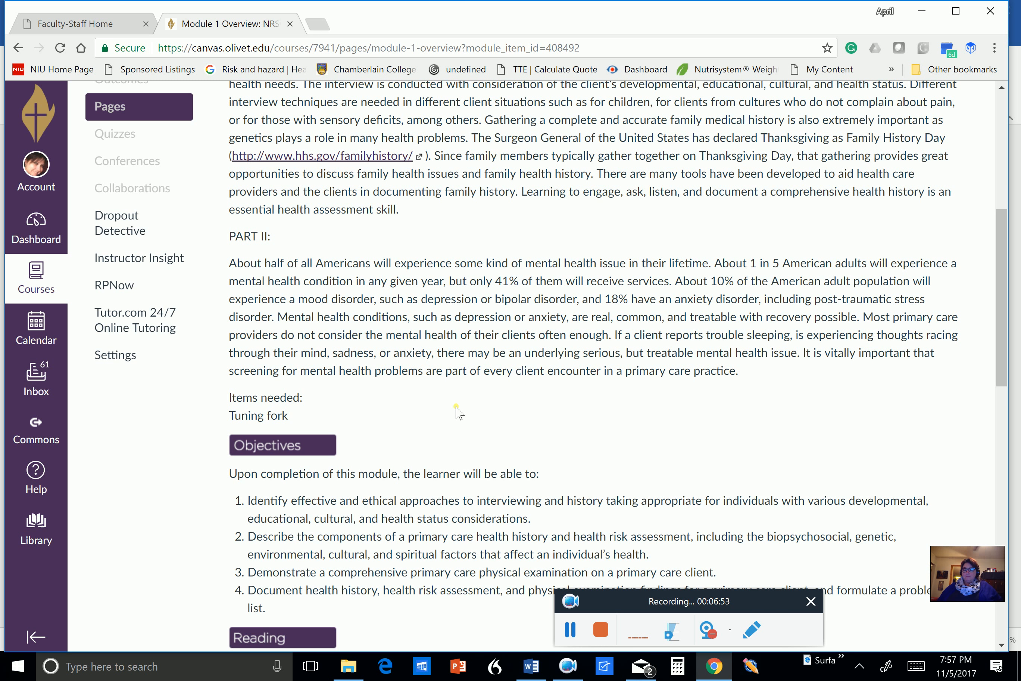
mouse_move(402, 383)
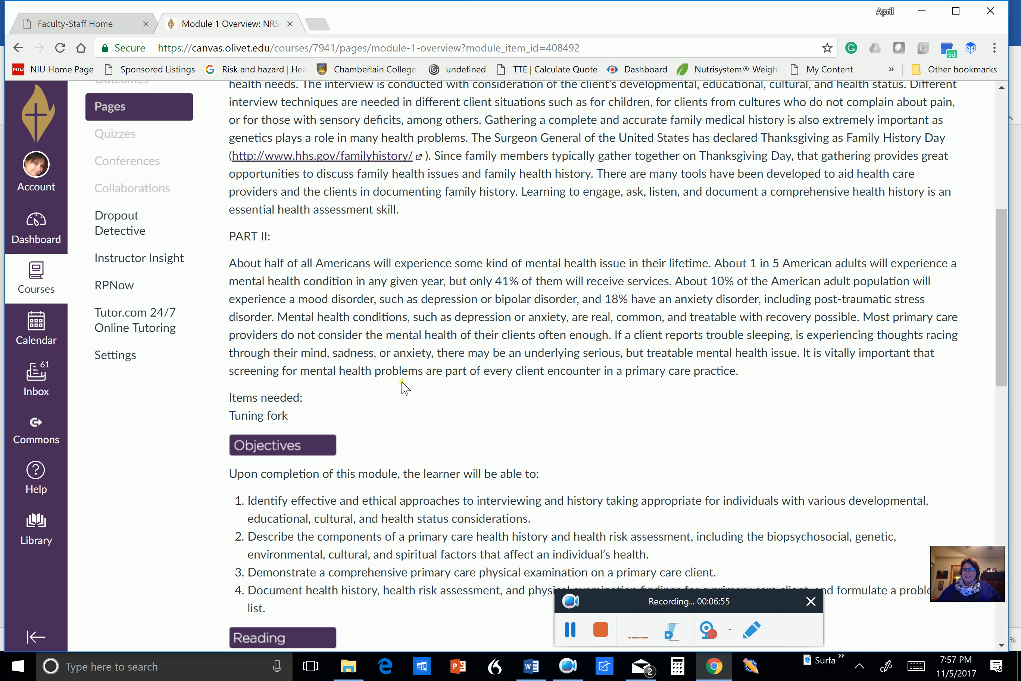
scroll(down, 3)
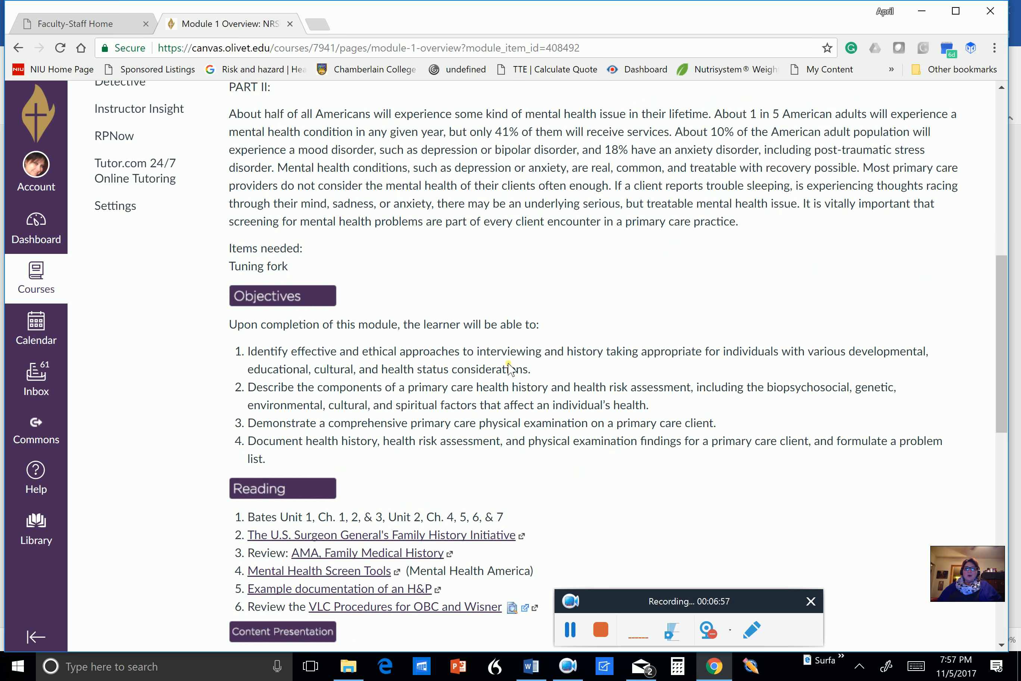
Step: Scroll past Objectives and Reading to the Content Presentation chapter links and Family History video
scroll(down, 3)
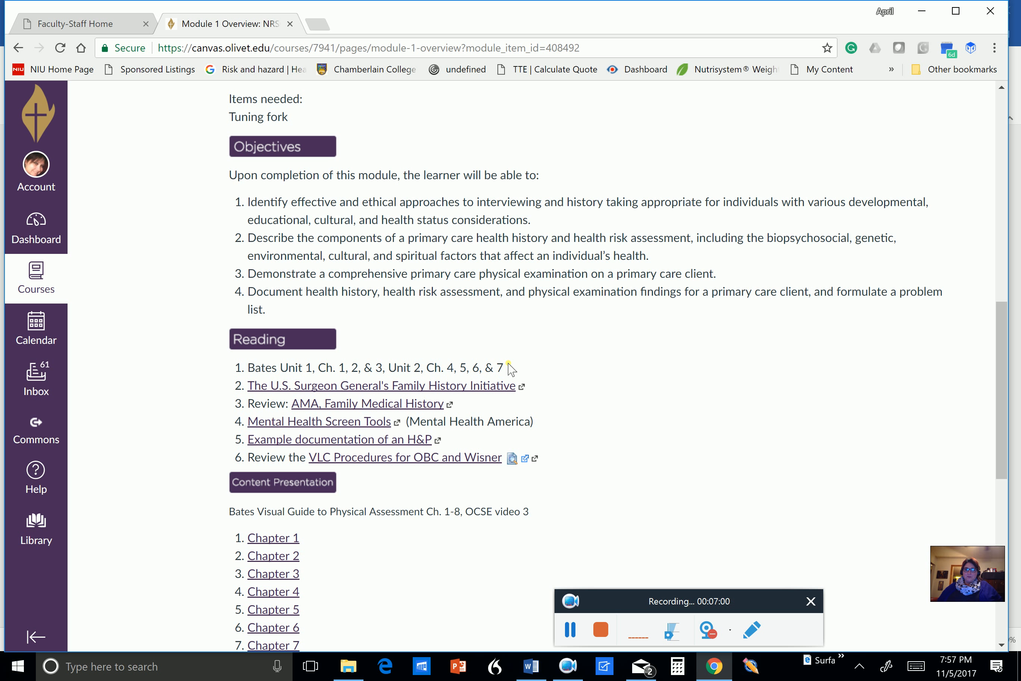
mouse_move(256, 201)
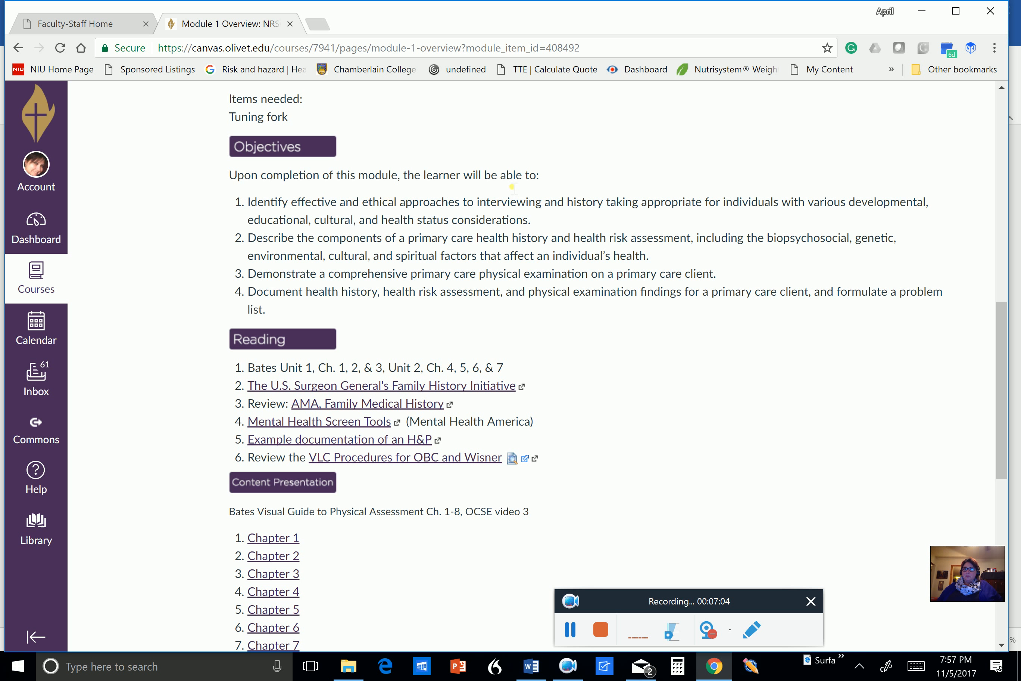
mouse_move(688, 164)
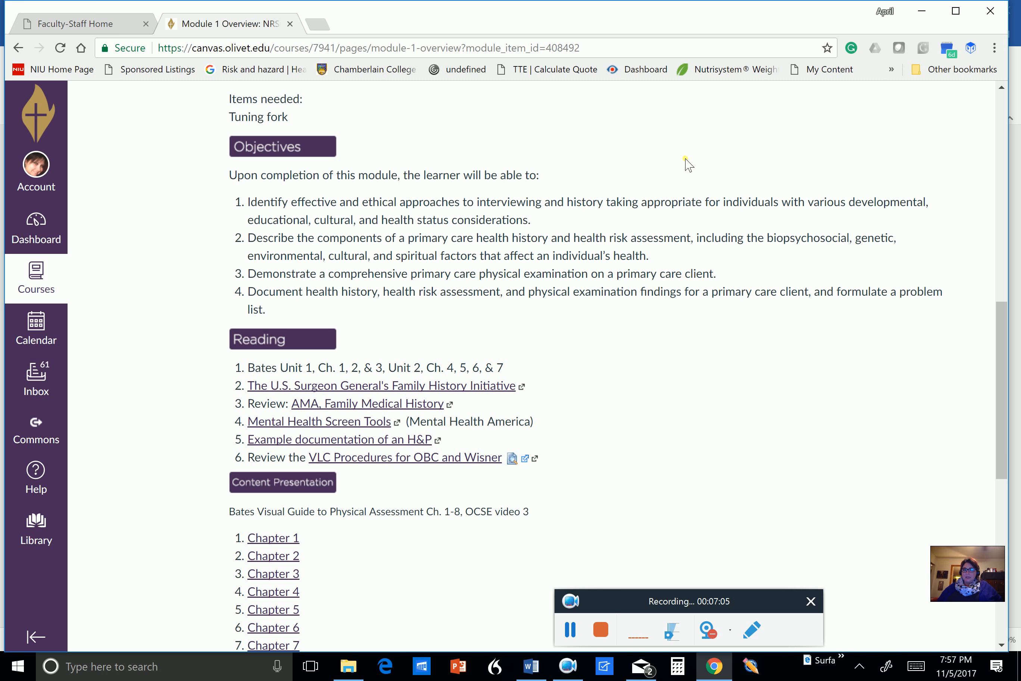
mouse_move(467, 233)
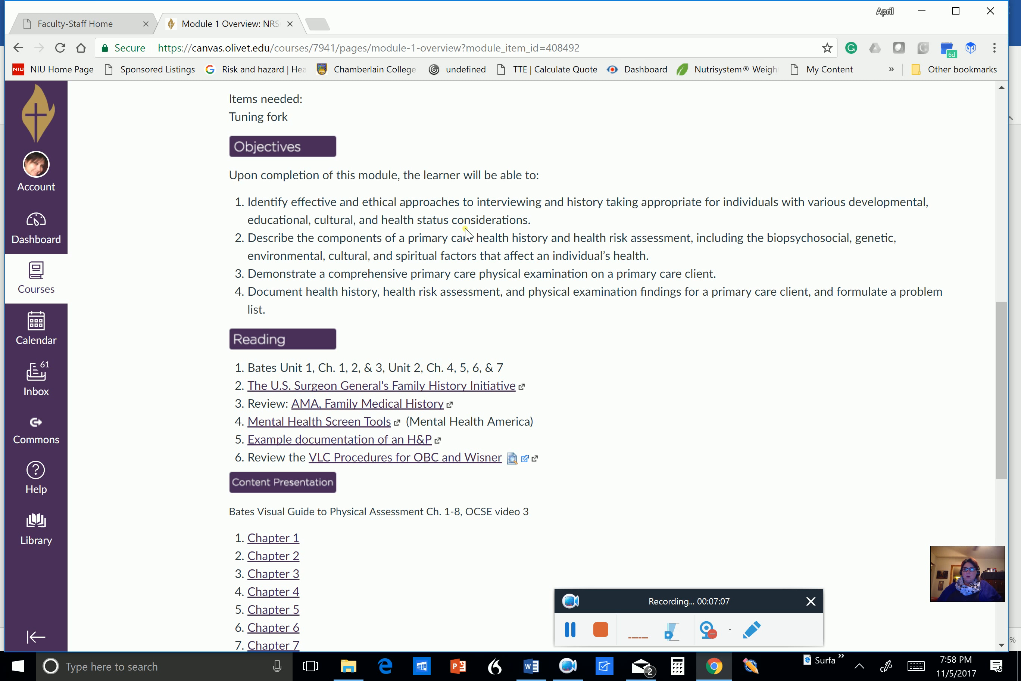
mouse_move(575, 234)
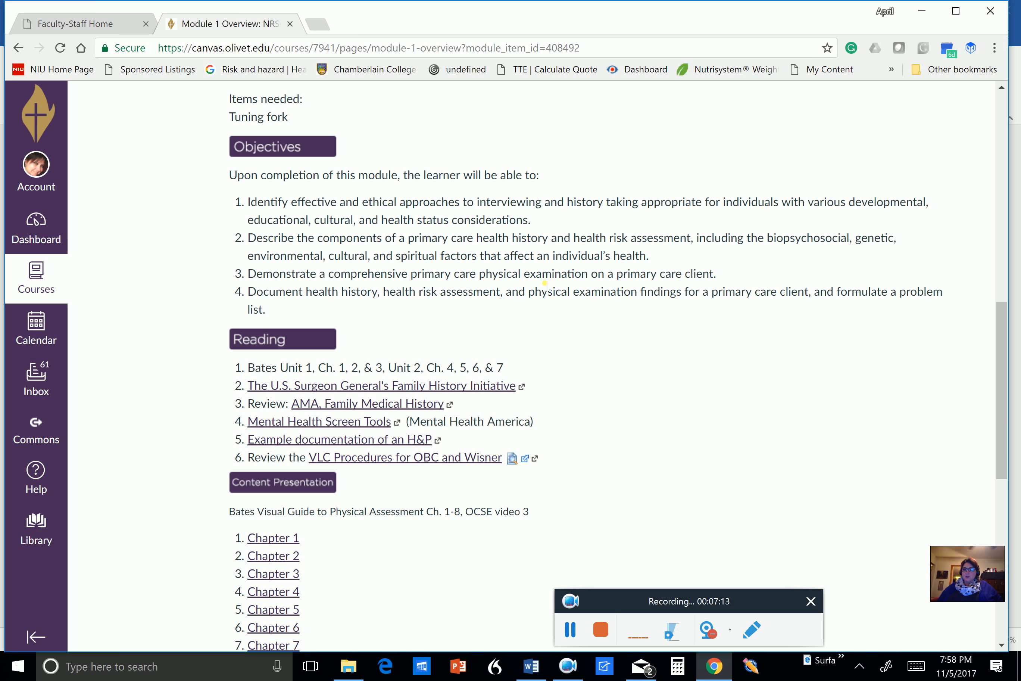
mouse_move(681, 293)
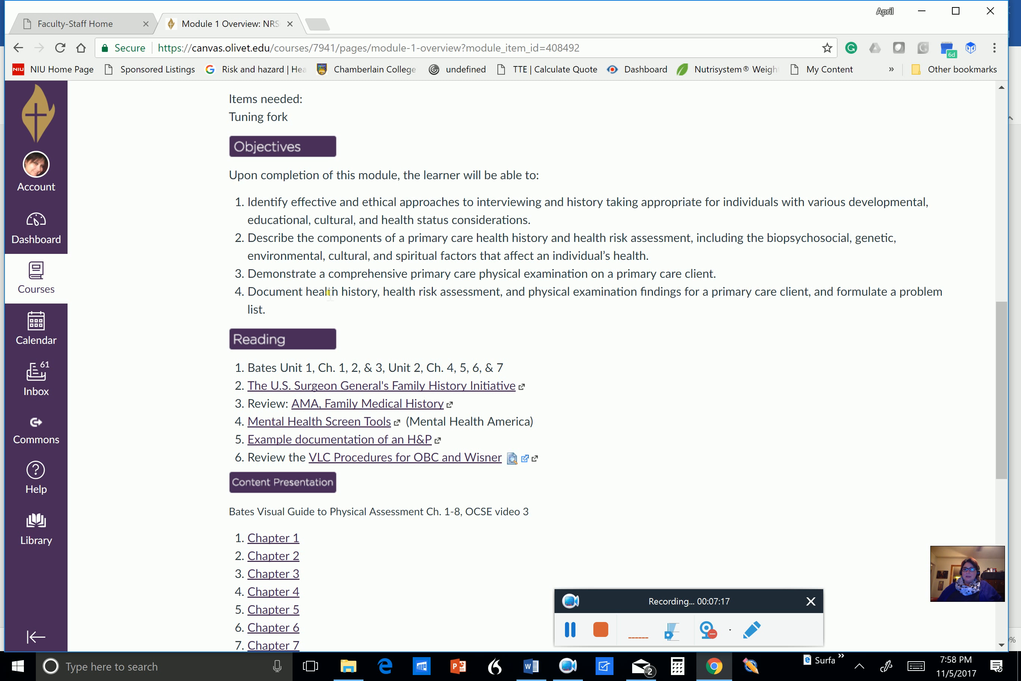
mouse_move(462, 312)
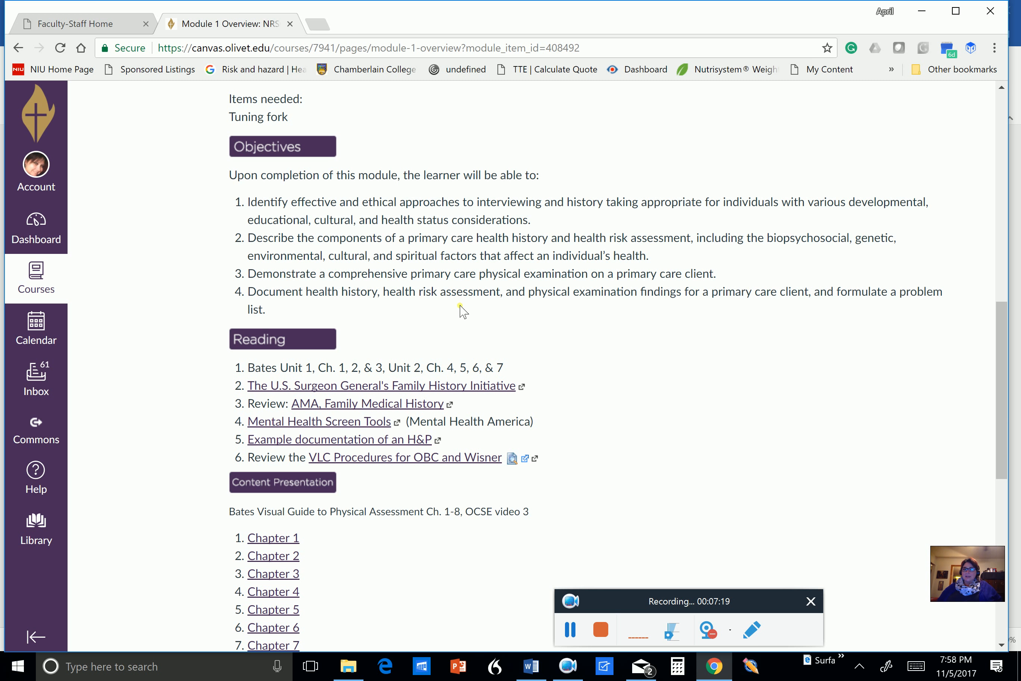
mouse_move(685, 313)
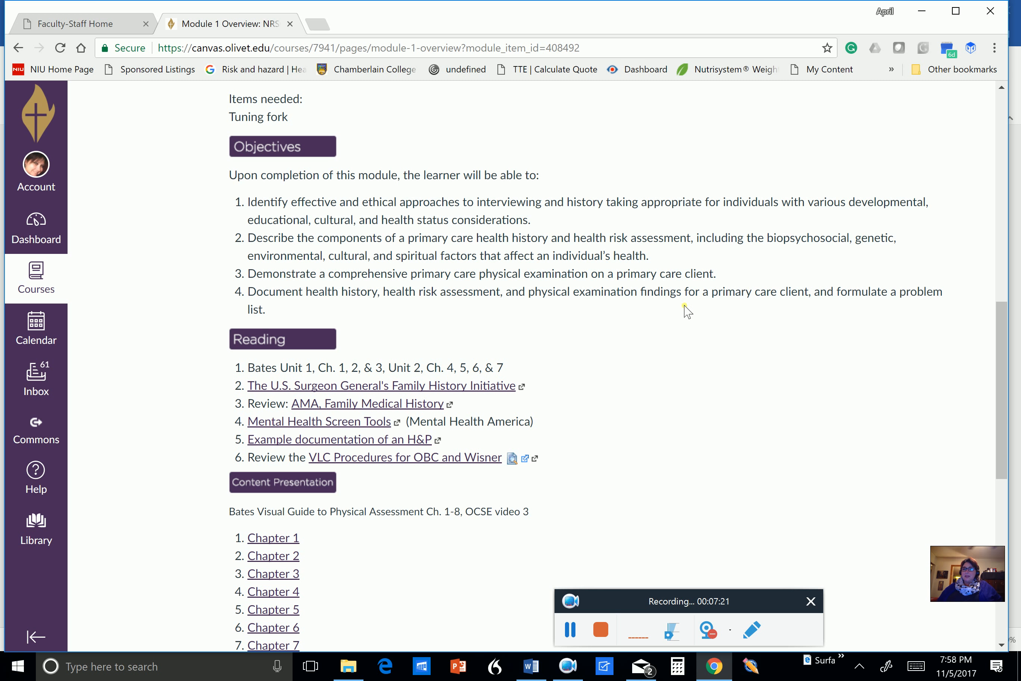
mouse_move(758, 327)
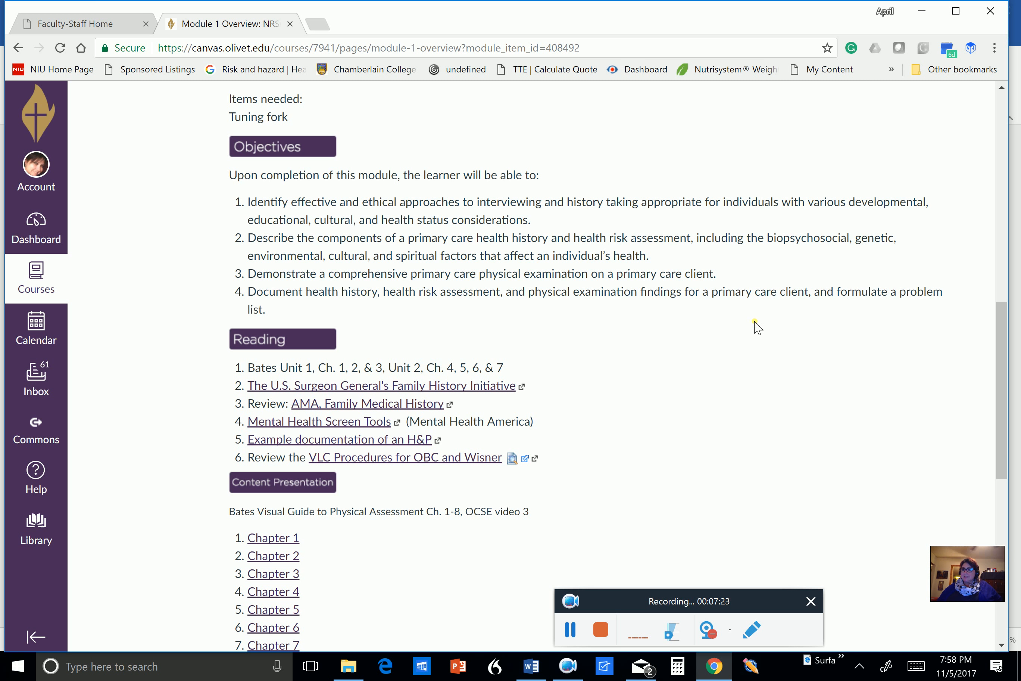
mouse_move(881, 487)
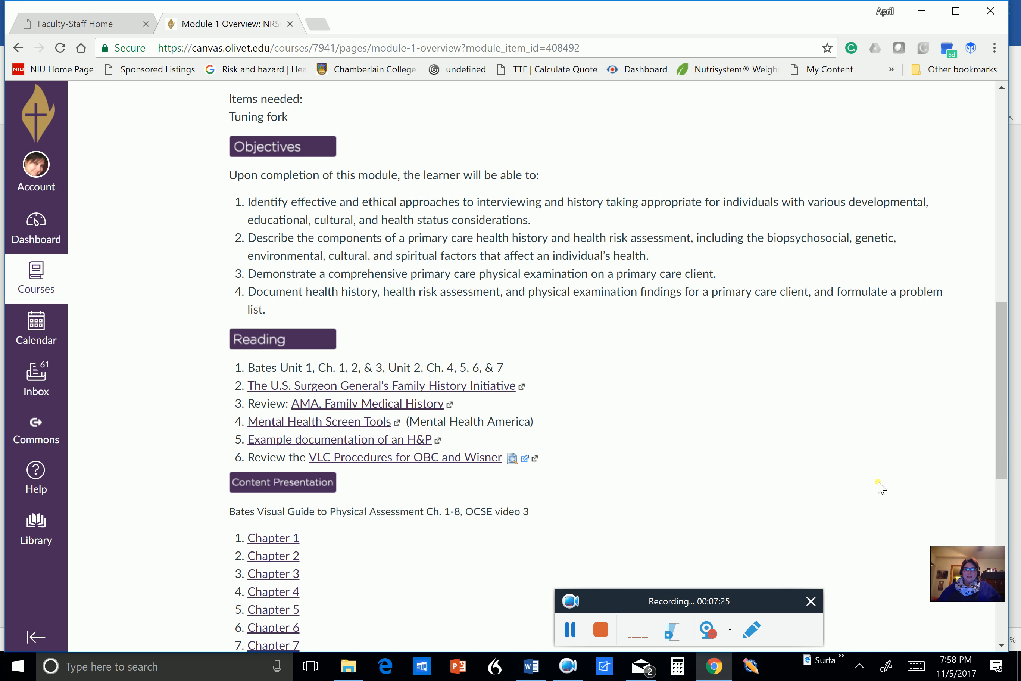
mouse_move(273, 345)
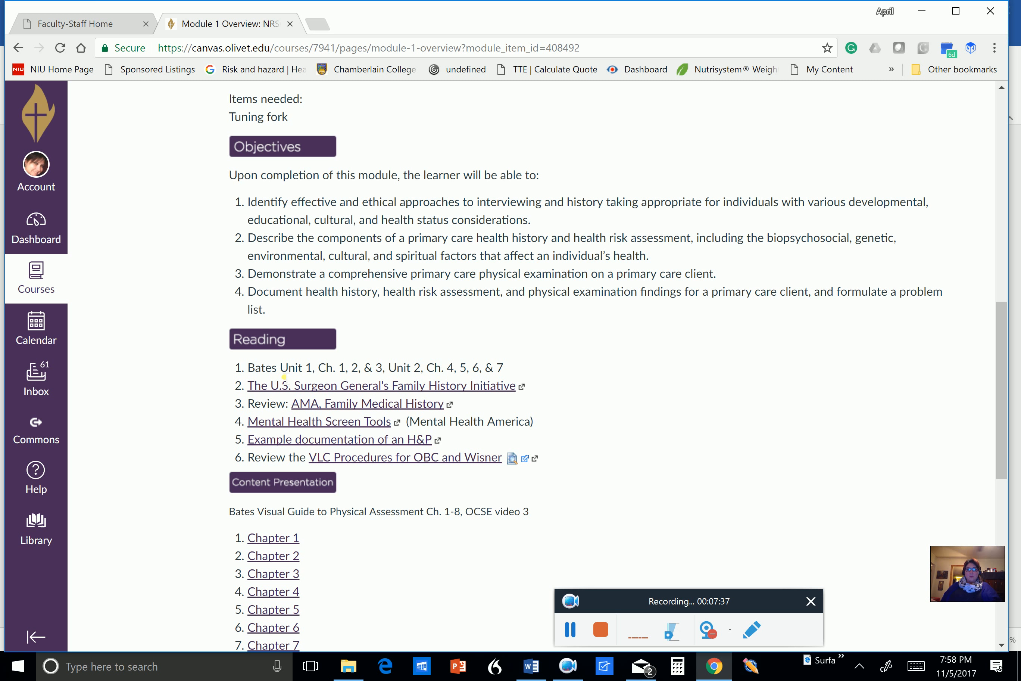
mouse_move(239, 334)
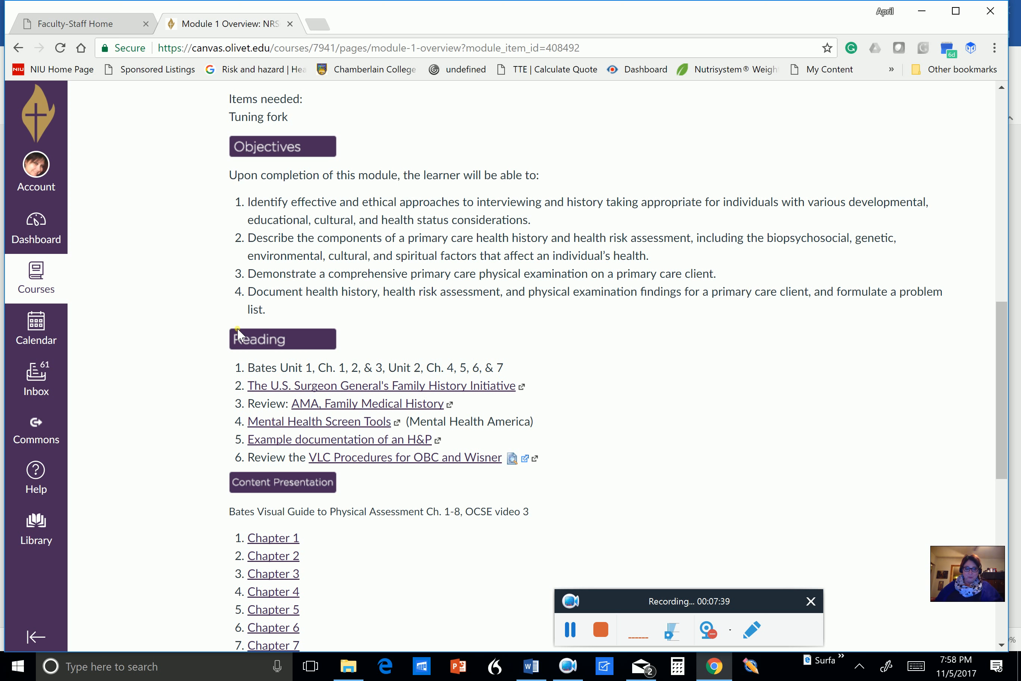
mouse_move(338, 386)
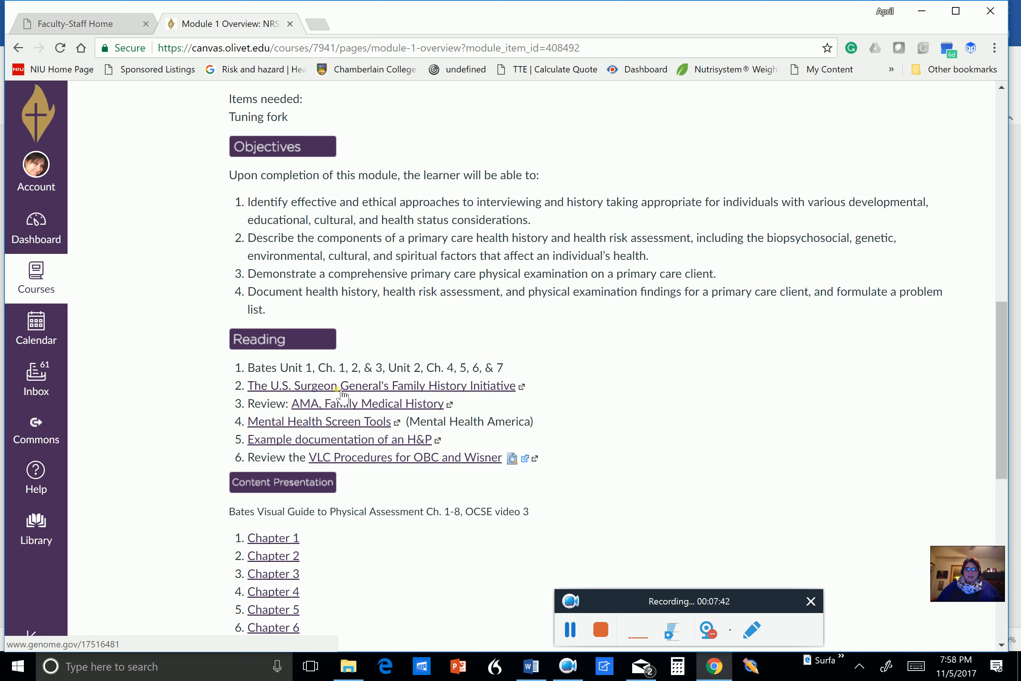
mouse_move(334, 428)
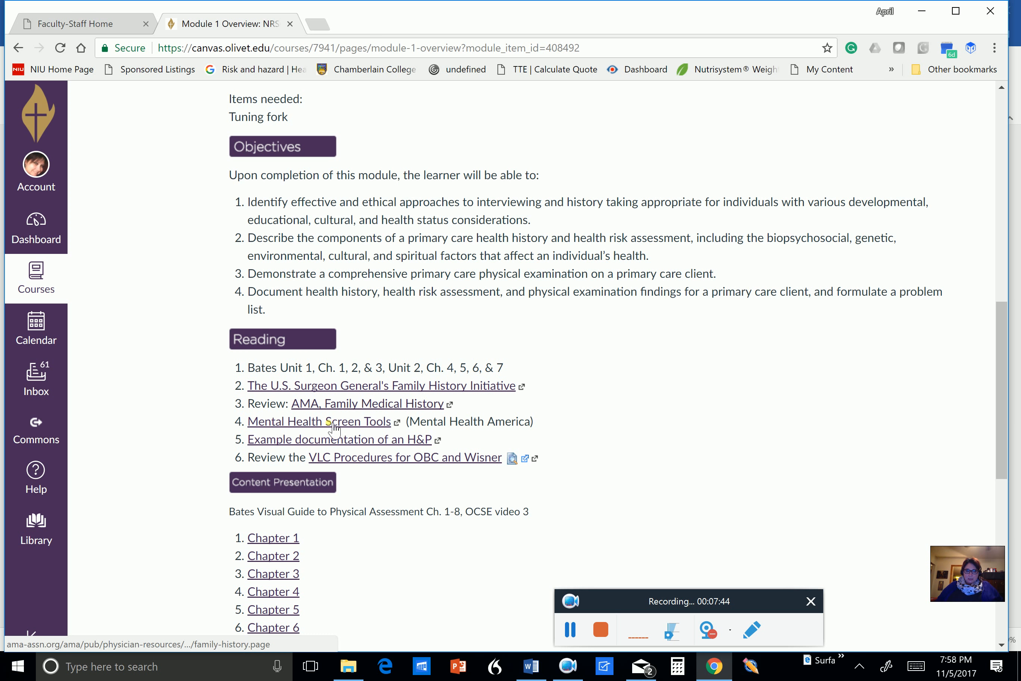
mouse_move(357, 446)
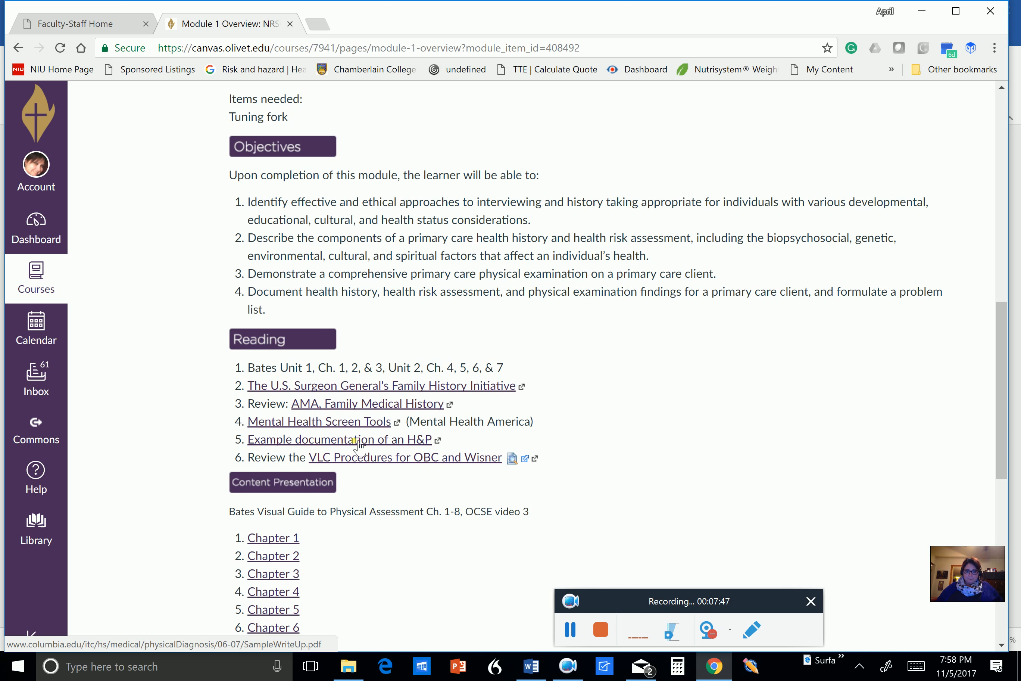
scroll(down, 3)
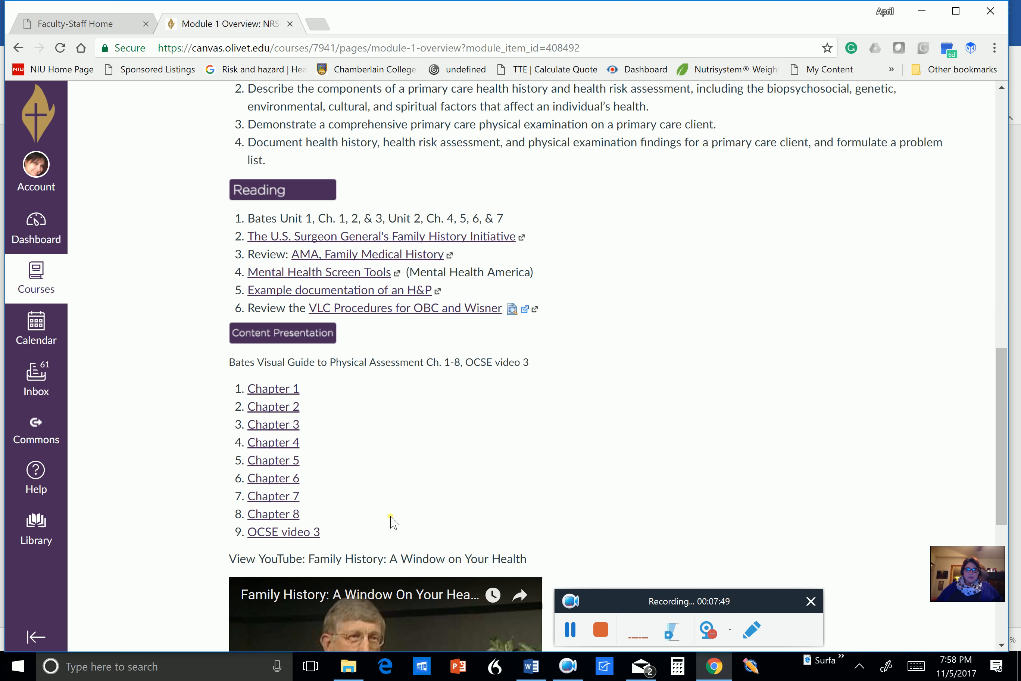
mouse_move(345, 459)
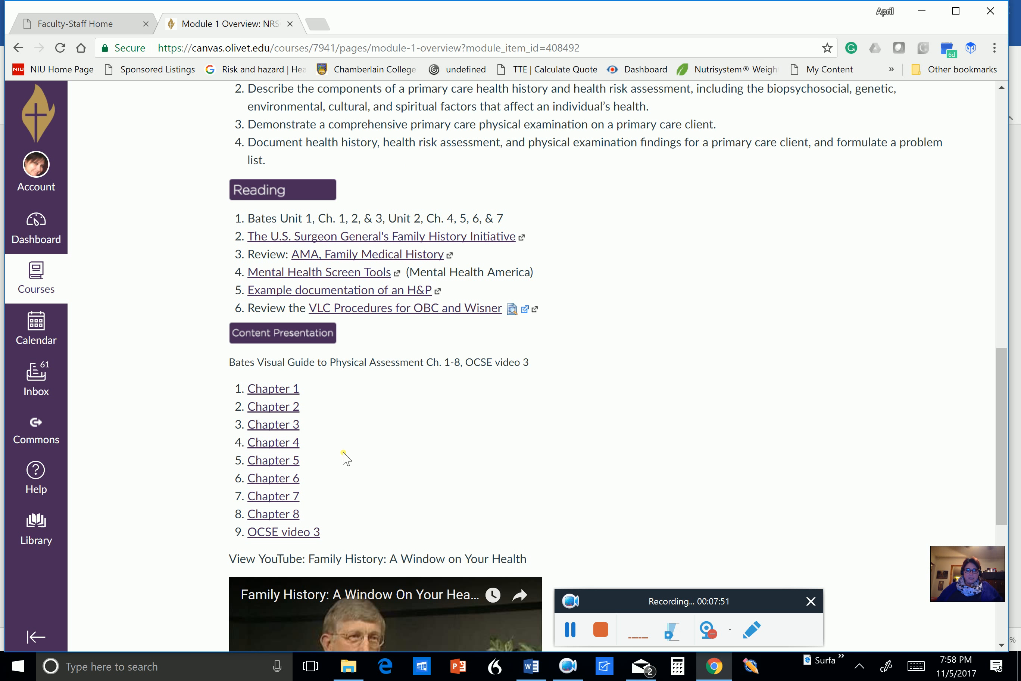
Step: Scroll to the Assignments list and open the W1 Genetics Assessment assignment
scroll(down, 3)
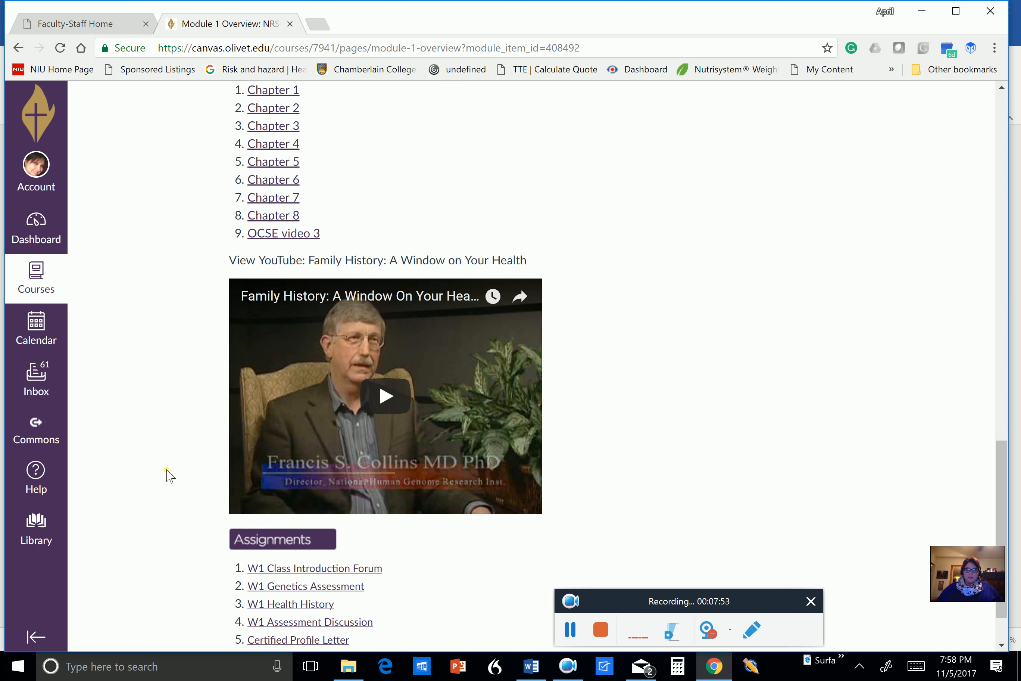
scroll(down, 3)
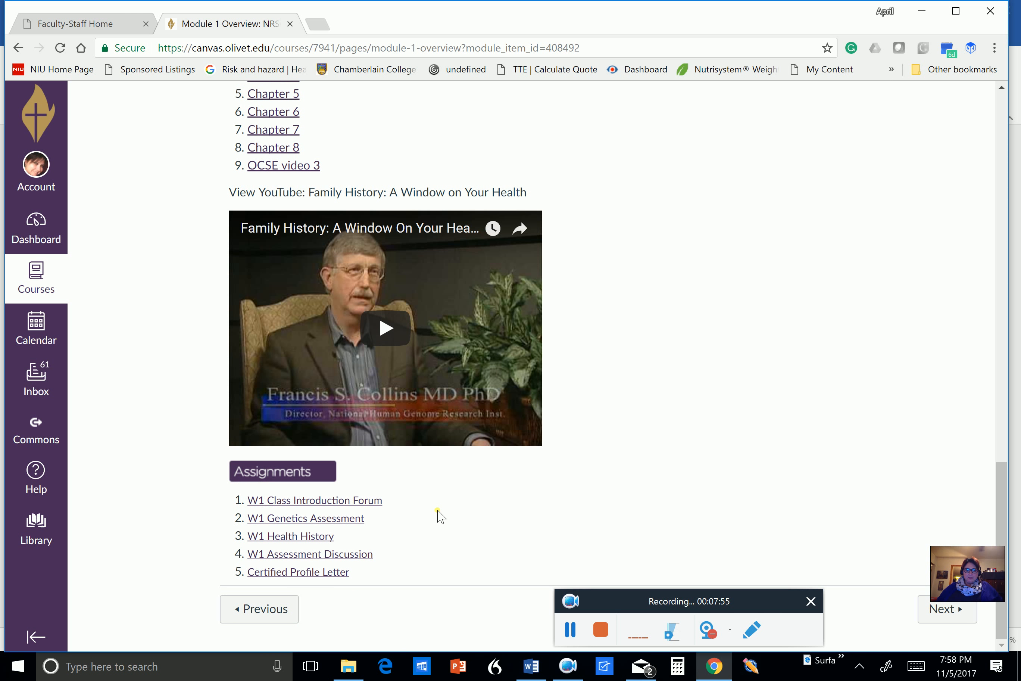
mouse_move(322, 505)
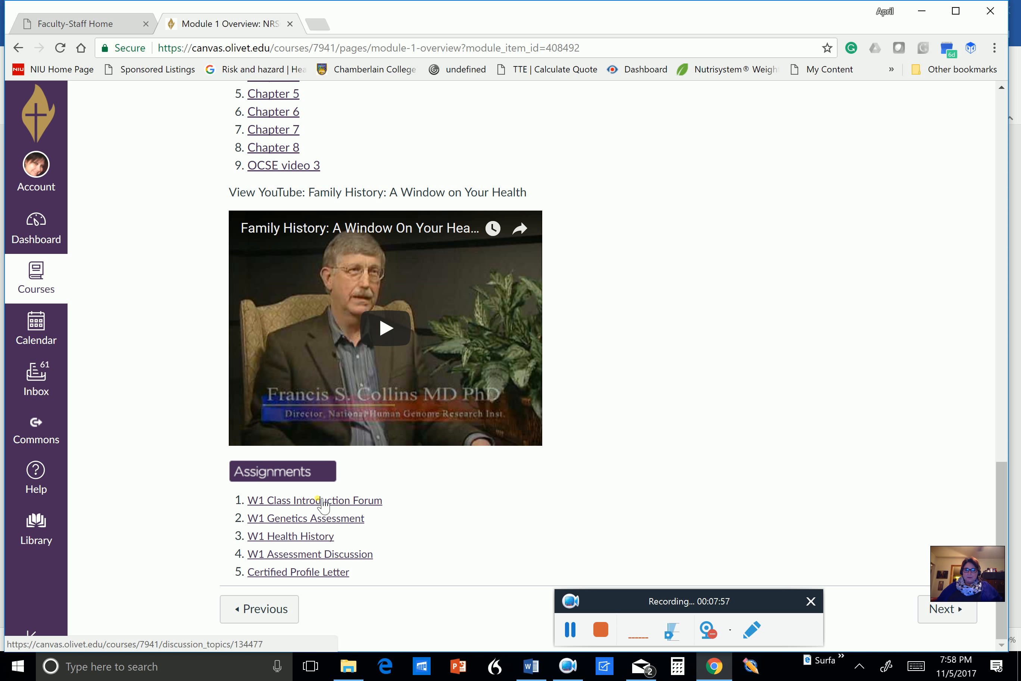
mouse_move(314, 499)
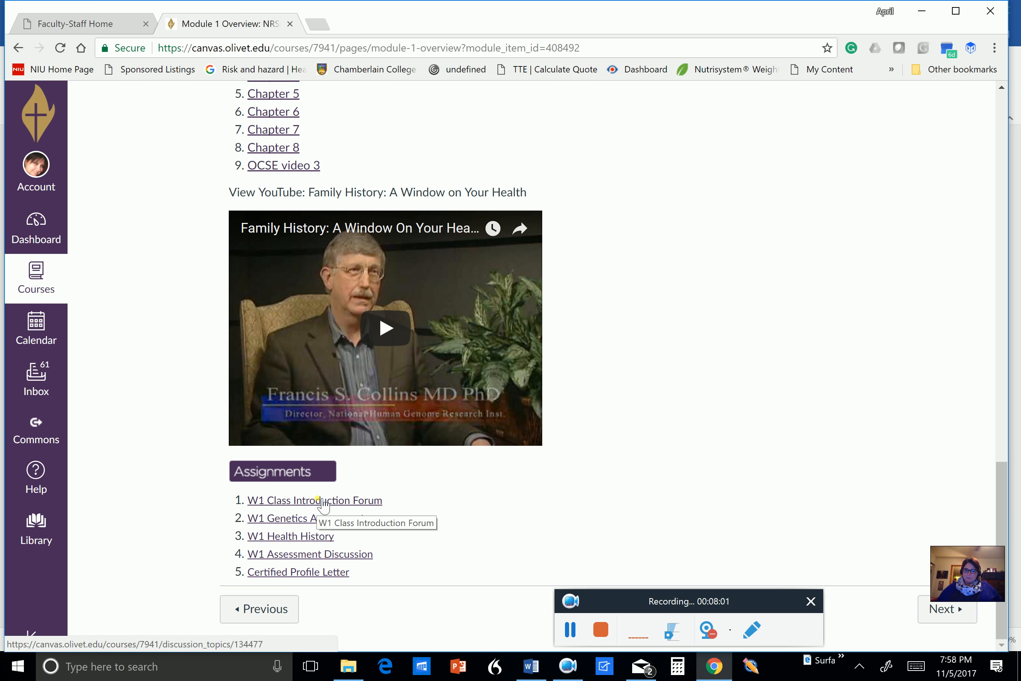
click(304, 518)
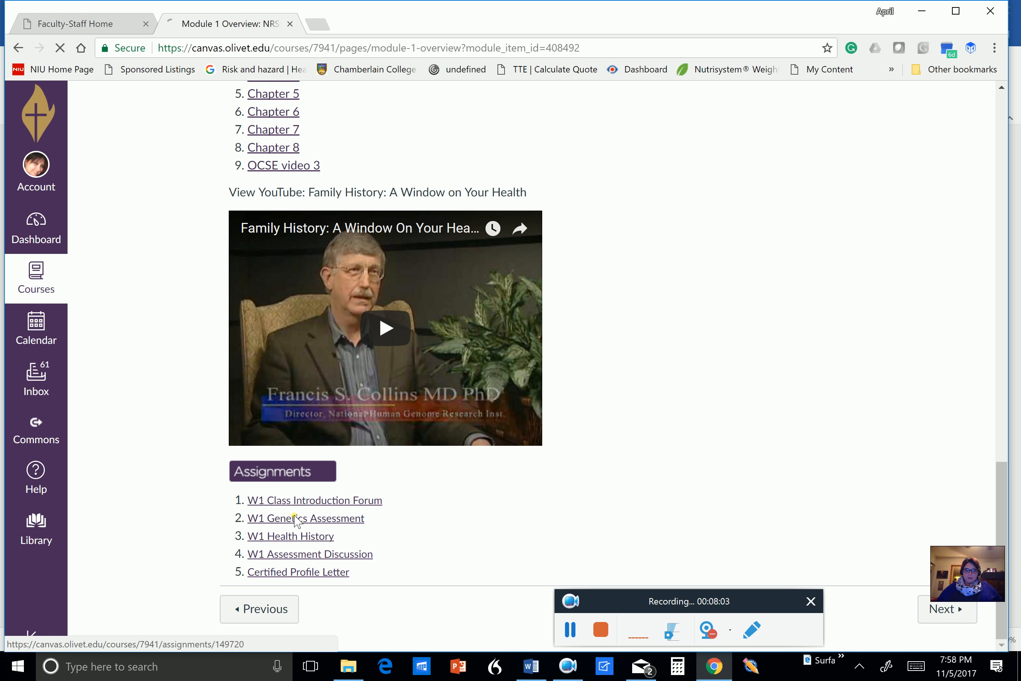
Step: Review the W1 Genetics Assessment's 5 points and file upload submission, then go to the next item
click(304, 518)
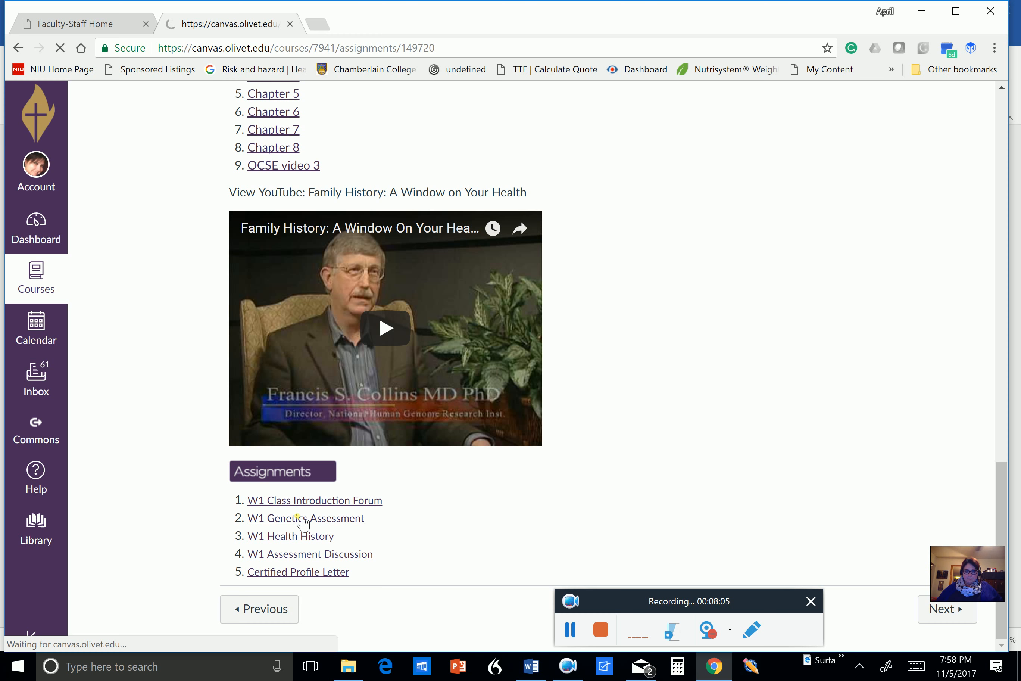
click(305, 518)
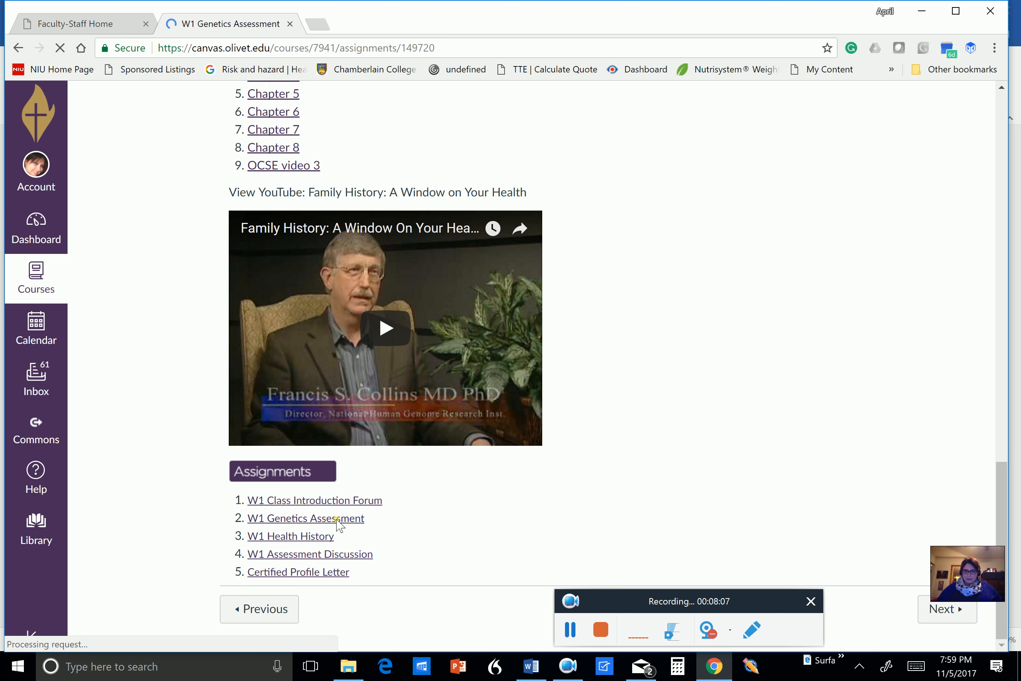
click(304, 518)
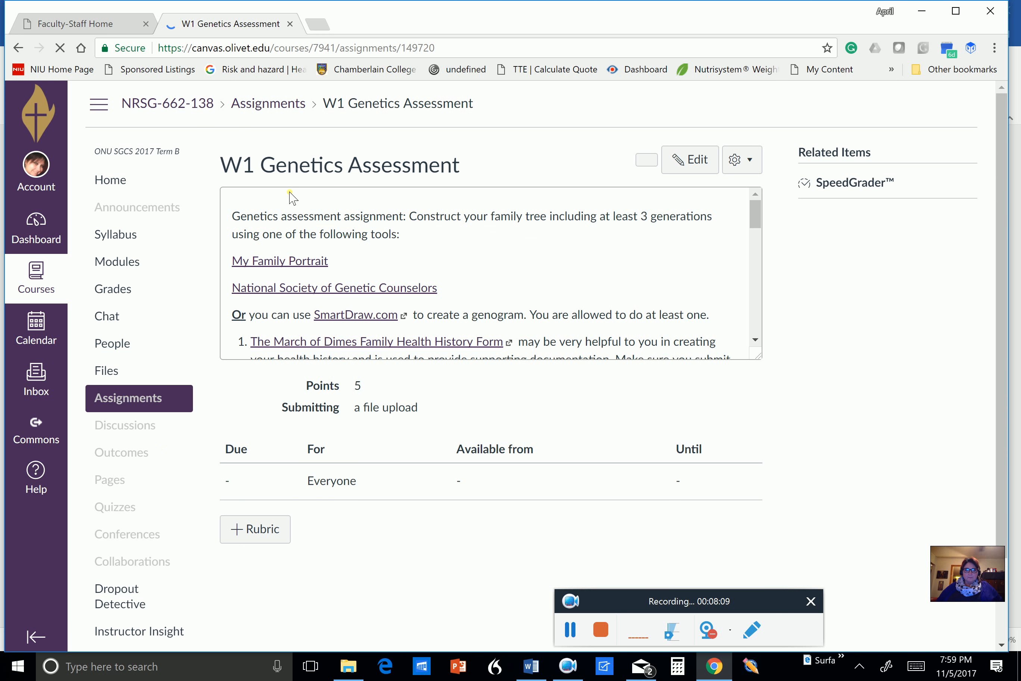
click(355, 315)
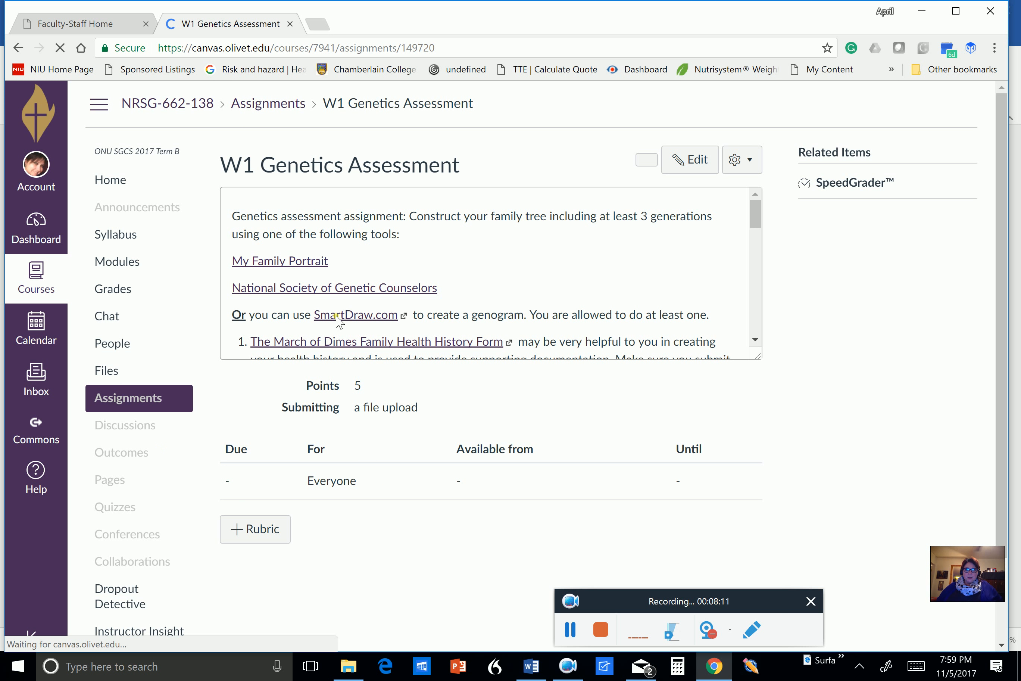
scroll(down, 3)
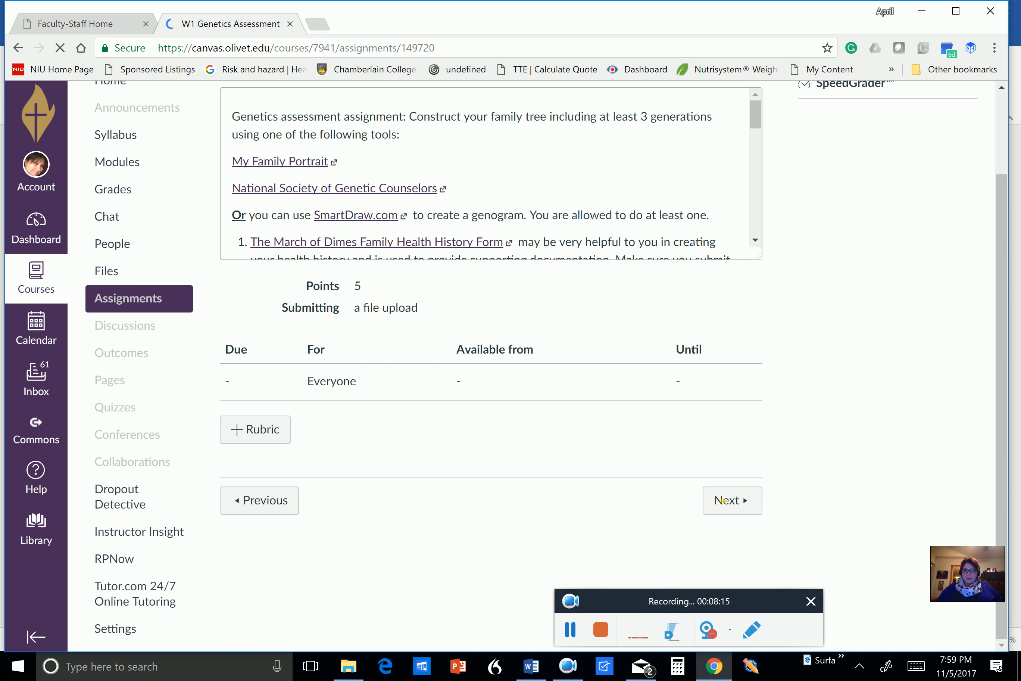
click(732, 500)
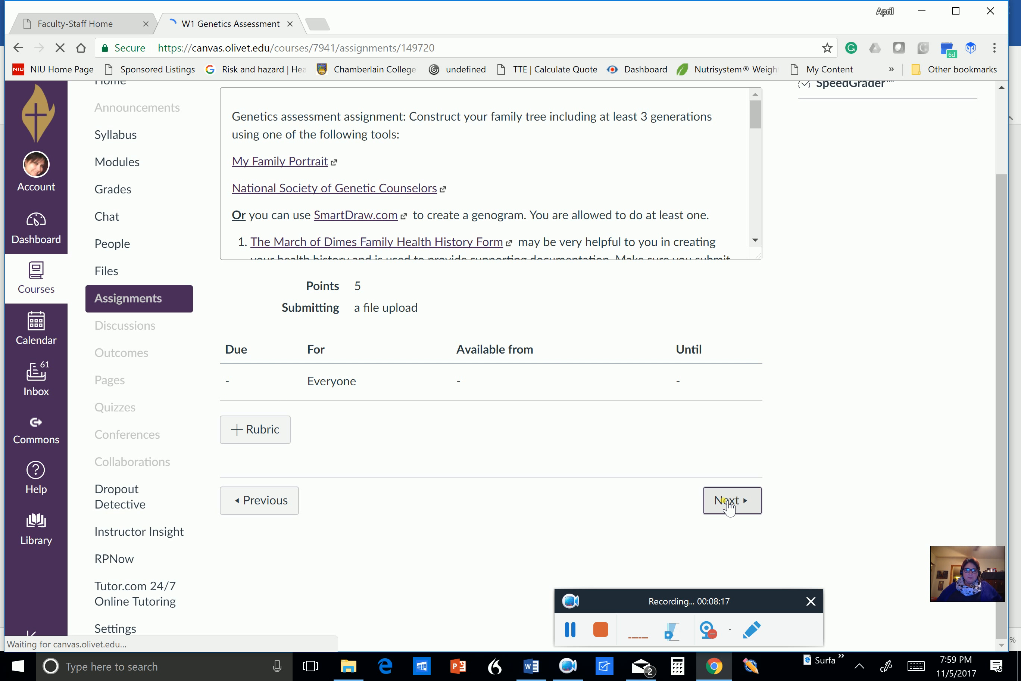
Step: Scroll through the W1 Health History Documentation Rubric to Total Points, then advance to the W1 Assessment Discussion
click(732, 500)
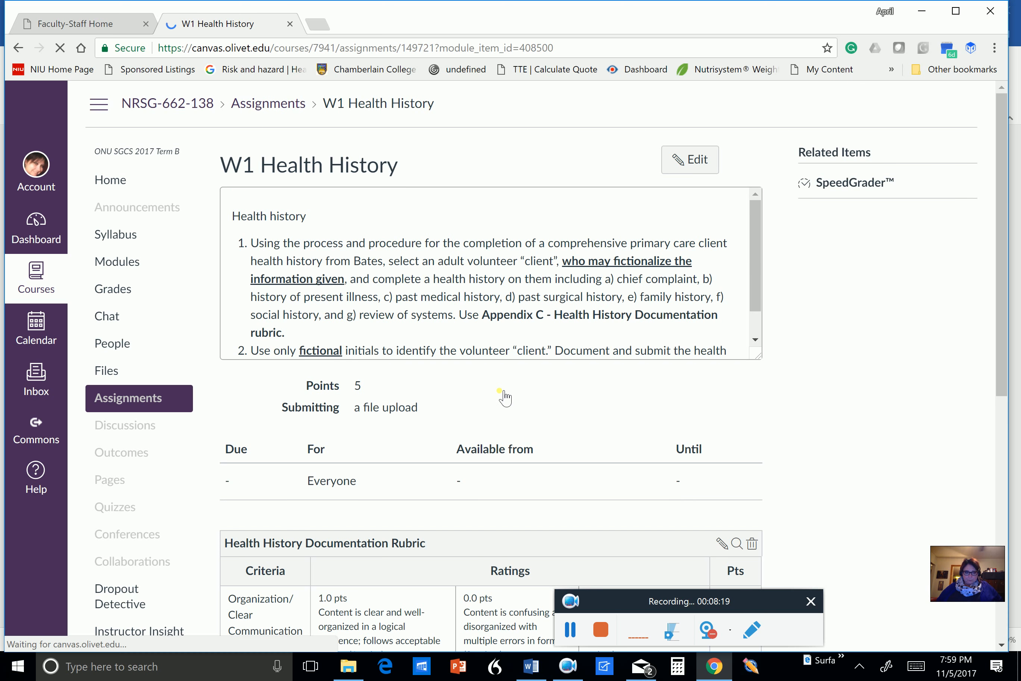
scroll(down, 3)
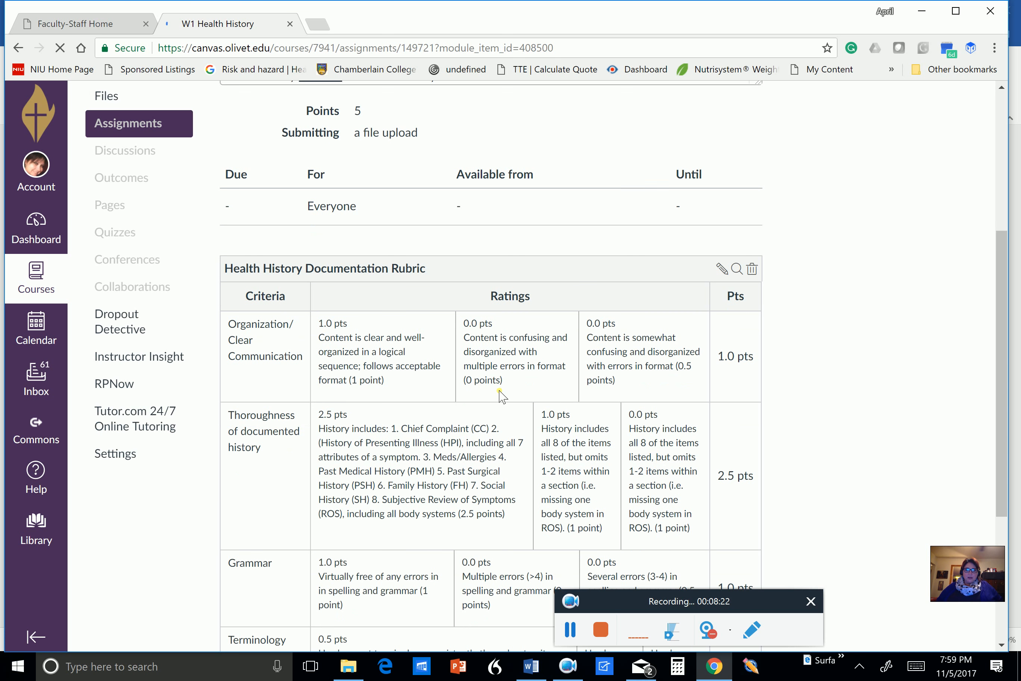
scroll(down, 3)
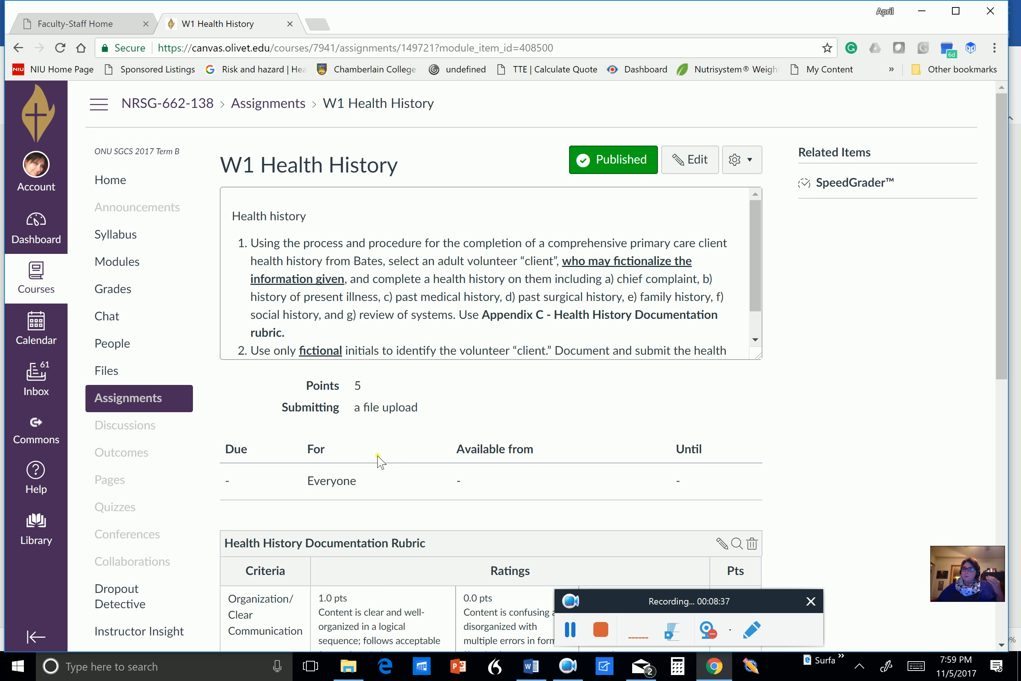
mouse_move(560, 426)
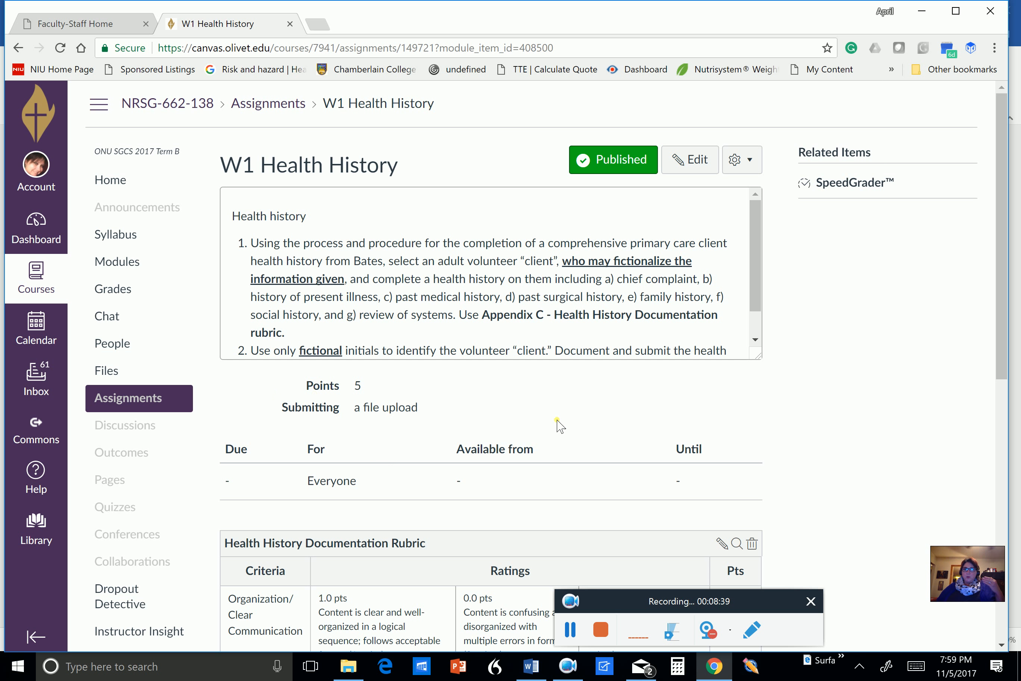
scroll(down, 3)
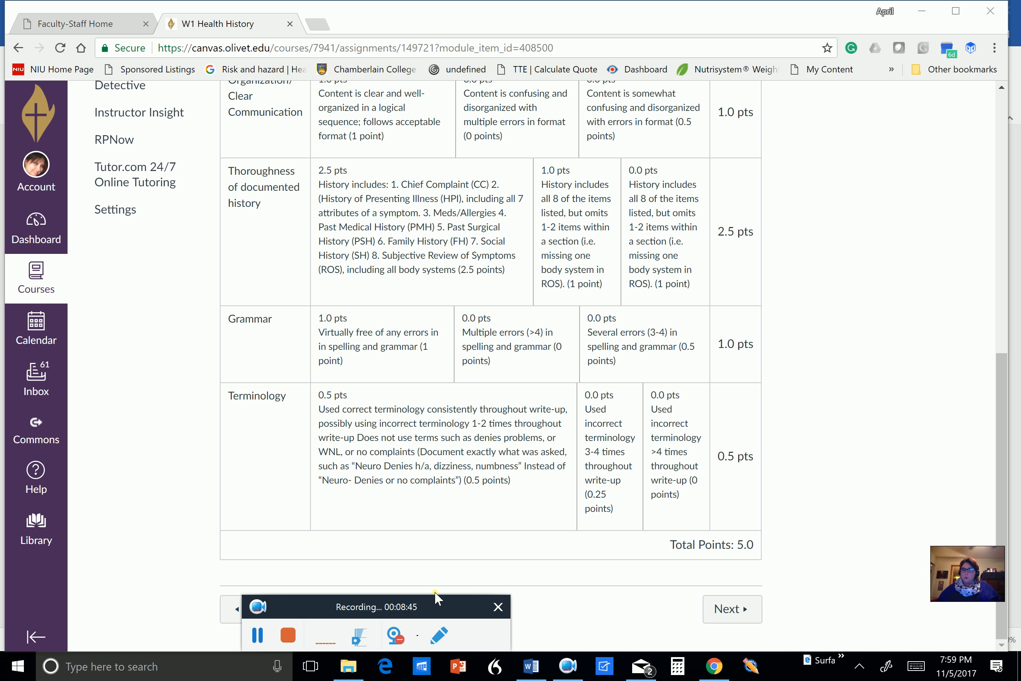
mouse_move(732, 609)
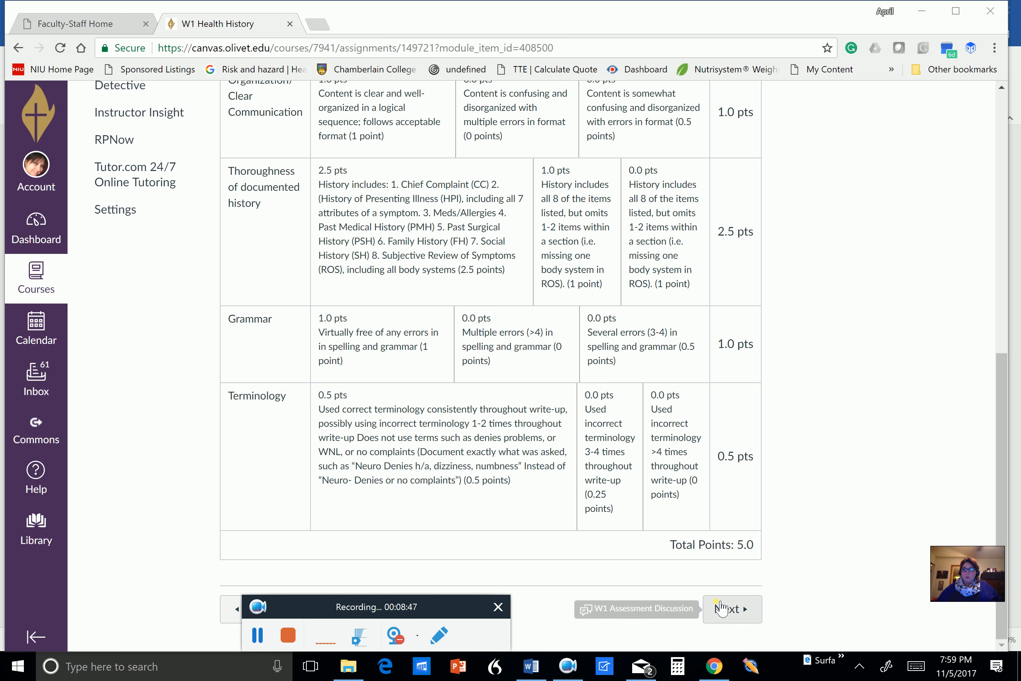
click(732, 609)
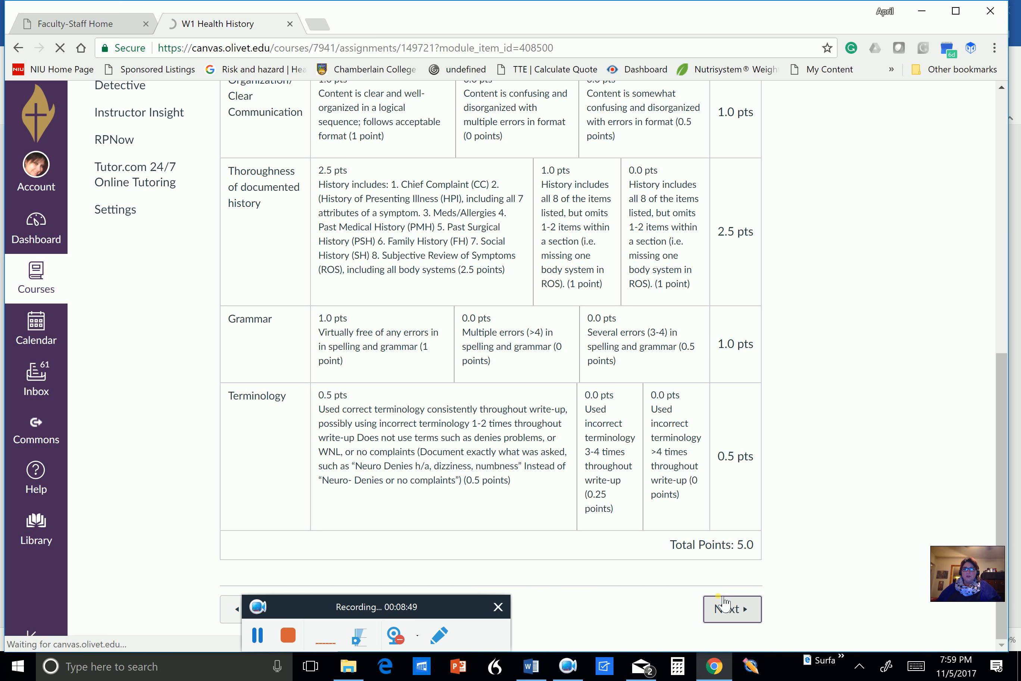
click(732, 609)
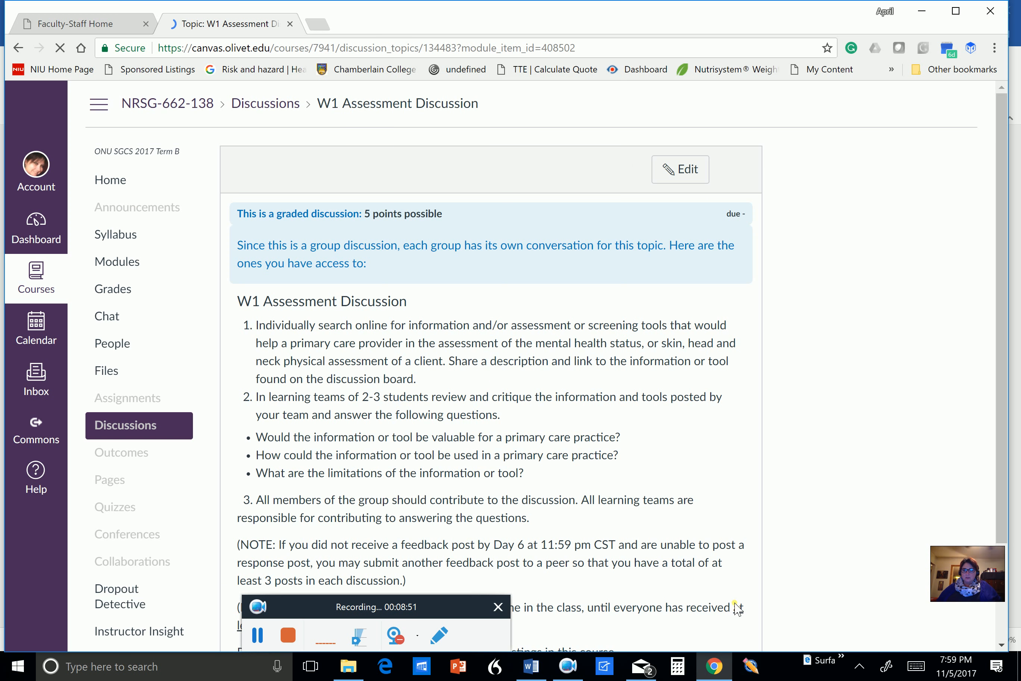
Step: Read through the W1 Assessment Discussion topic, then advance to the Certified Profile Letter survey
scroll(down, 3)
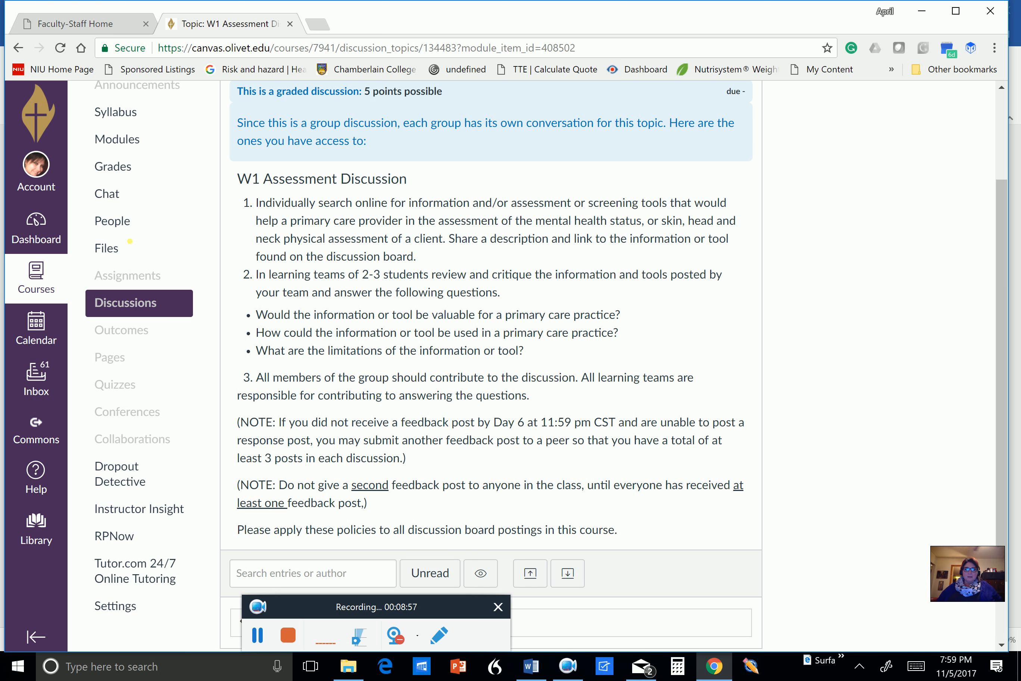
scroll(down, 3)
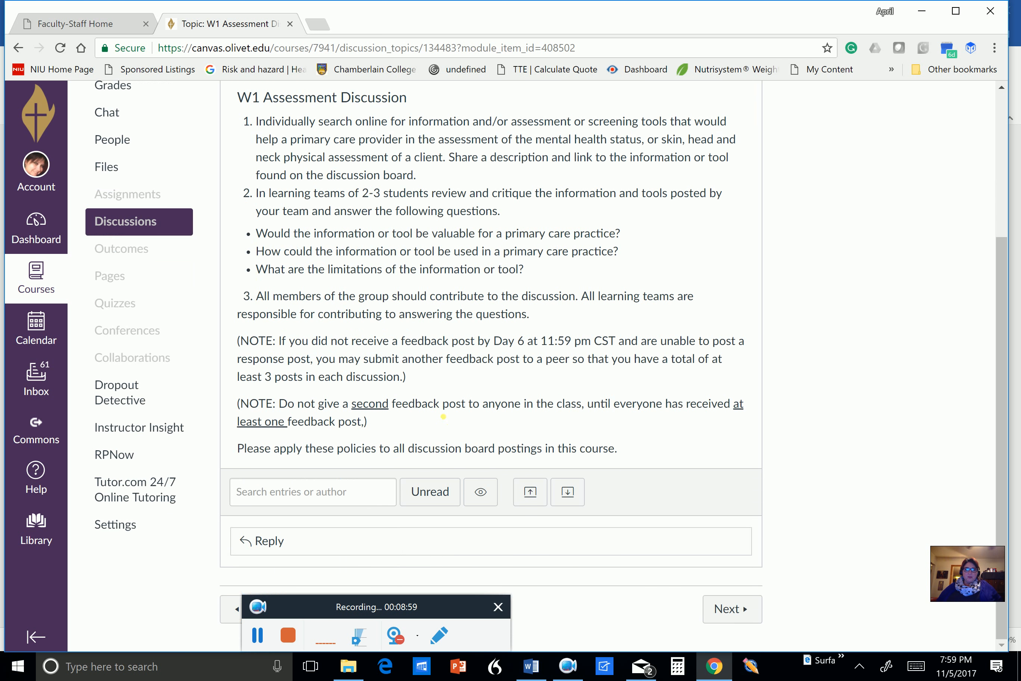
click(732, 609)
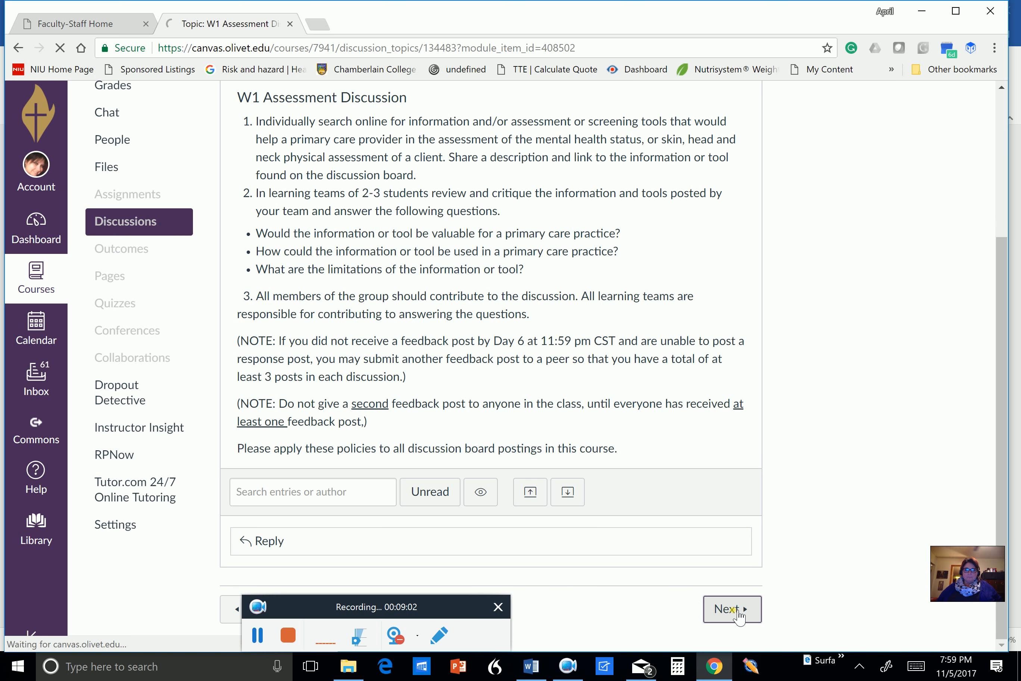
click(732, 609)
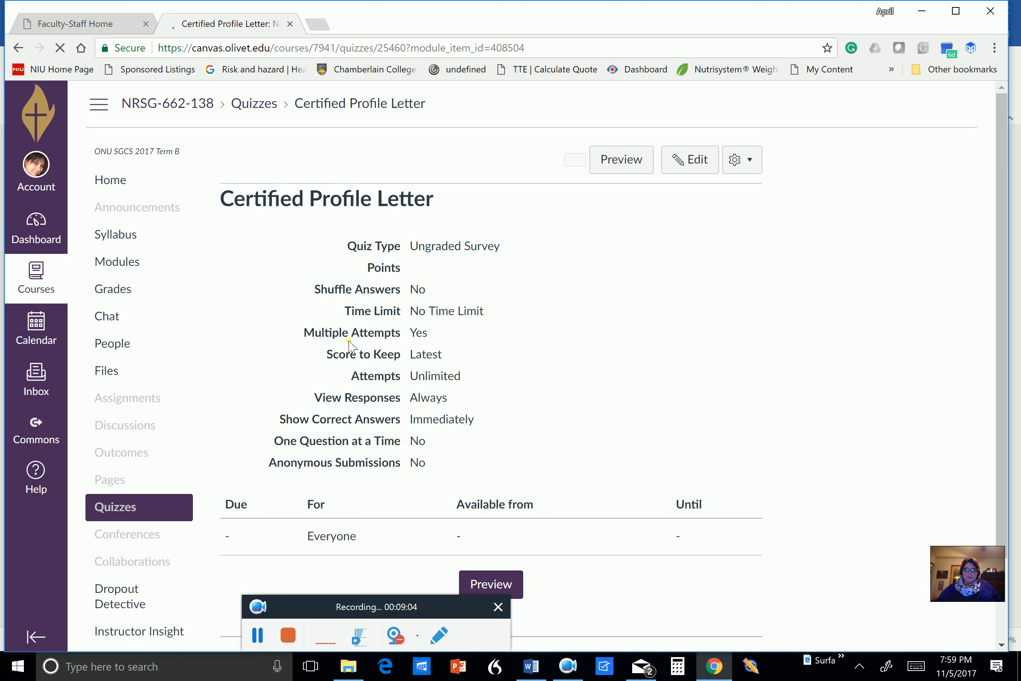
Step: Review the Certified Profile Letter quiz details, then return to the course Modules page
scroll(down, 3)
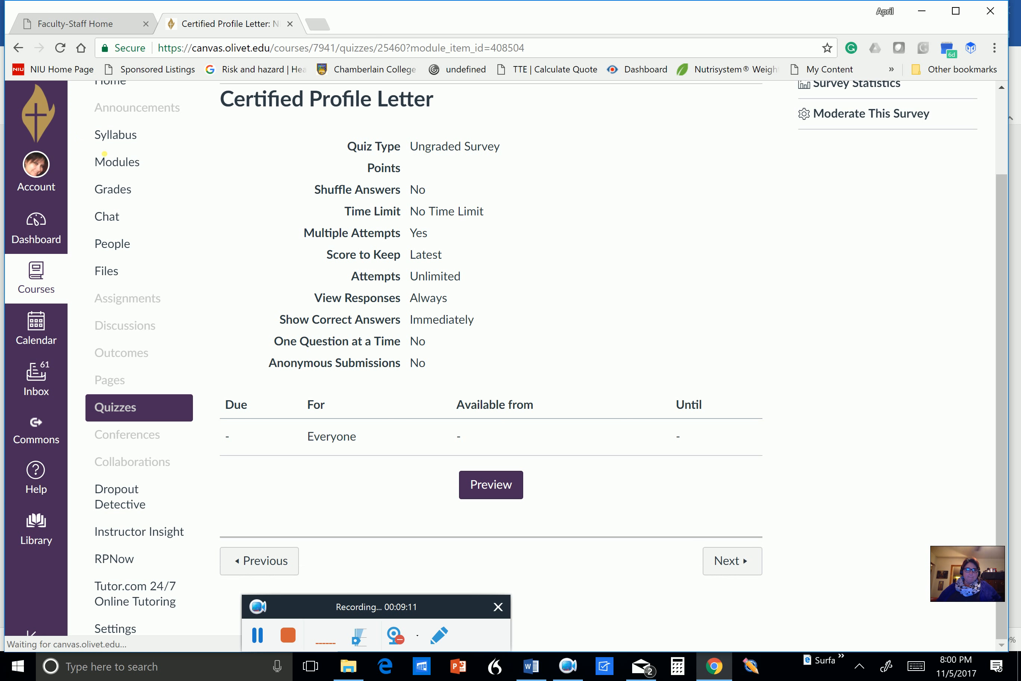
click(116, 162)
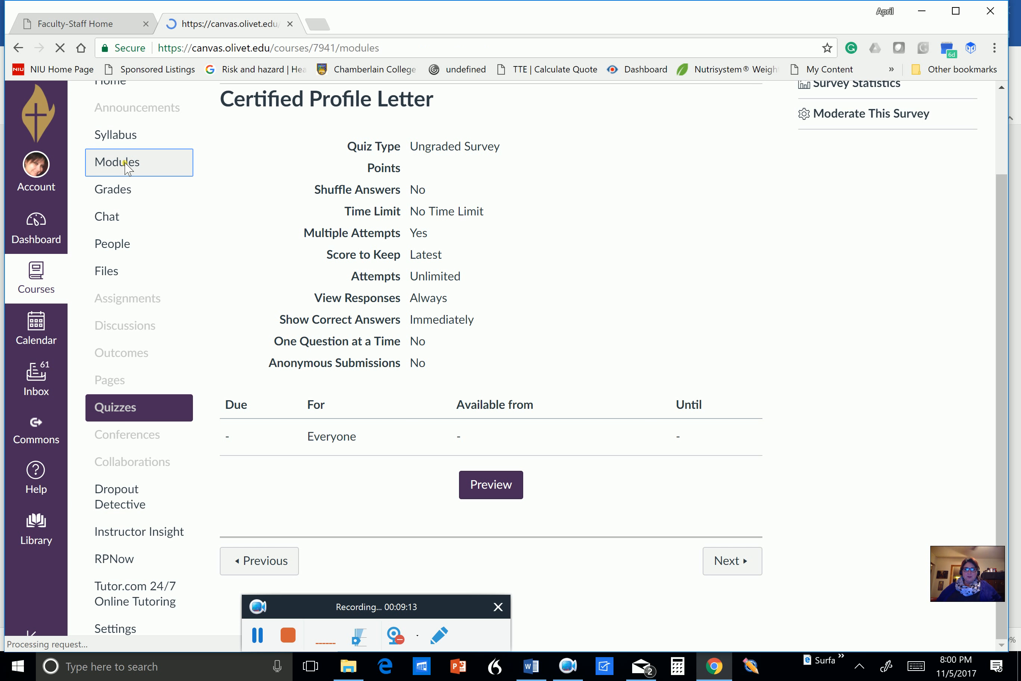
click(117, 161)
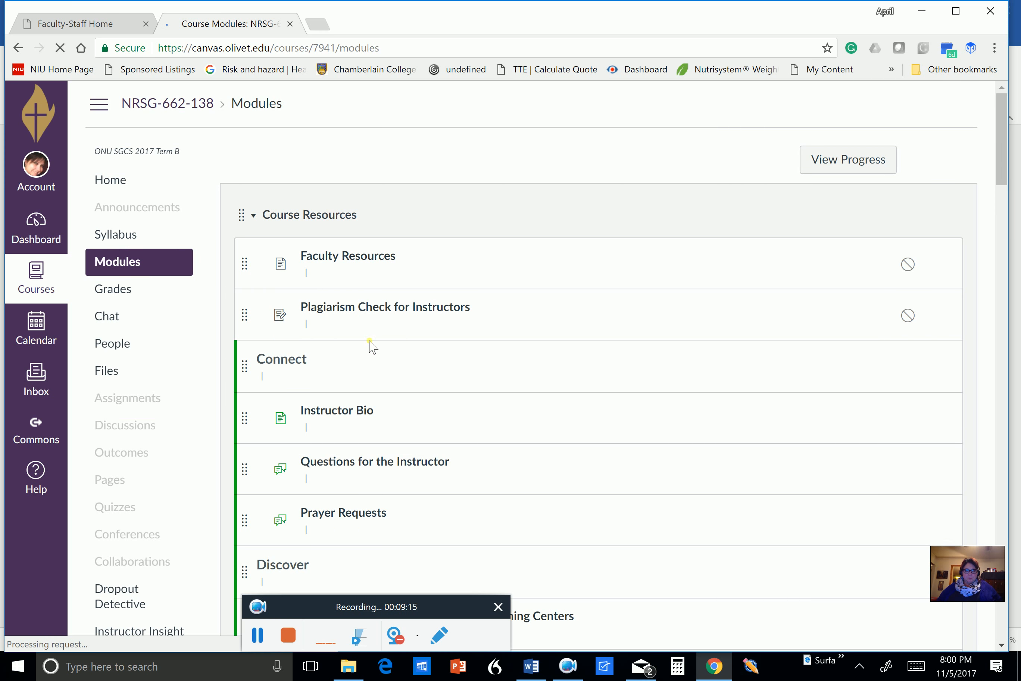
scroll(down, 3)
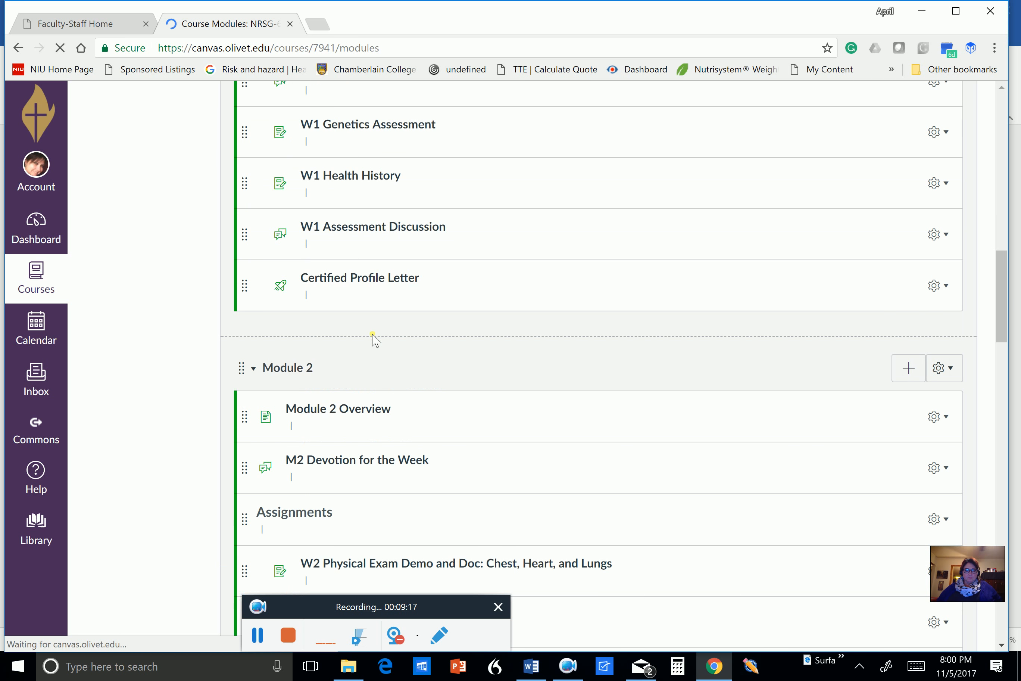
scroll(down, 3)
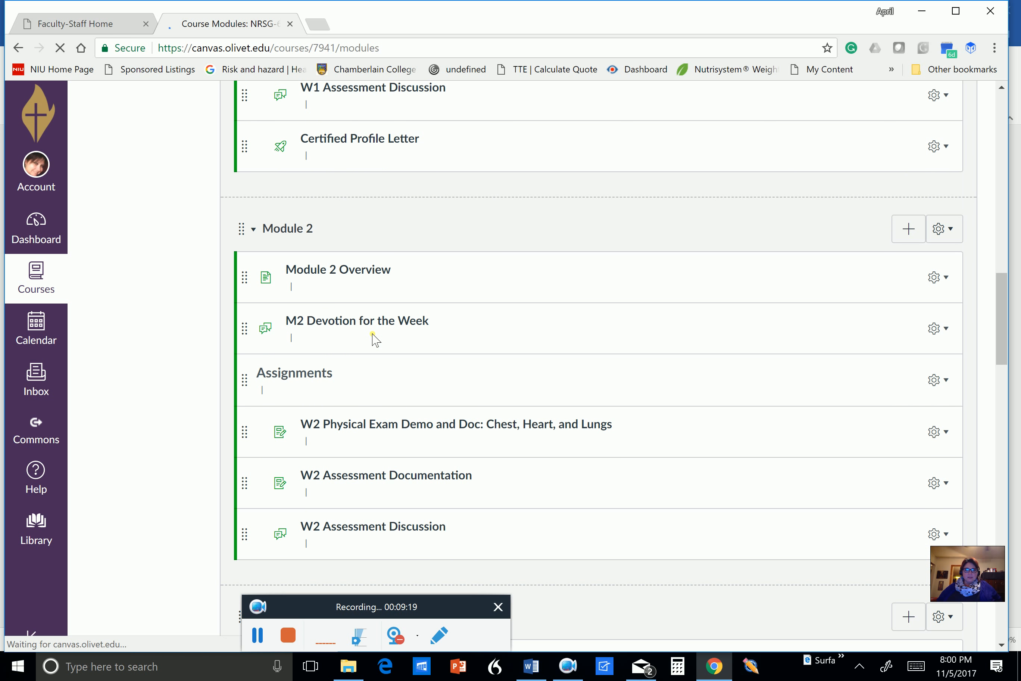
scroll(down, 3)
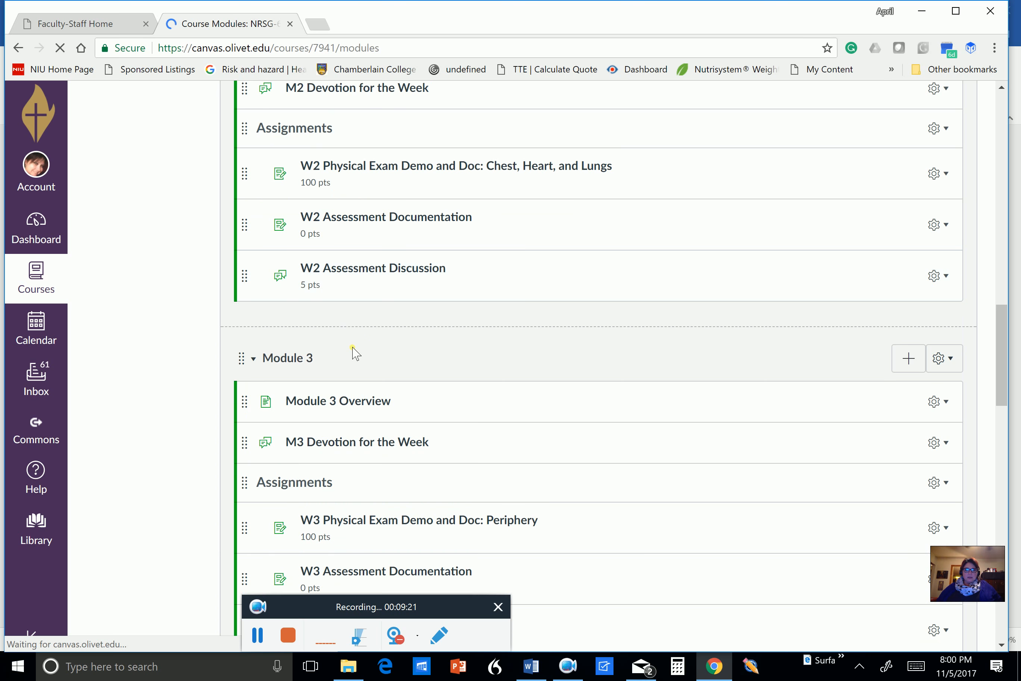
scroll(up, 3)
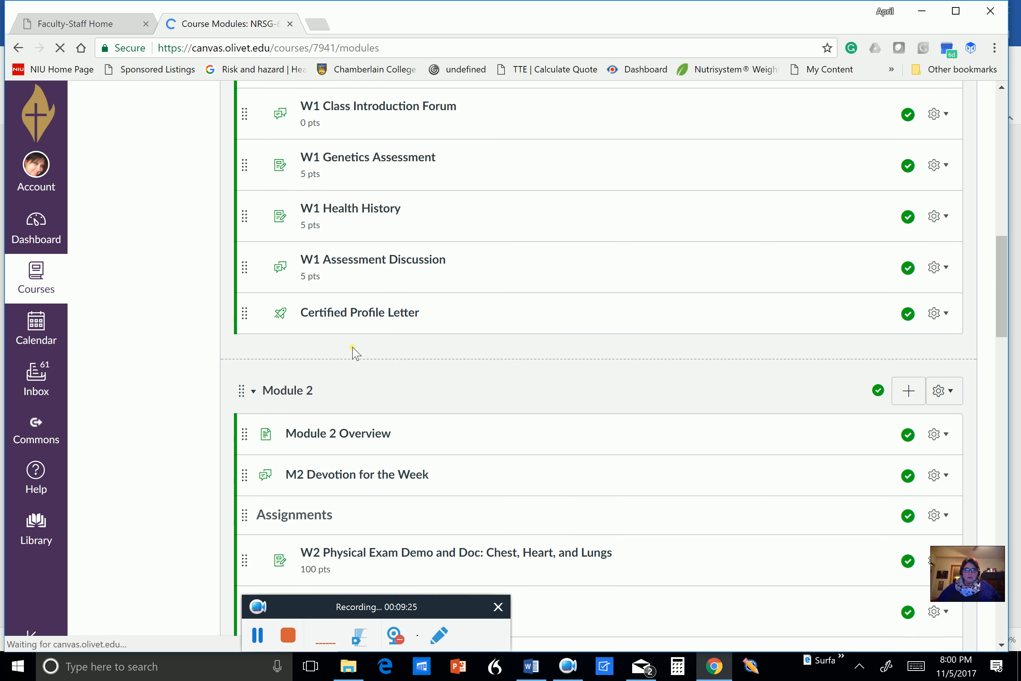
scroll(down, 3)
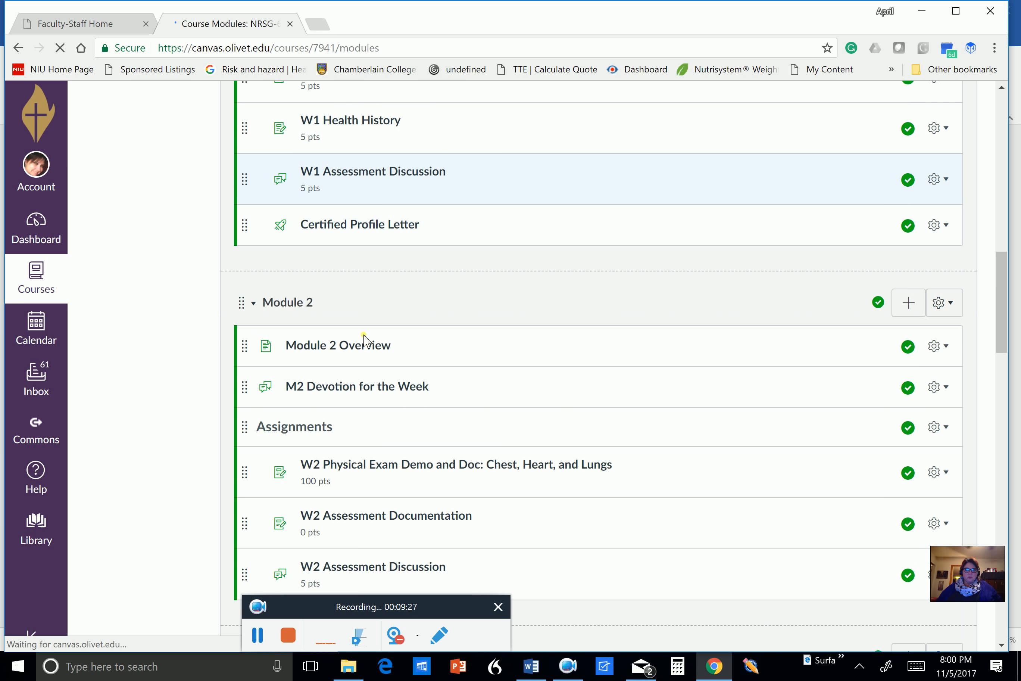
scroll(down, 3)
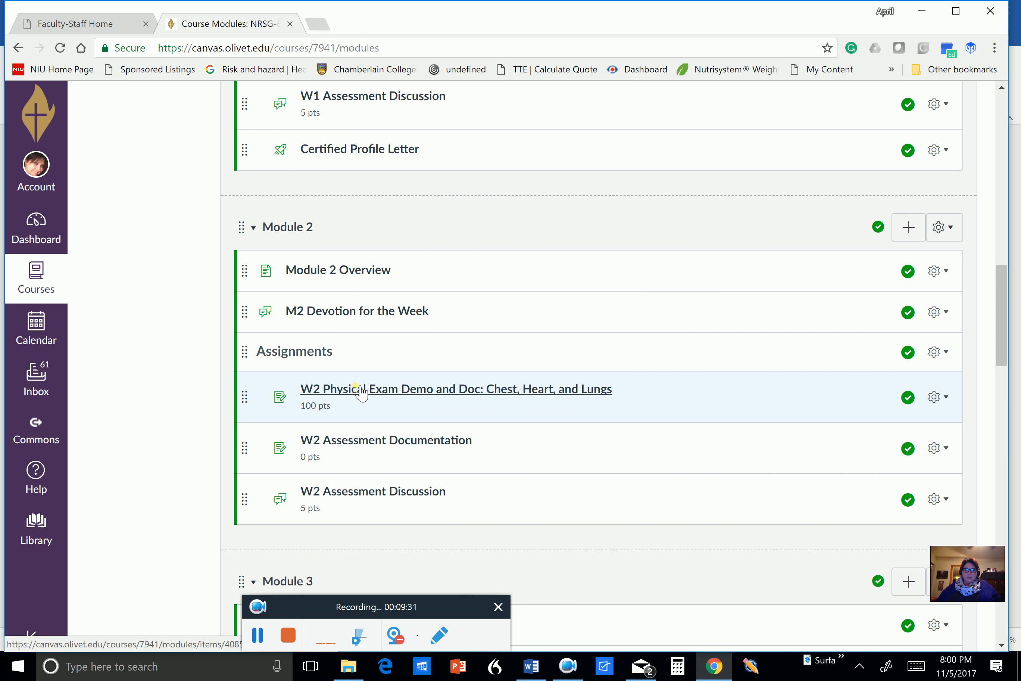
mouse_move(387, 389)
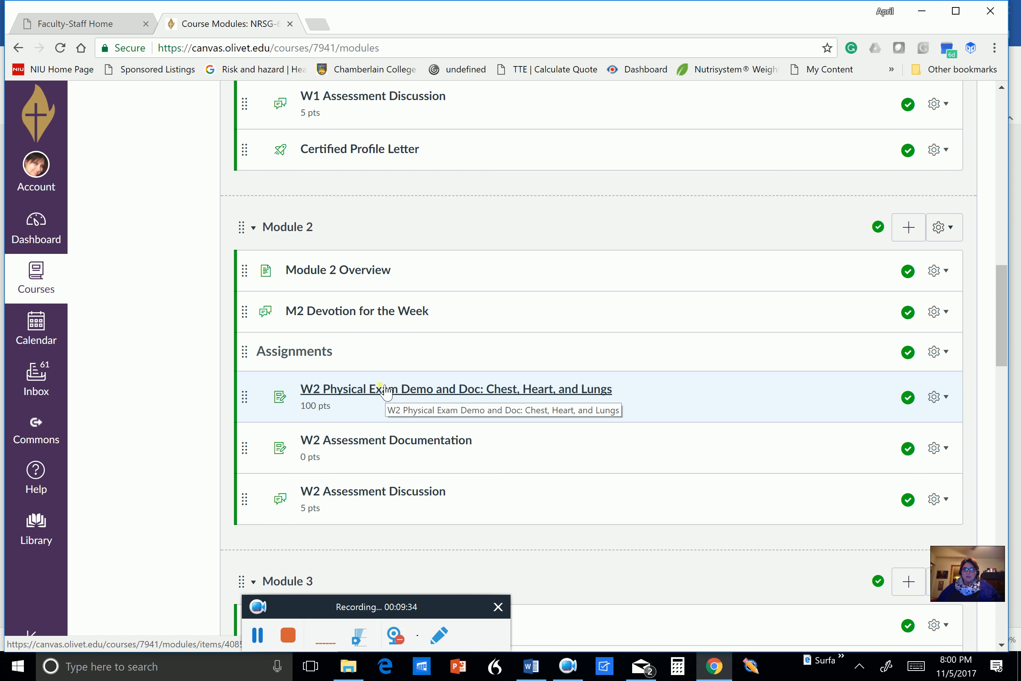
mouse_move(498, 396)
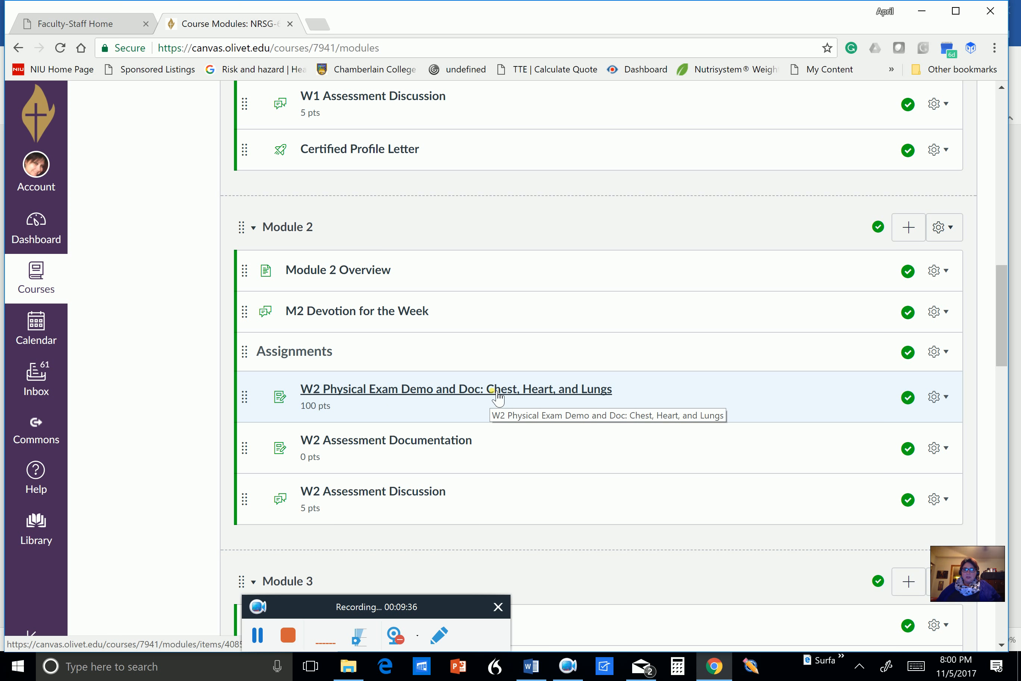
mouse_move(448, 401)
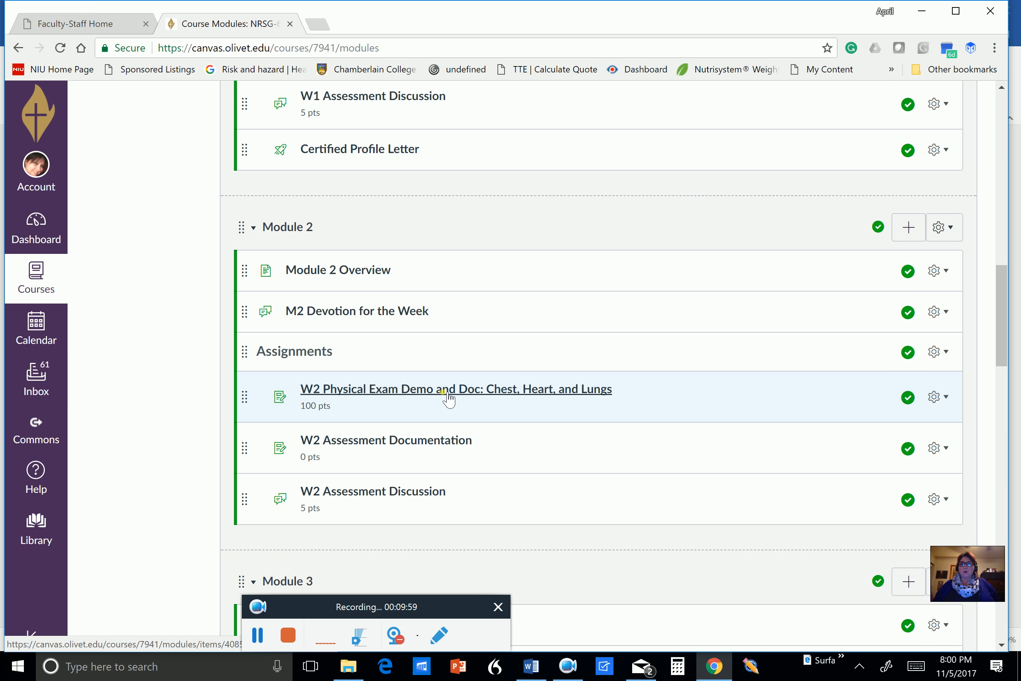
mouse_move(446, 398)
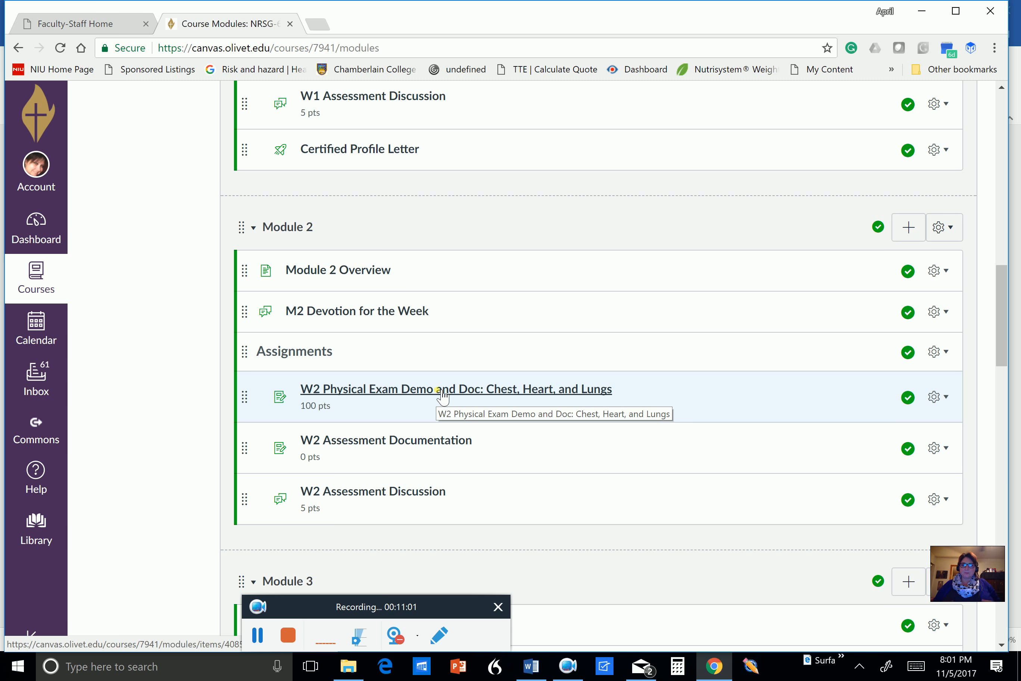
scroll(down, 3)
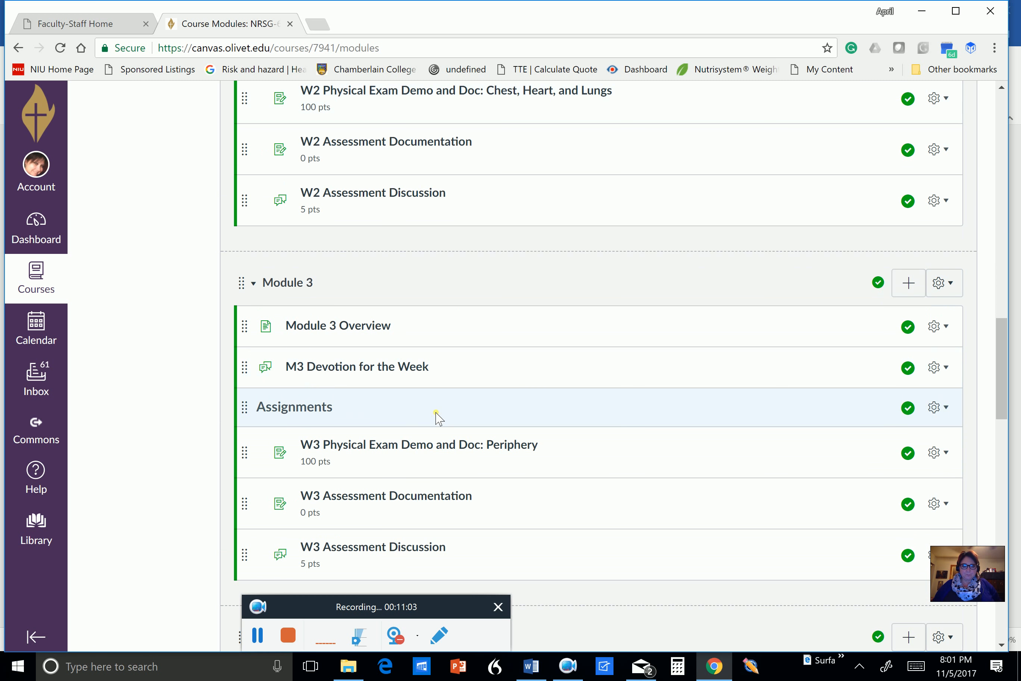
scroll(down, 3)
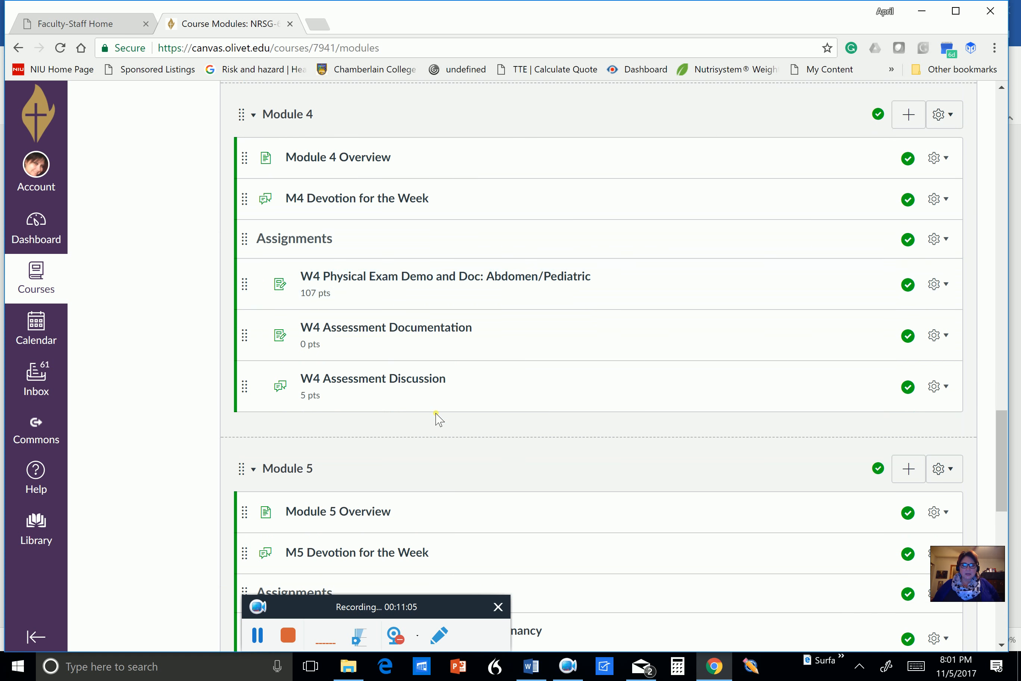
scroll(down, 3)
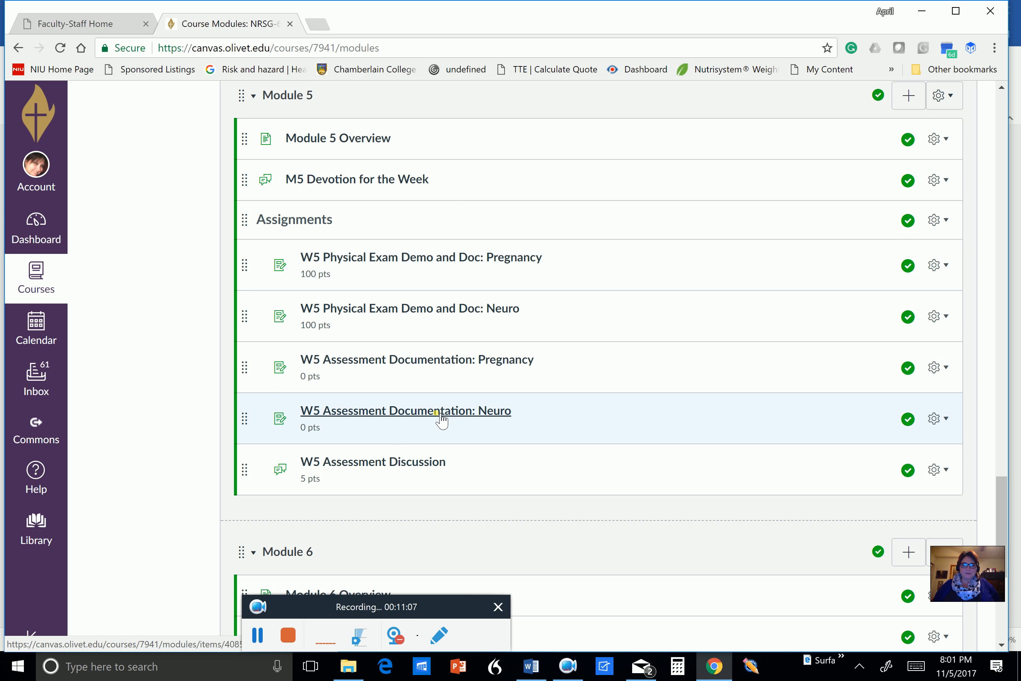
mouse_move(354, 299)
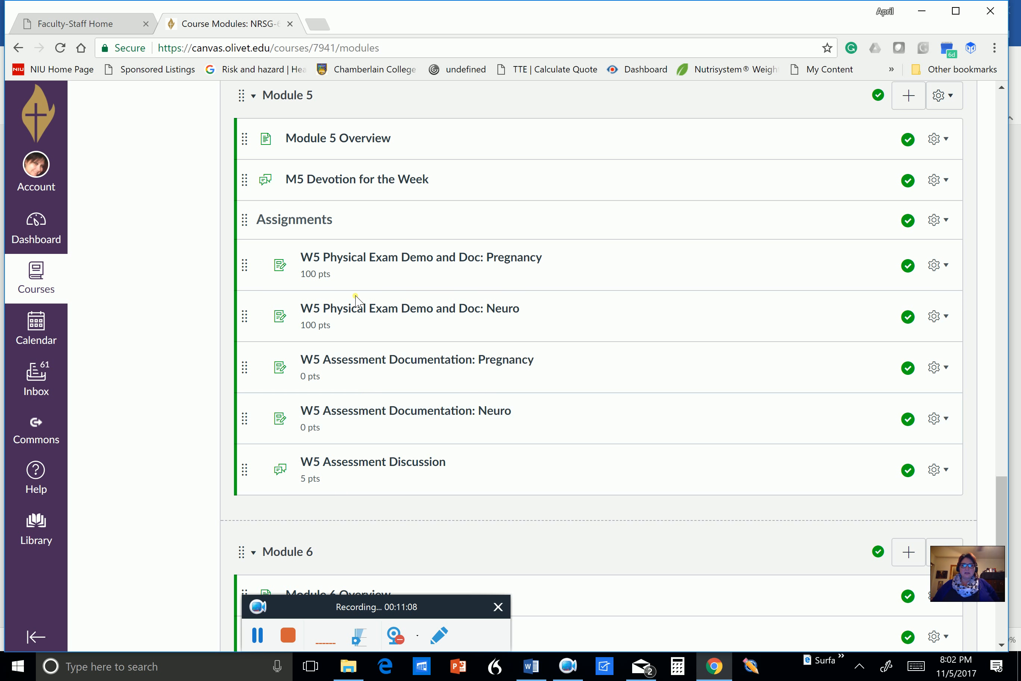
mouse_move(410, 294)
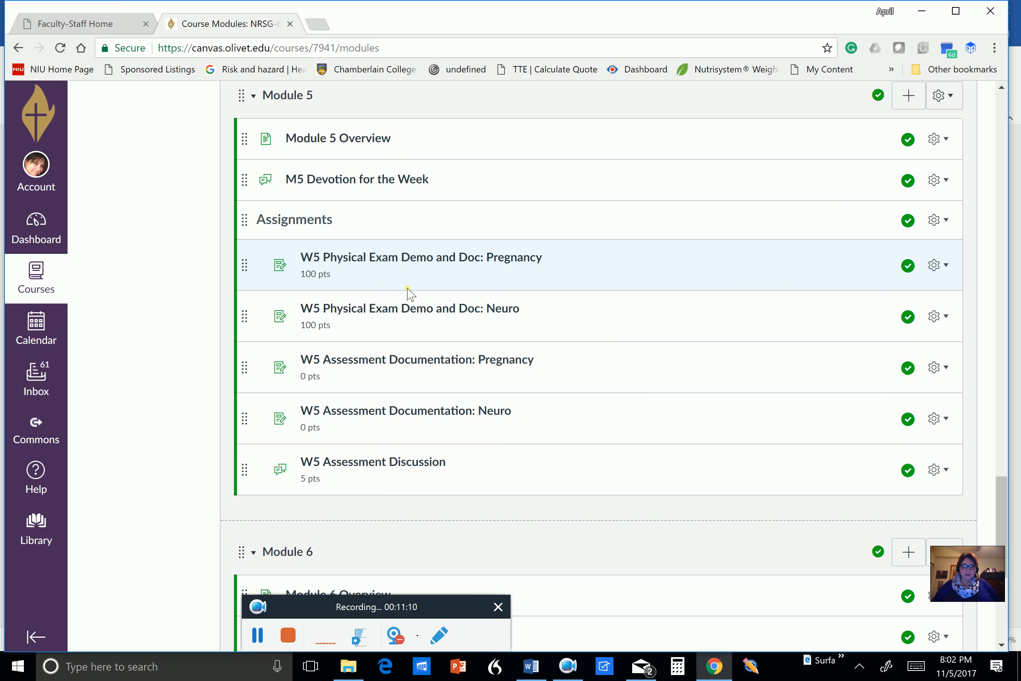
scroll(down, 3)
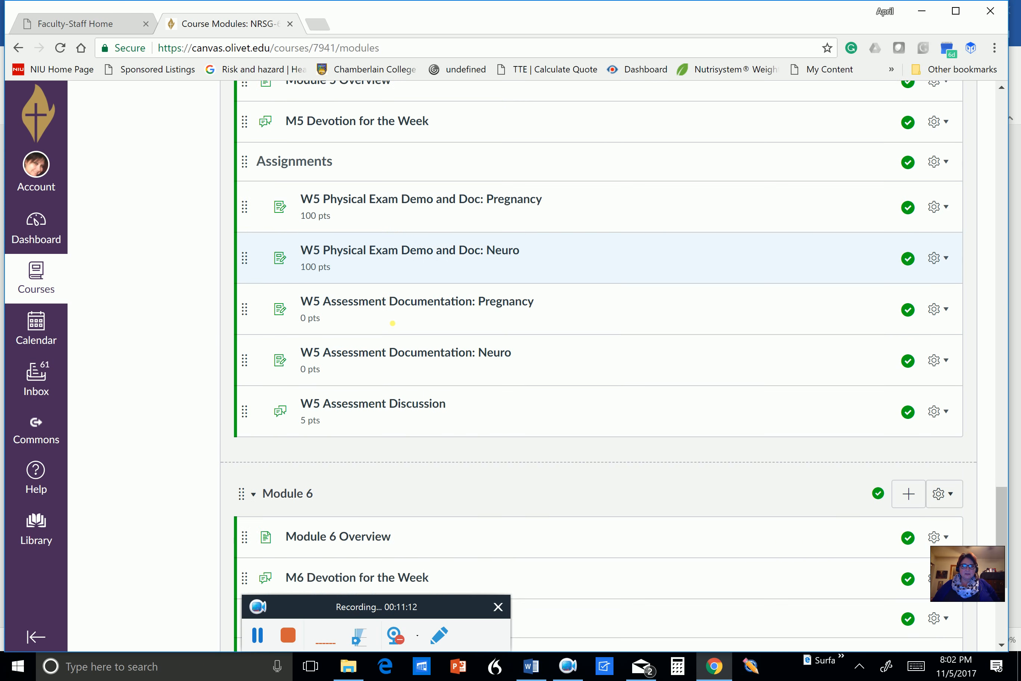
scroll(down, 3)
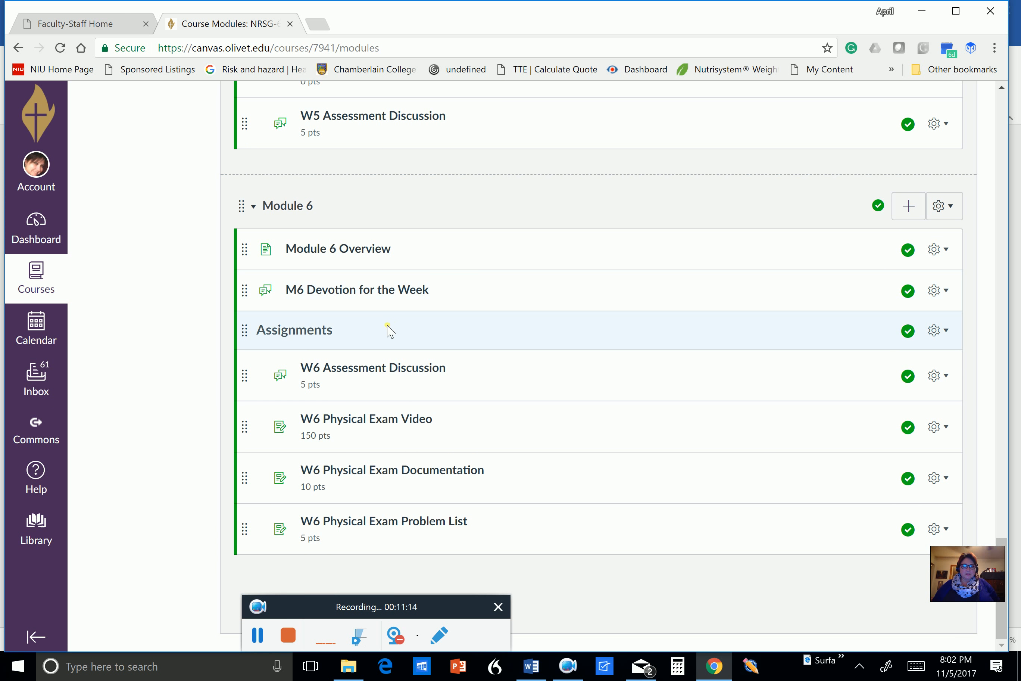
mouse_move(397, 571)
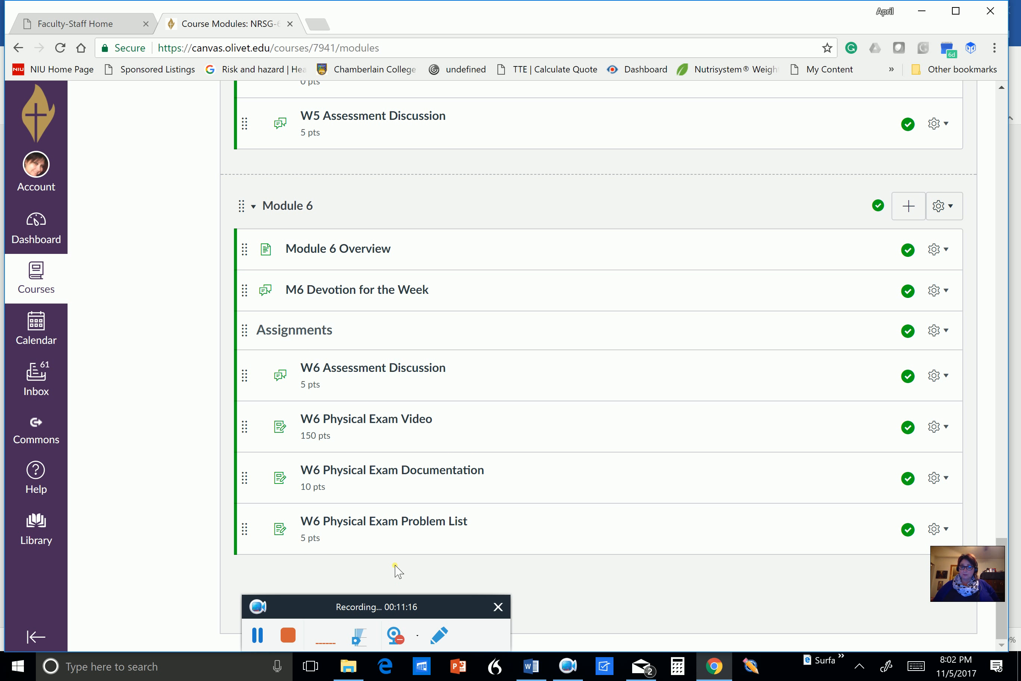
scroll(up, 3)
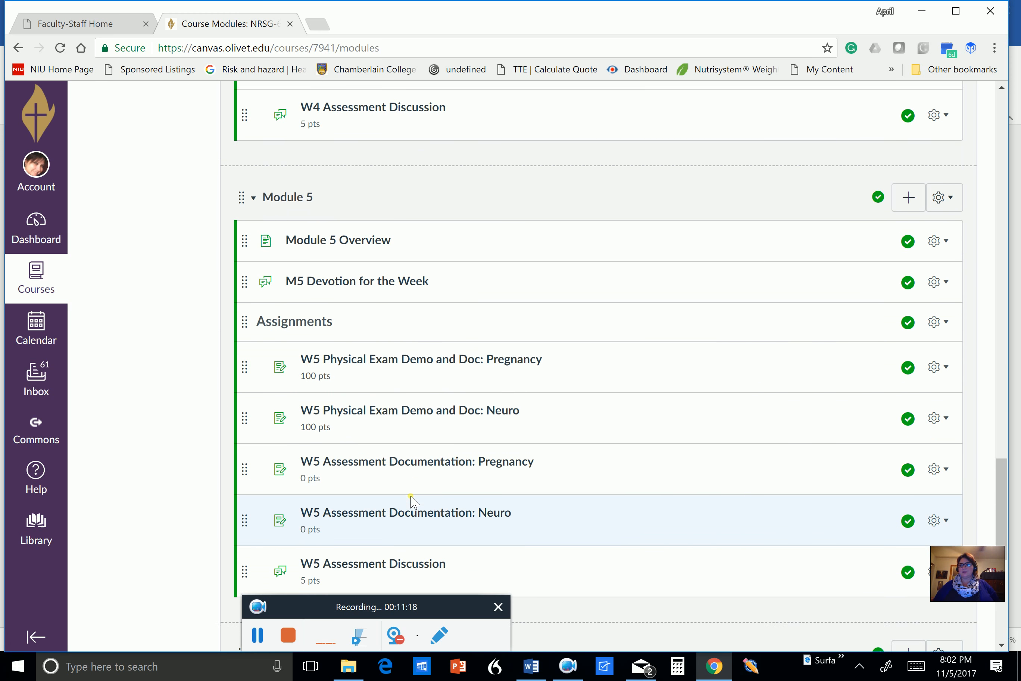
scroll(up, 3)
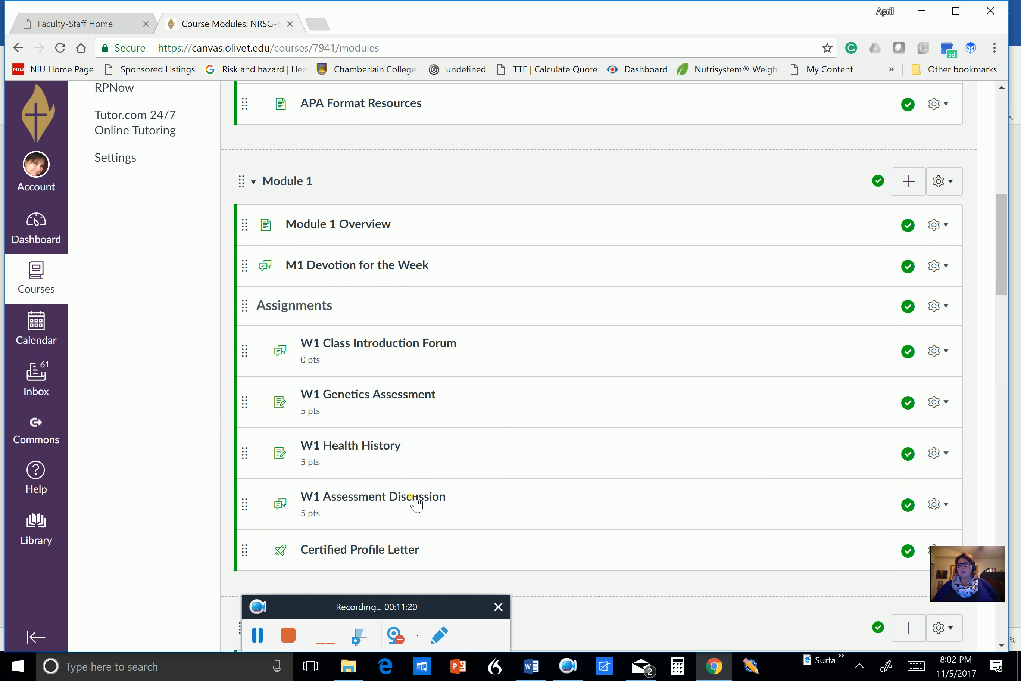
scroll(up, 3)
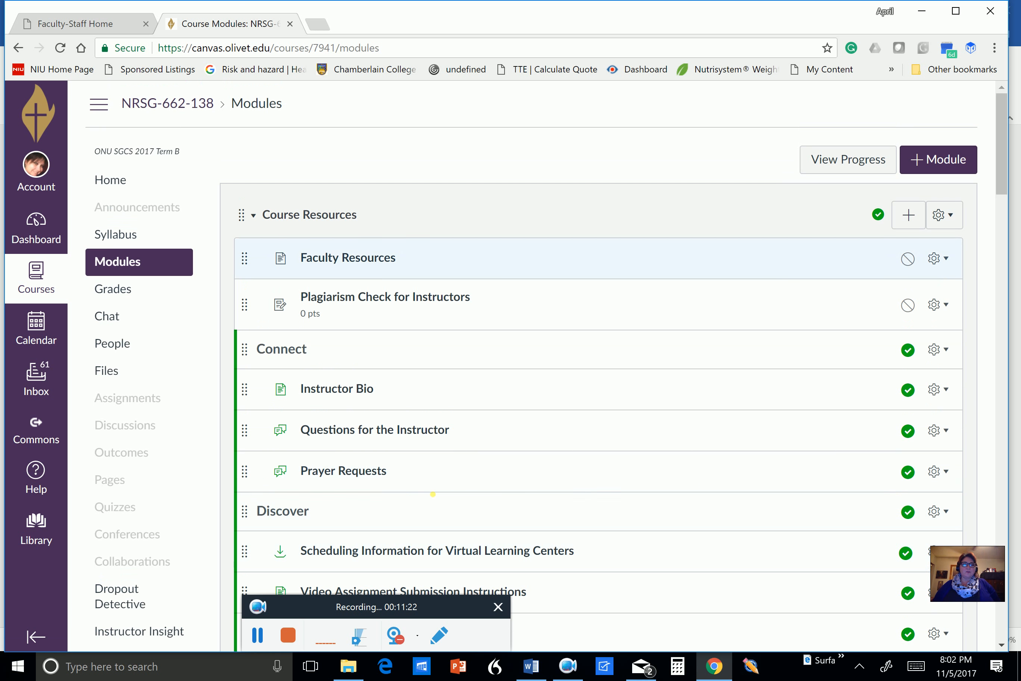
mouse_move(422, 470)
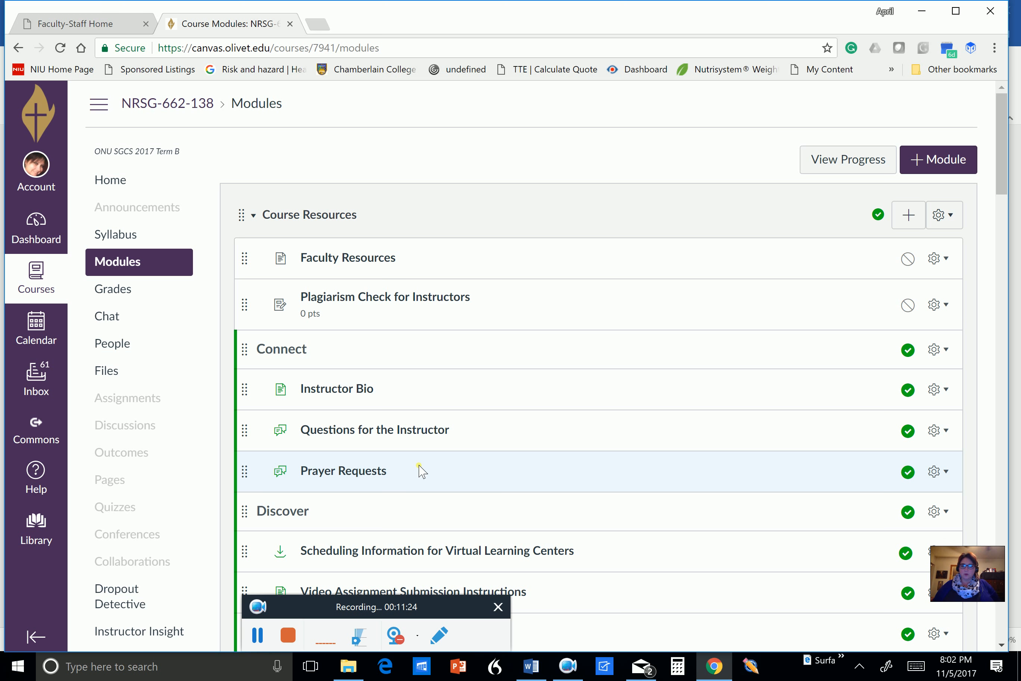
mouse_move(286, 115)
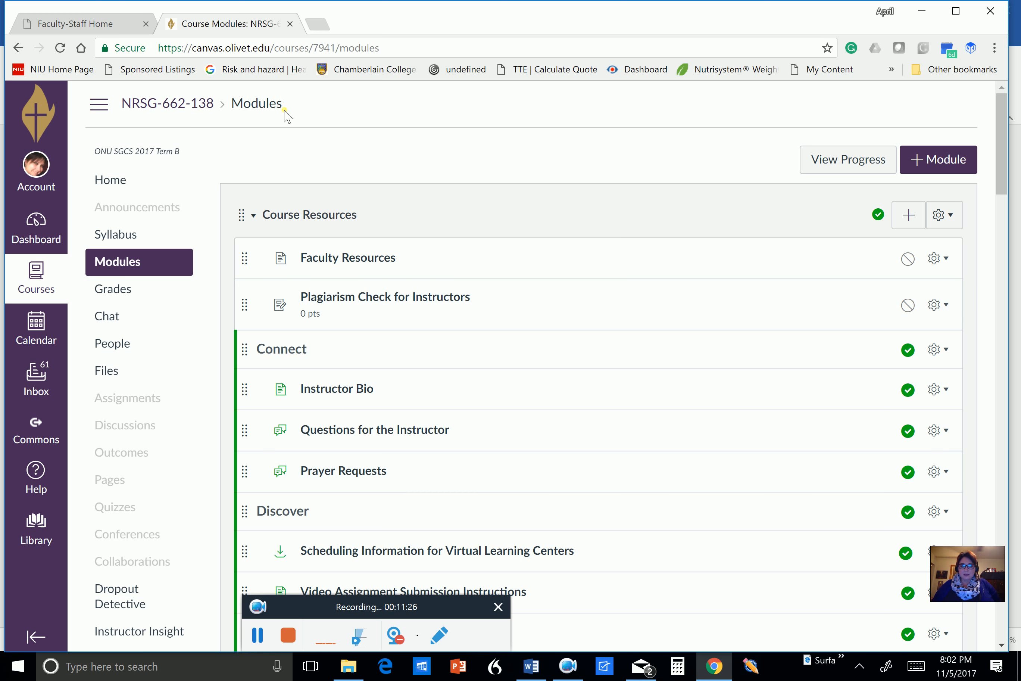
click(36, 329)
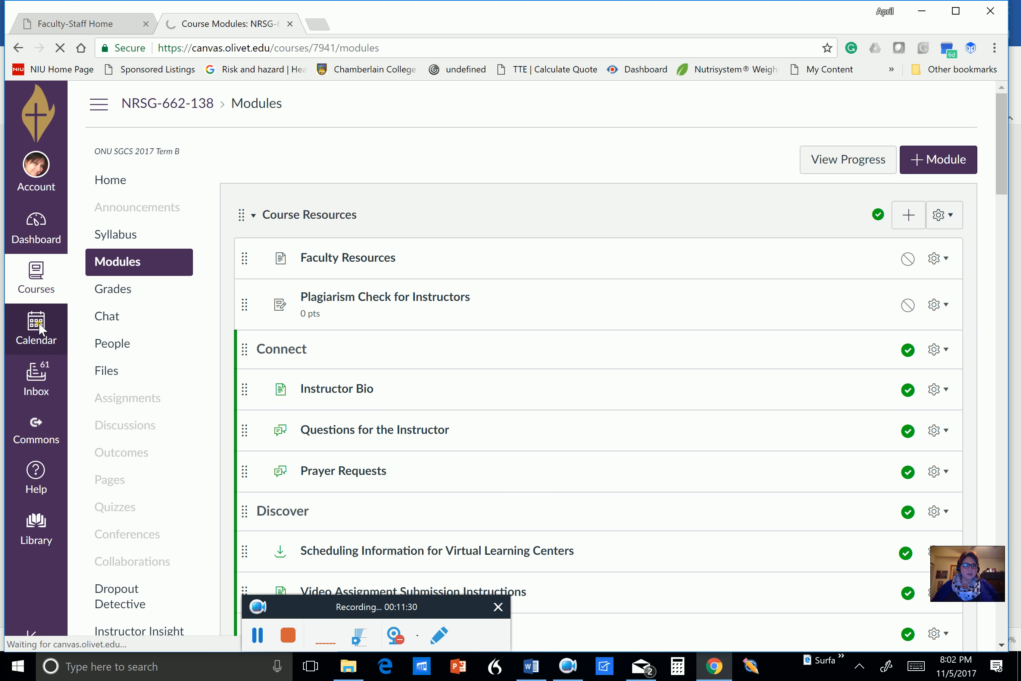
Step: Bring up the Canvas Calendar showing November 2017 in month view with course events
click(35, 329)
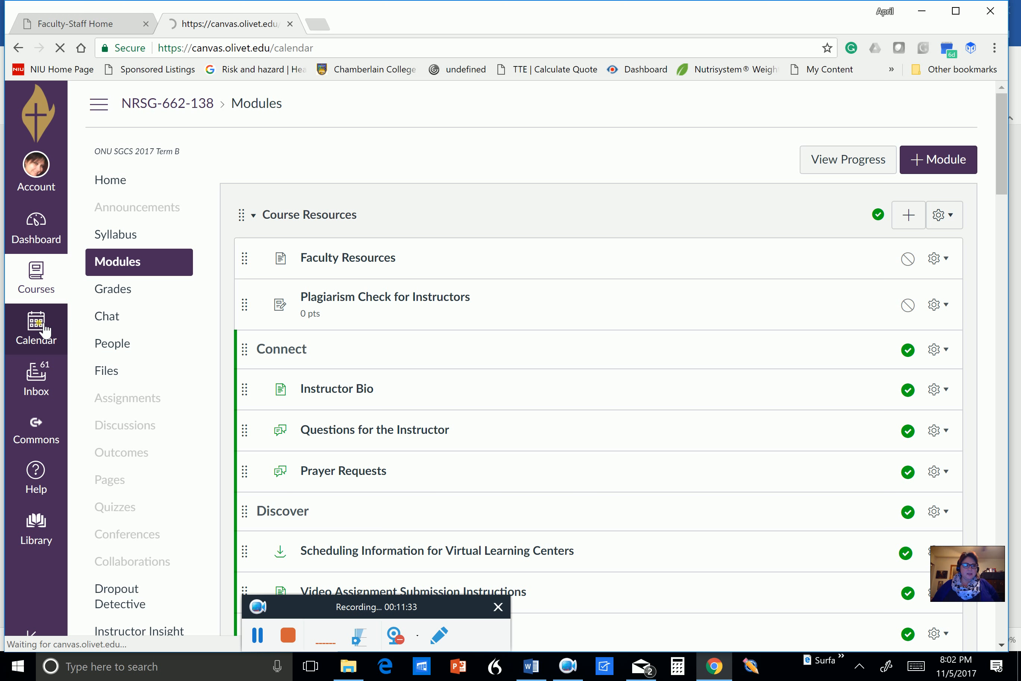
click(35, 327)
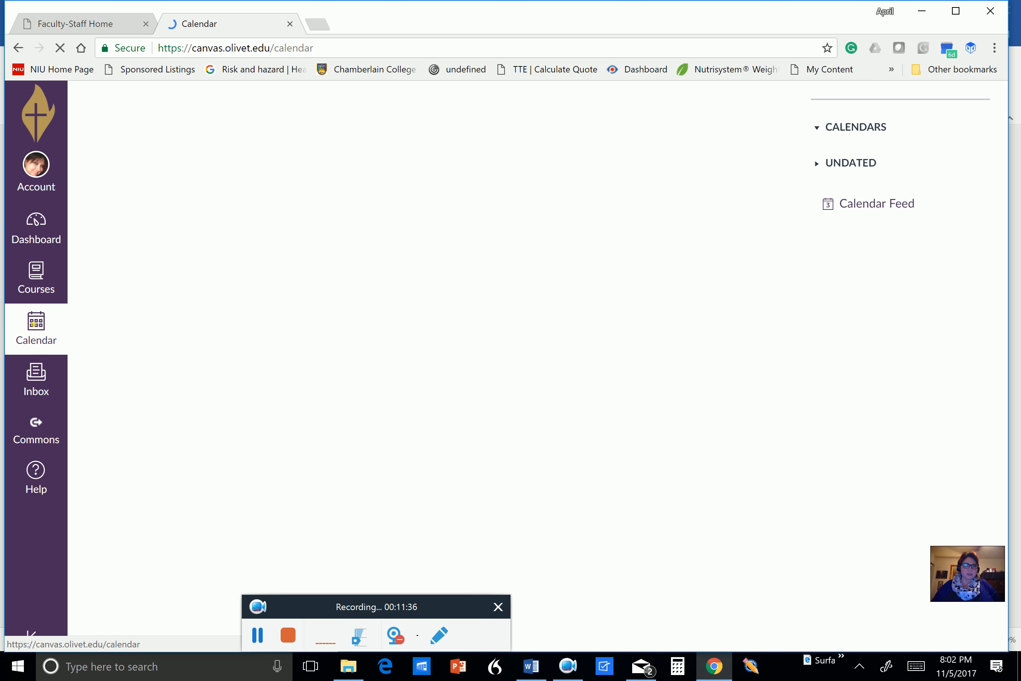
click(36, 325)
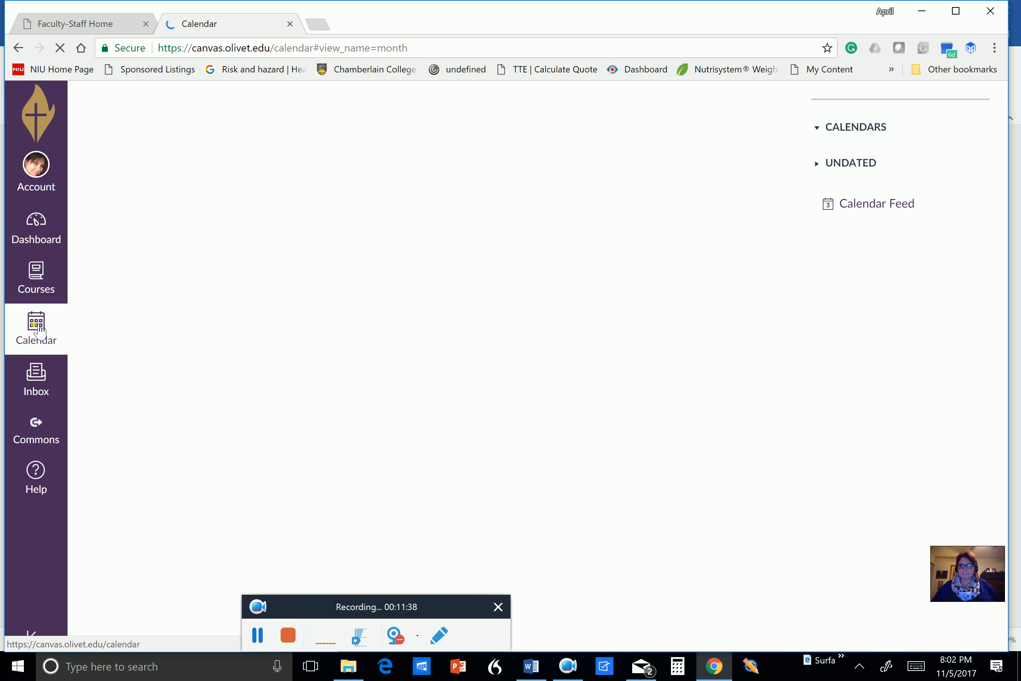
click(35, 324)
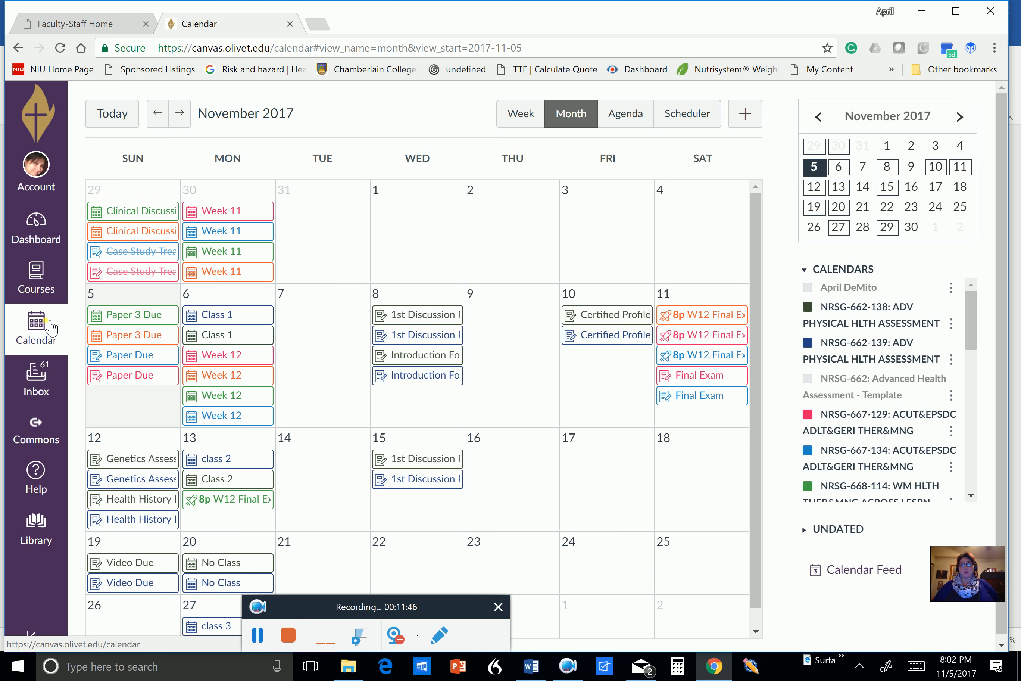
mouse_move(371, 329)
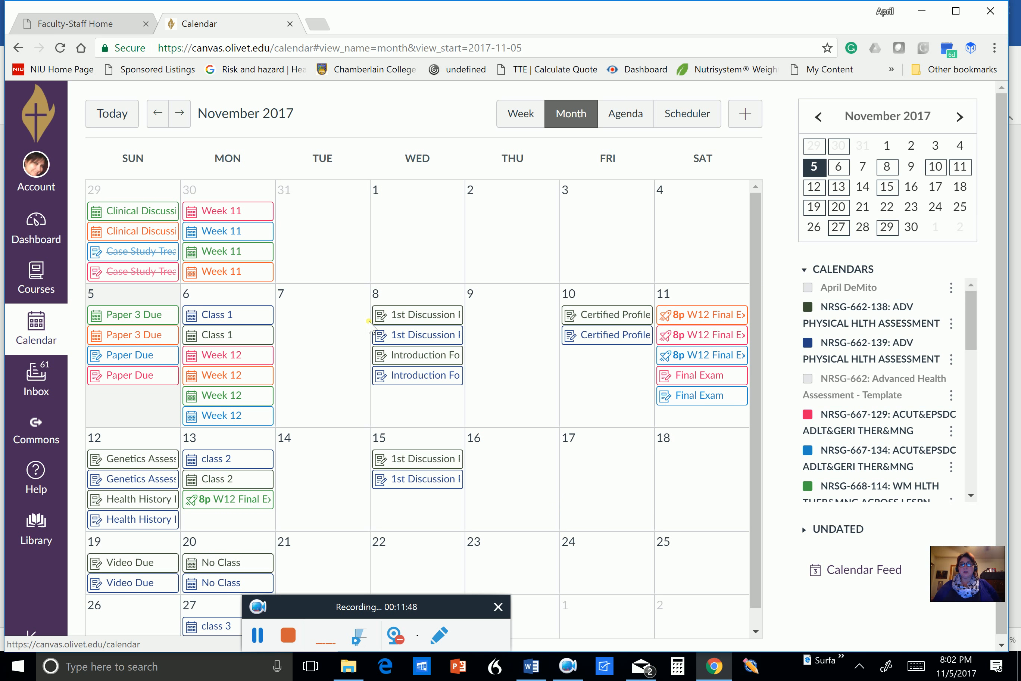
mouse_move(335, 335)
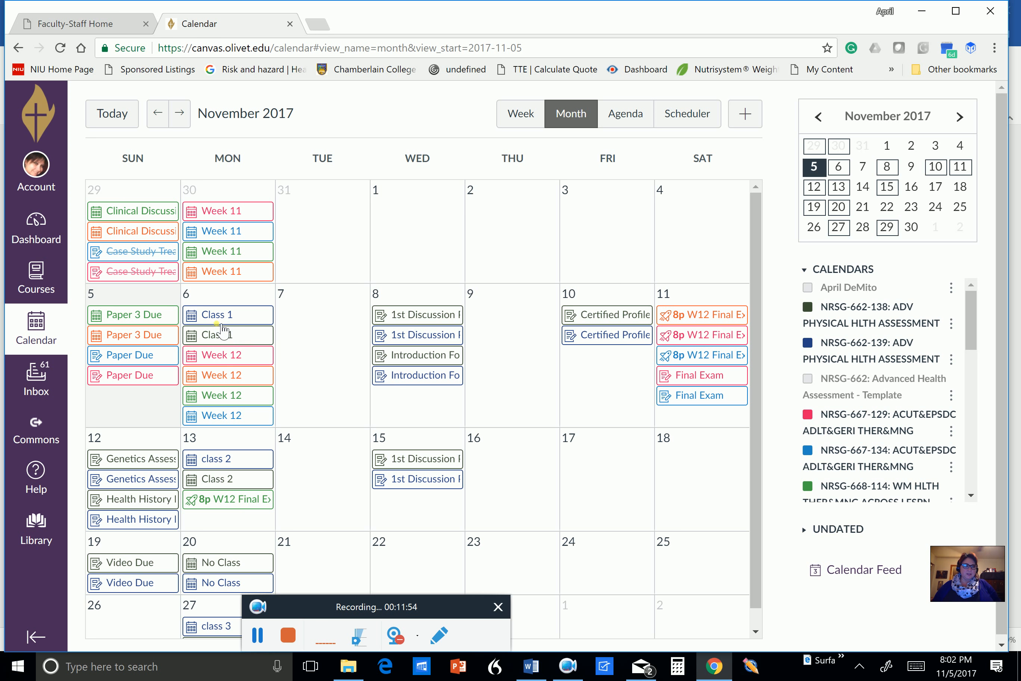
mouse_move(227, 335)
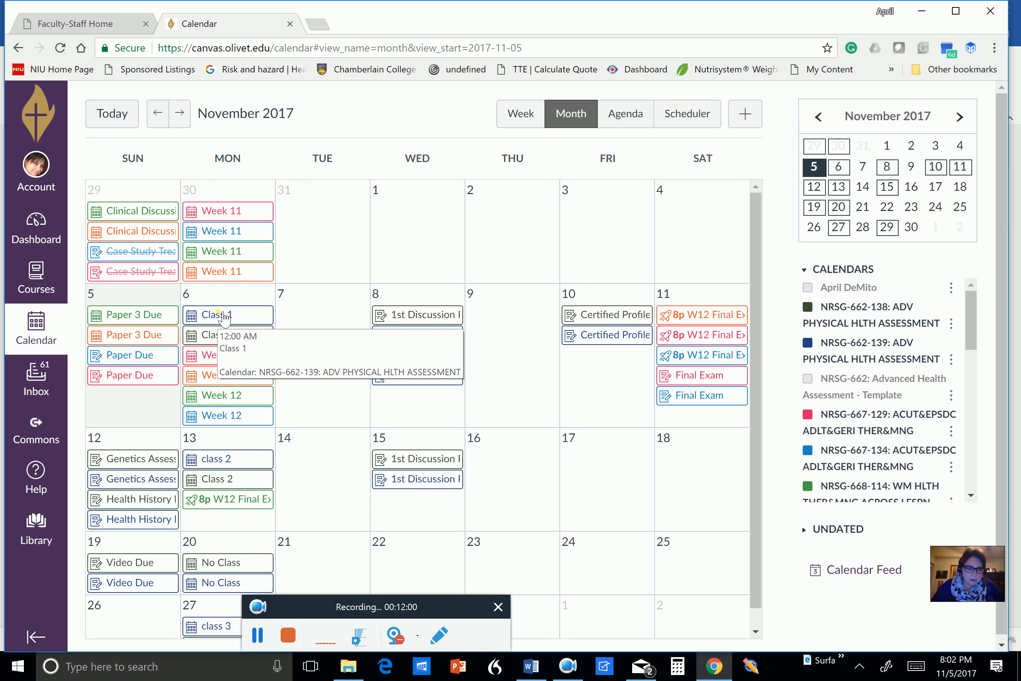
mouse_move(220, 335)
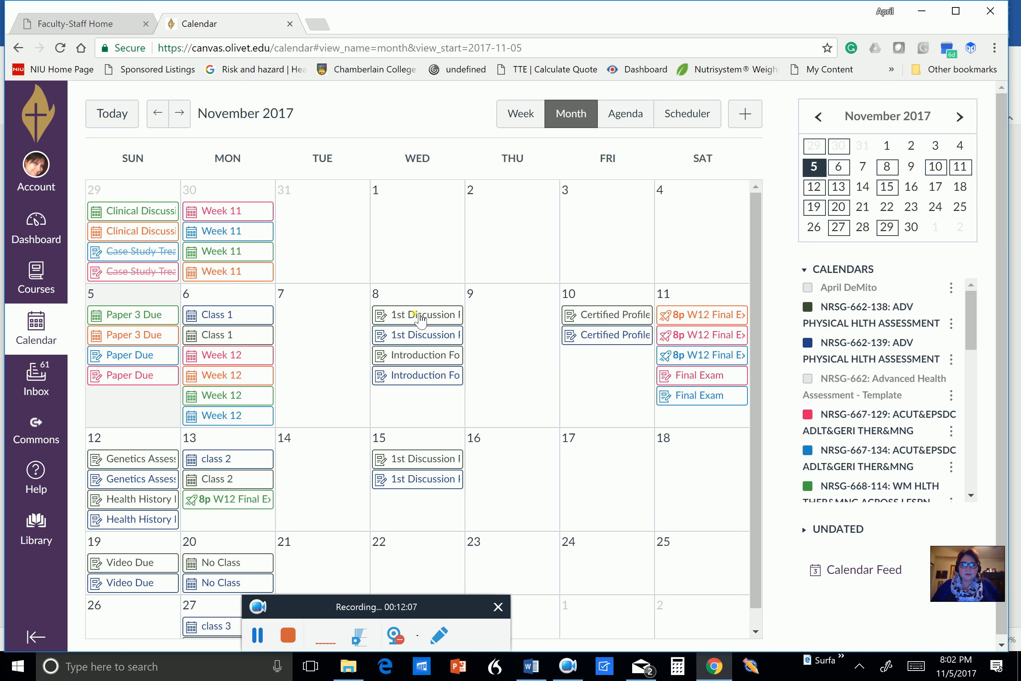
mouse_move(610, 315)
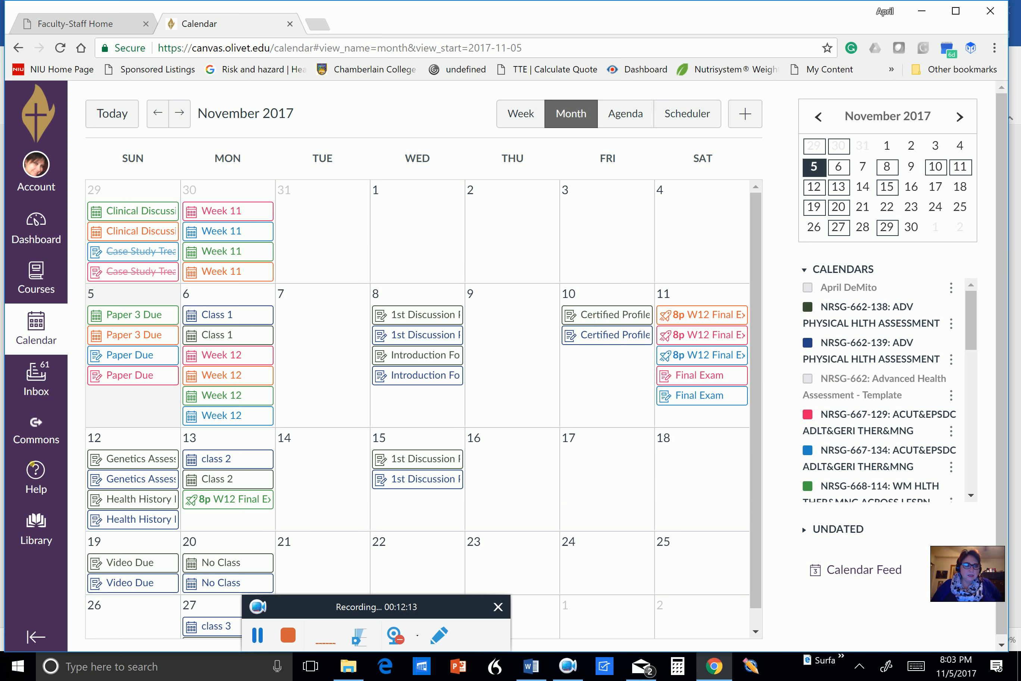
mouse_move(141, 458)
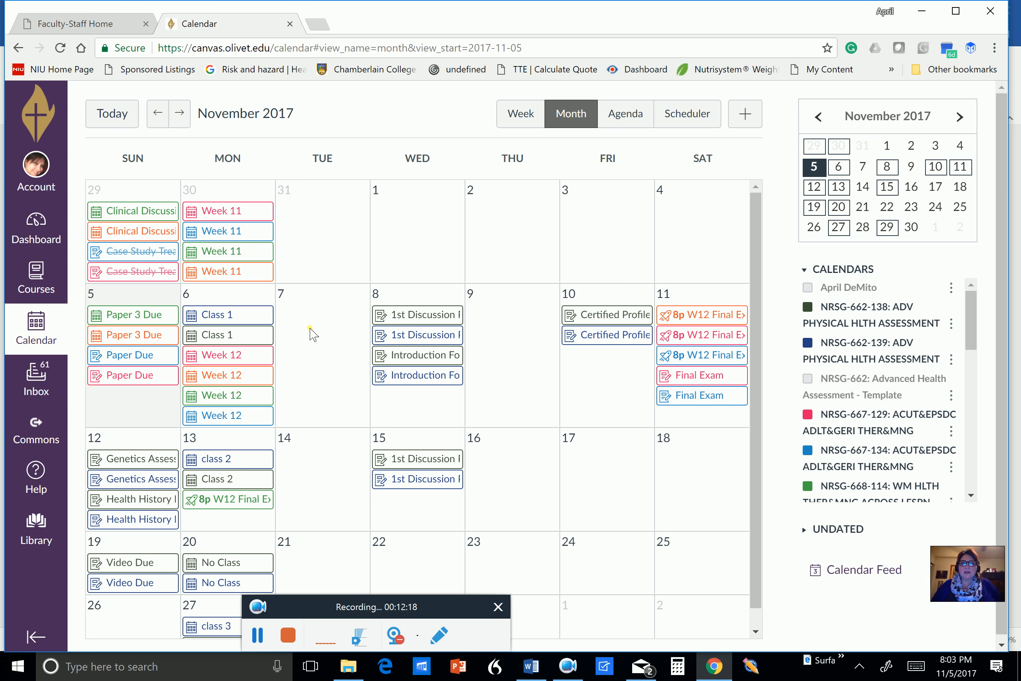
scroll(up, 3)
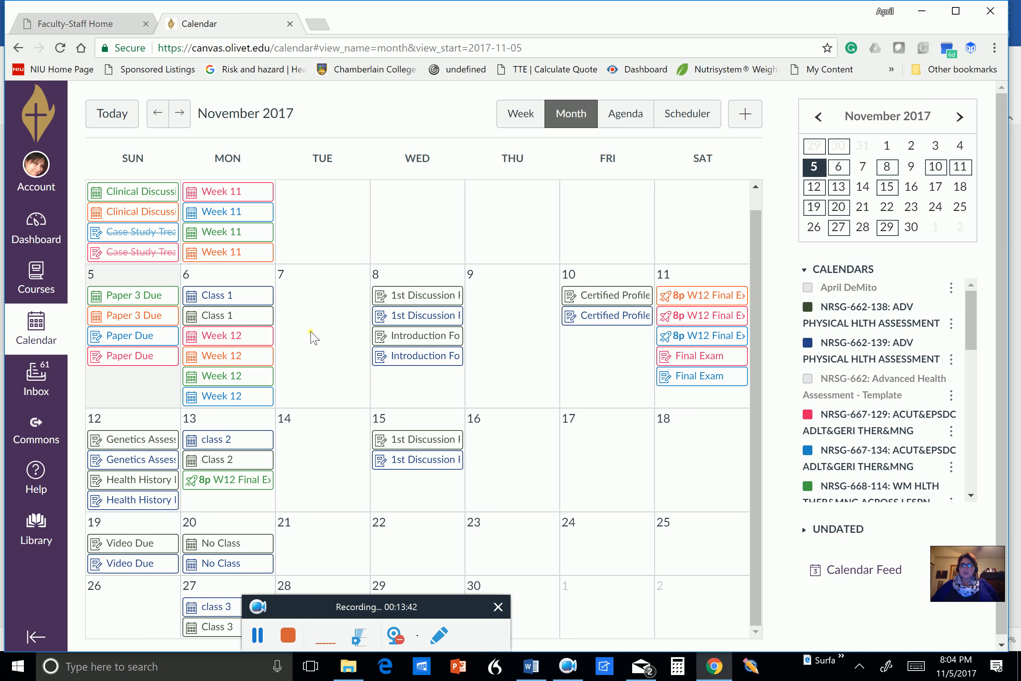
mouse_move(541, 360)
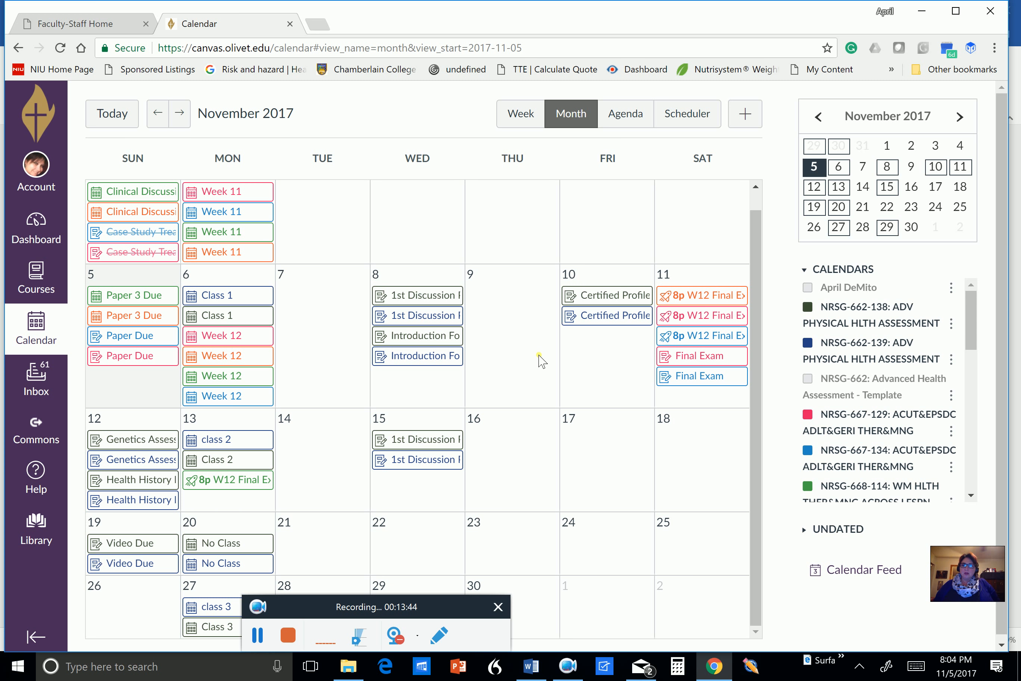